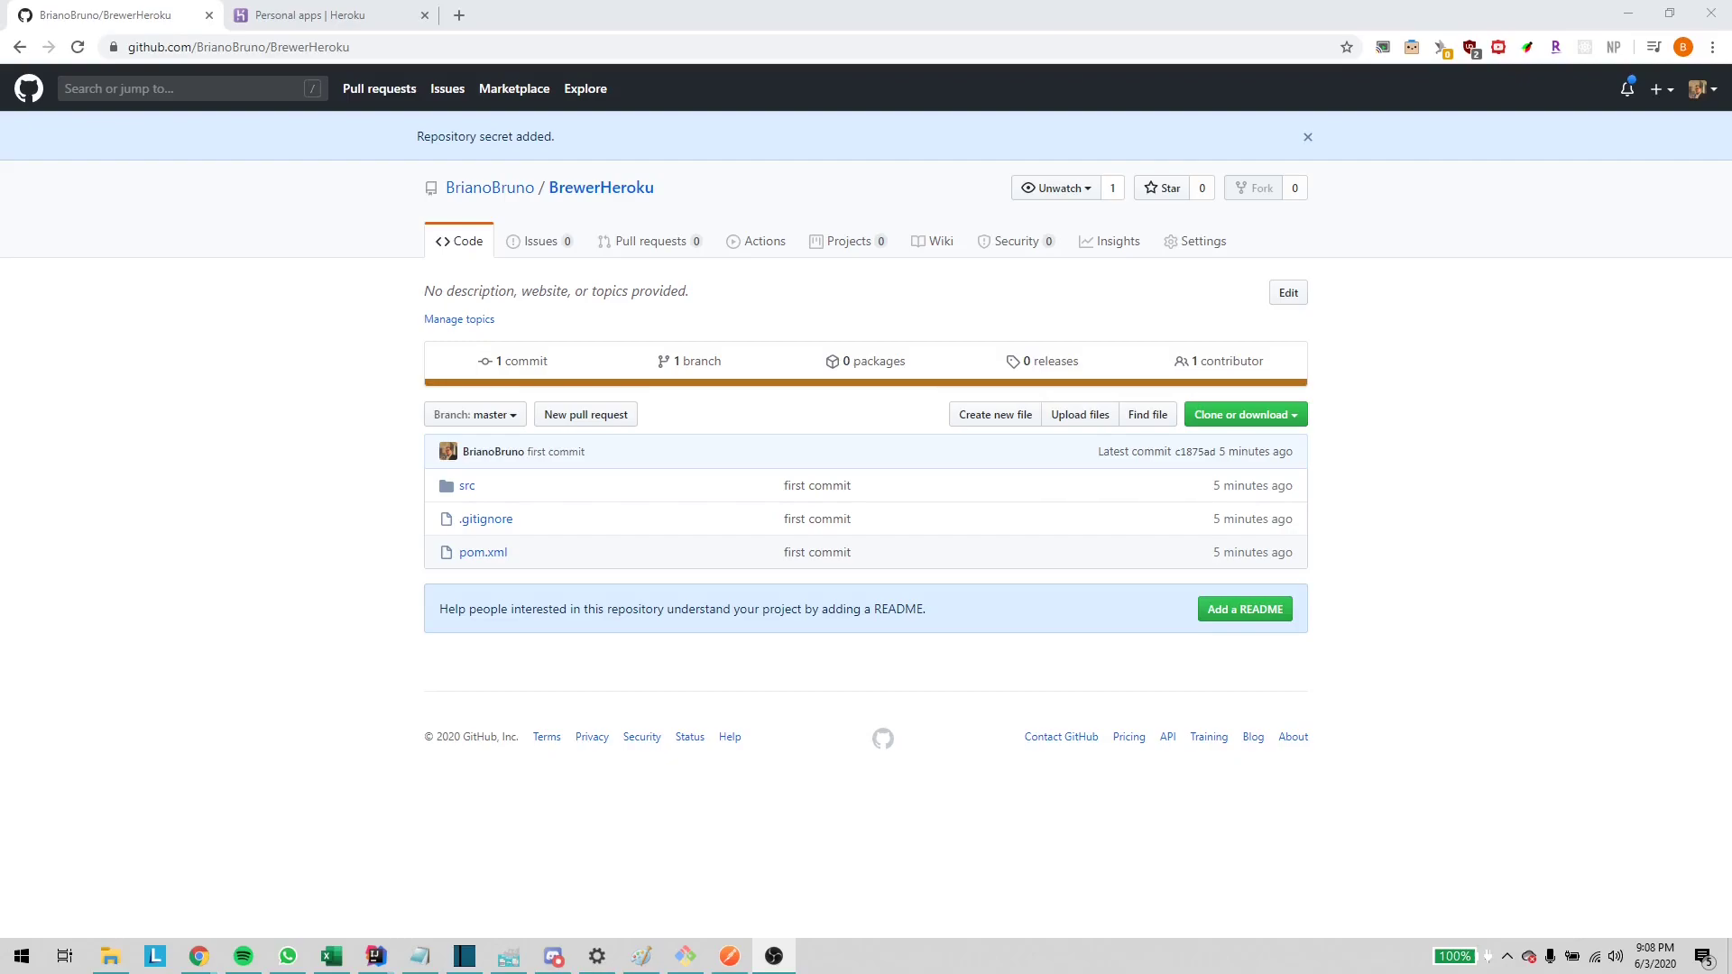
mouse_move(705, 150)
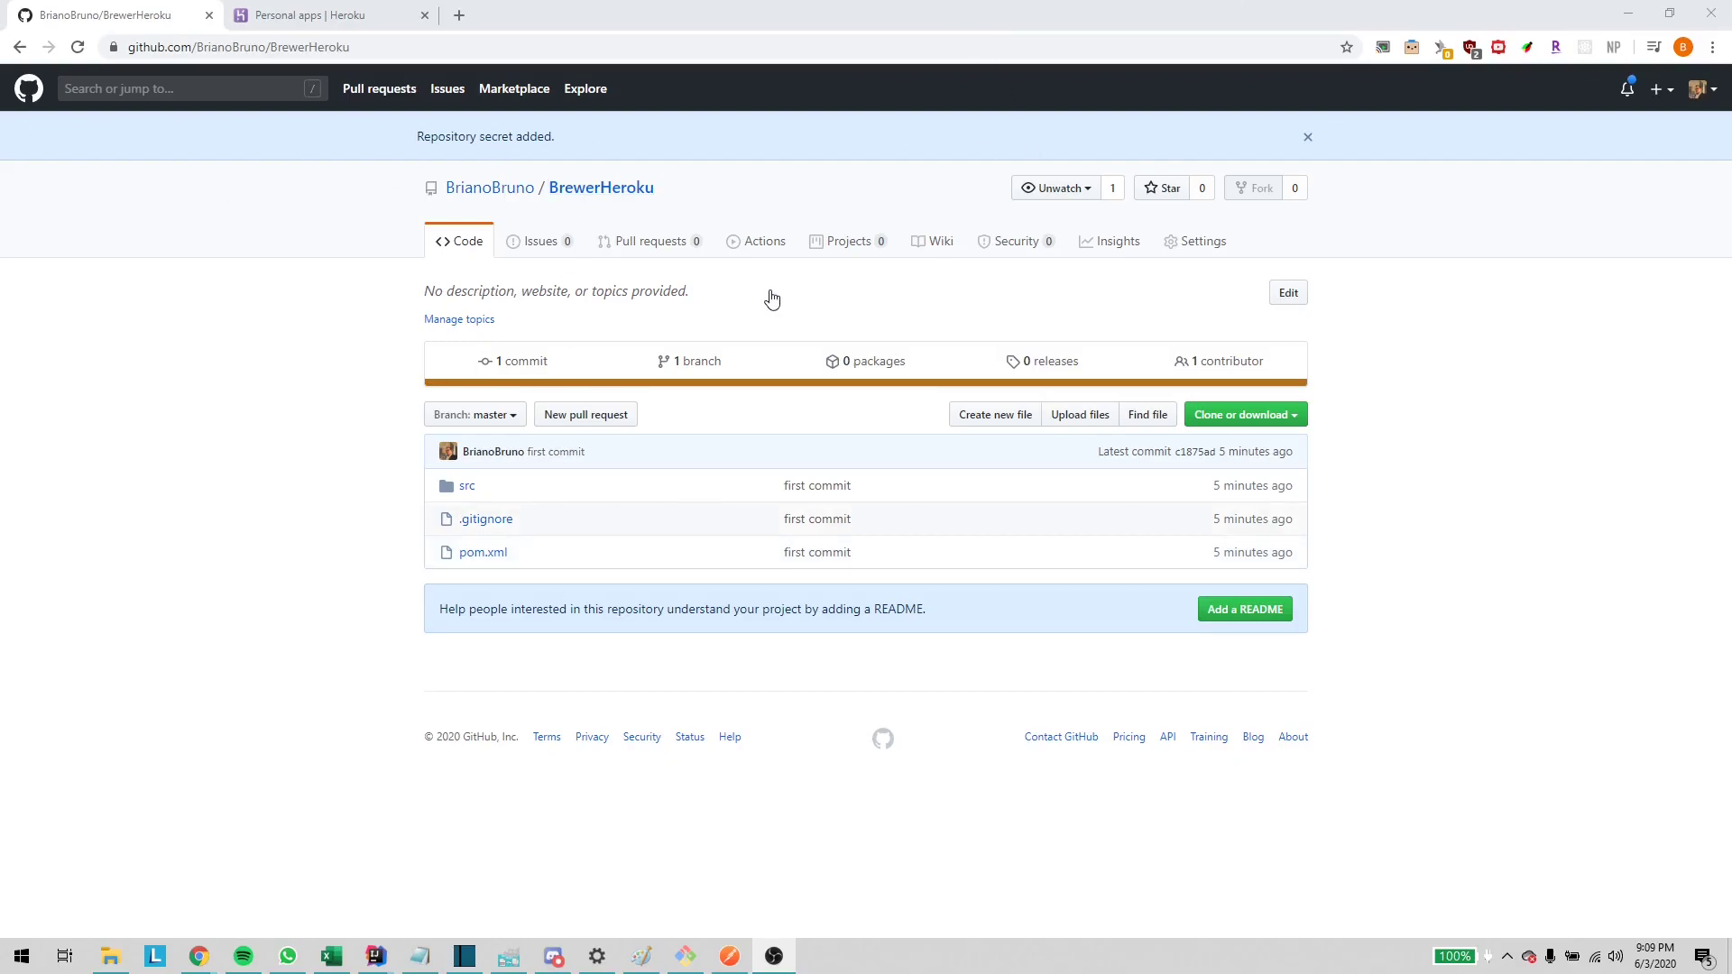
- Bring up the Actions page and the Marketplace results for 'heroku', including Deploy to Heroku
left_click(766, 240)
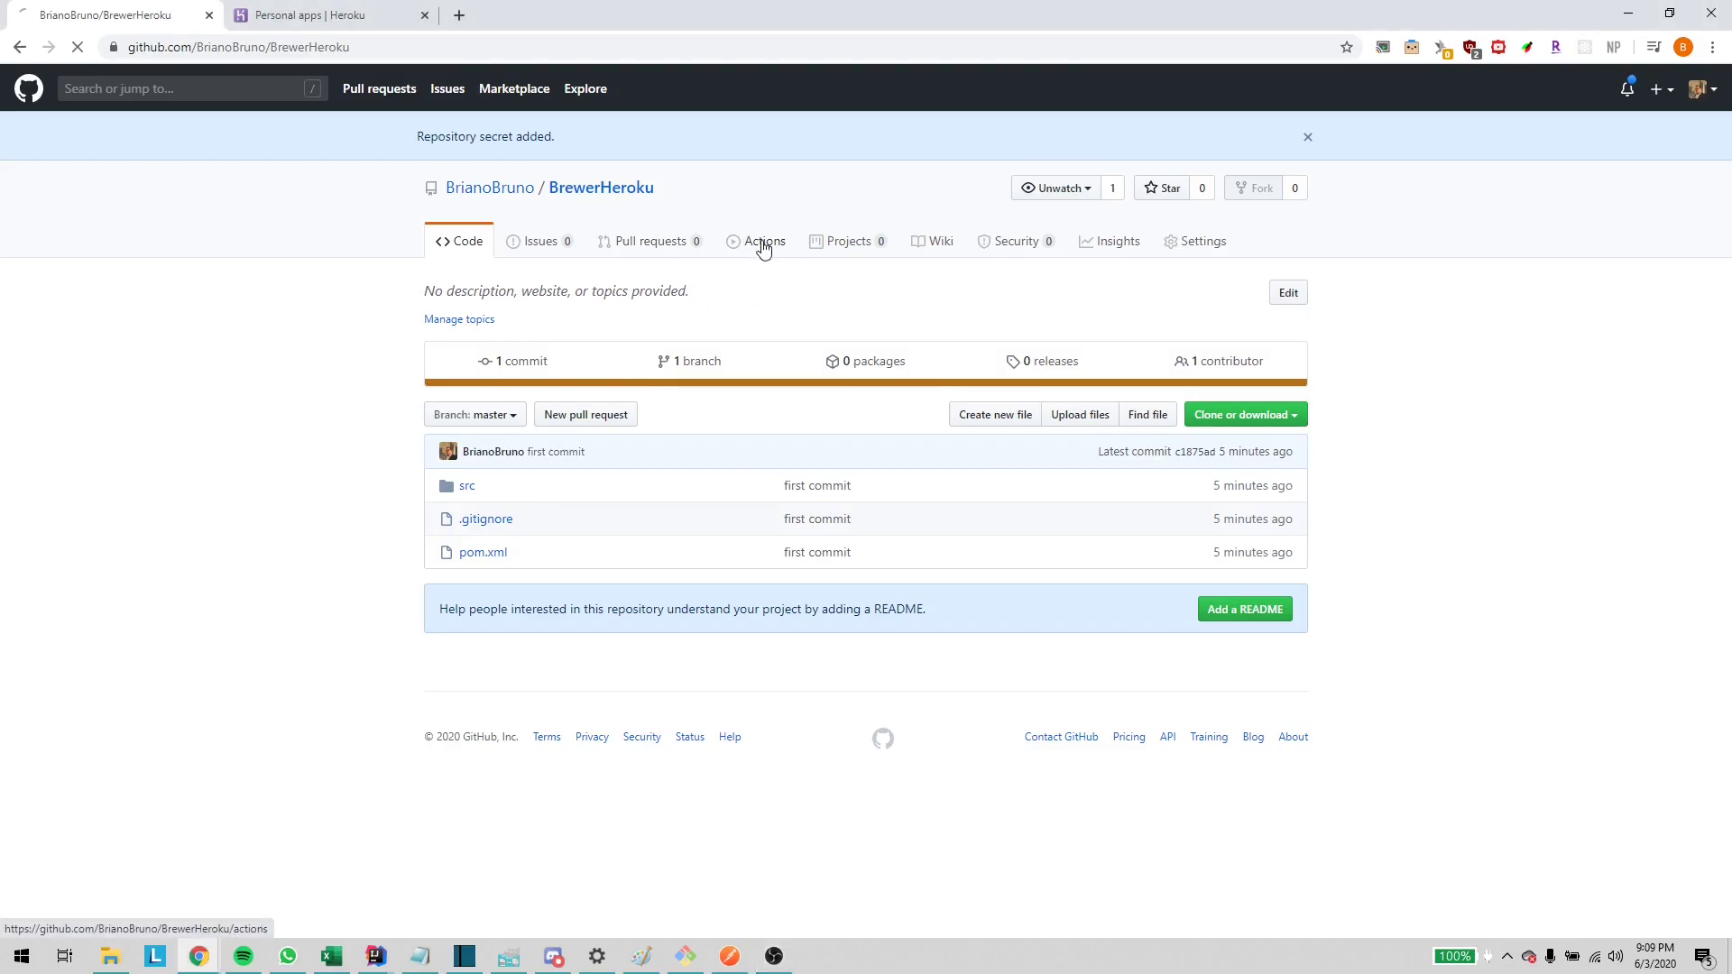
left_click(765, 240)
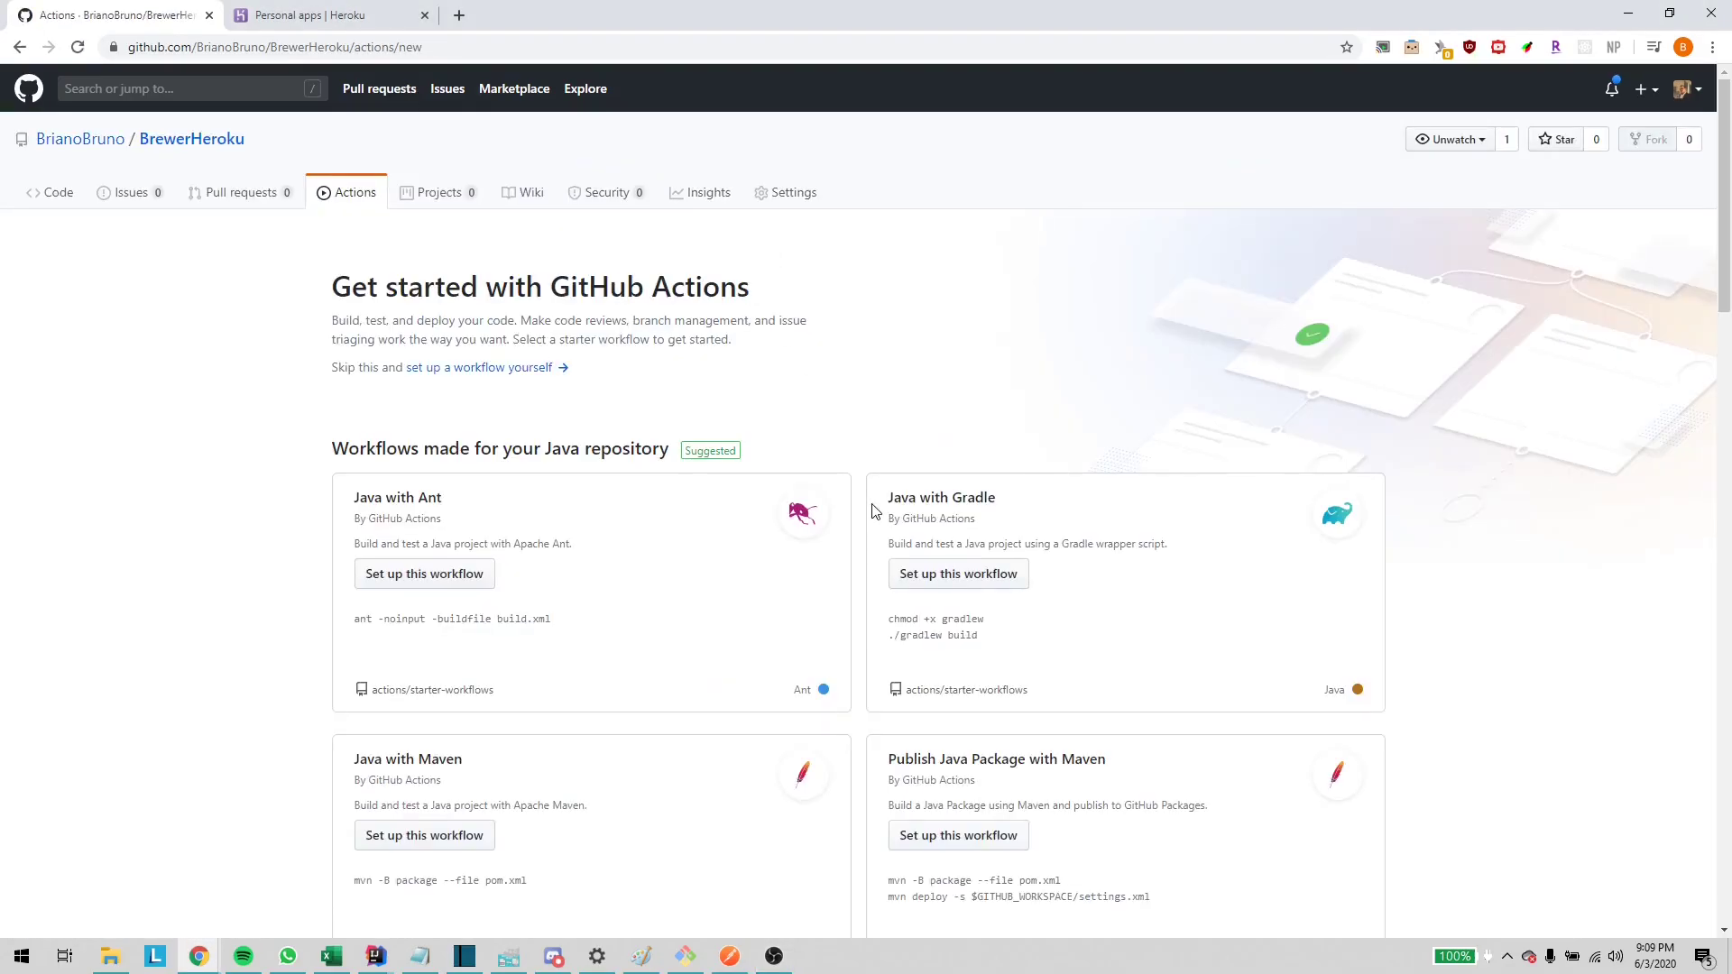
scroll("down", 3)
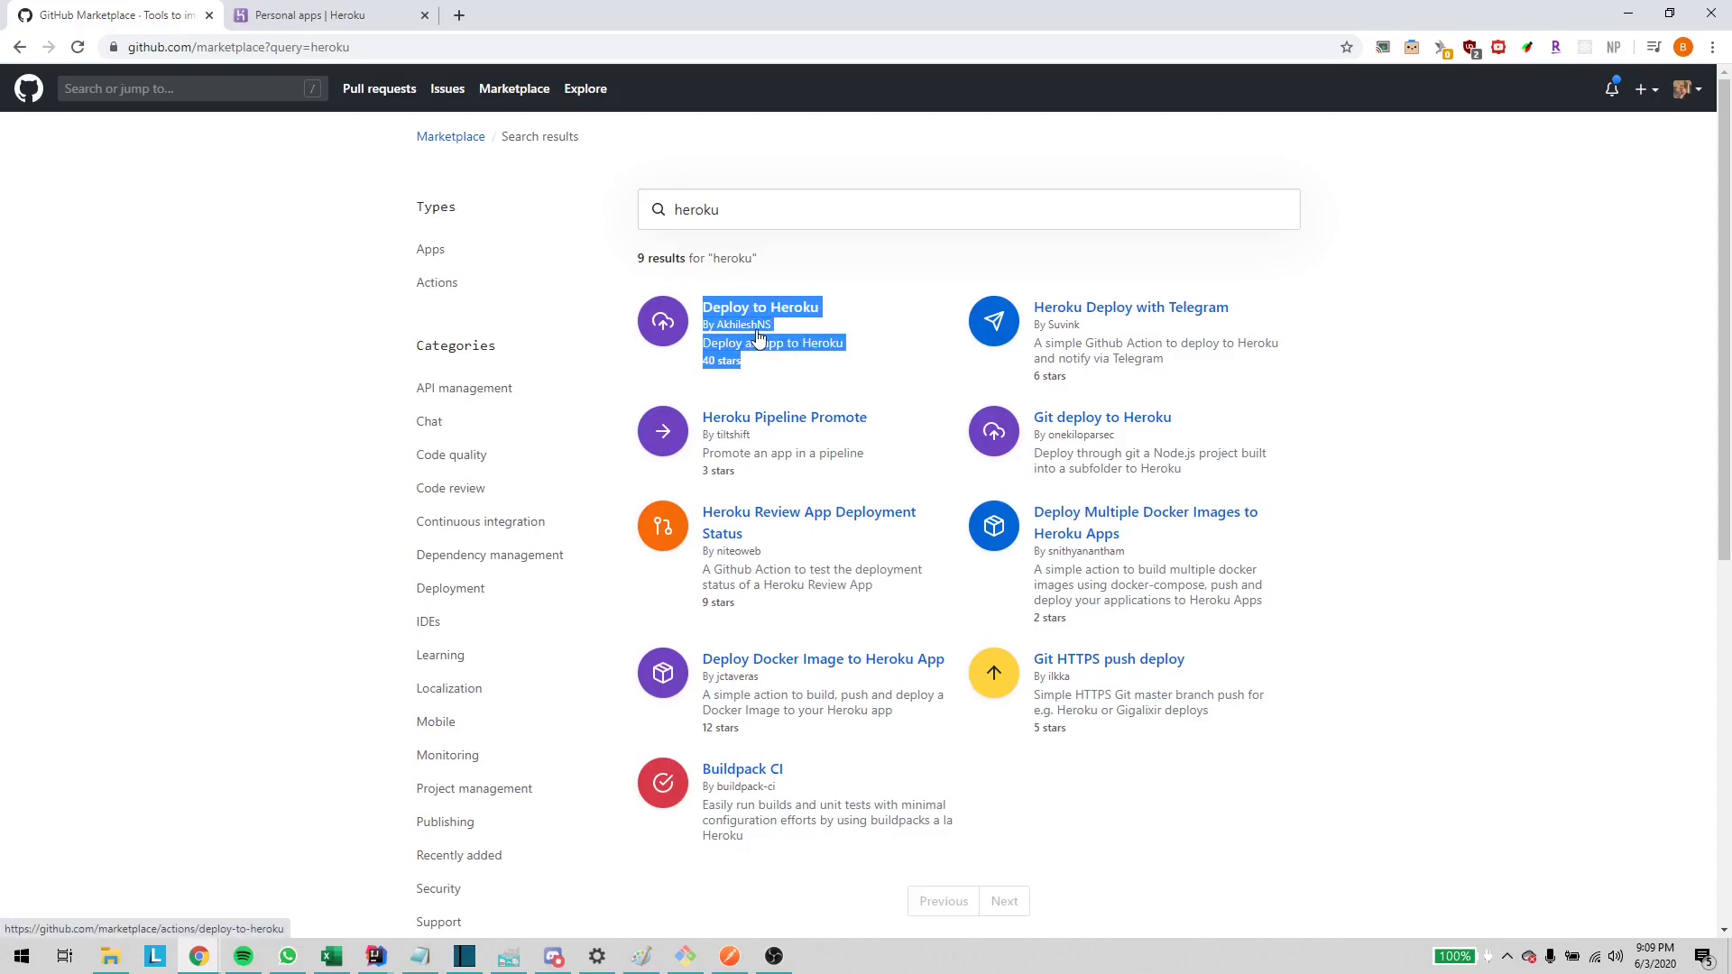
- View the Deploy to Heroku action page and its Usage section with the example YAML workflow
left_click(760, 307)
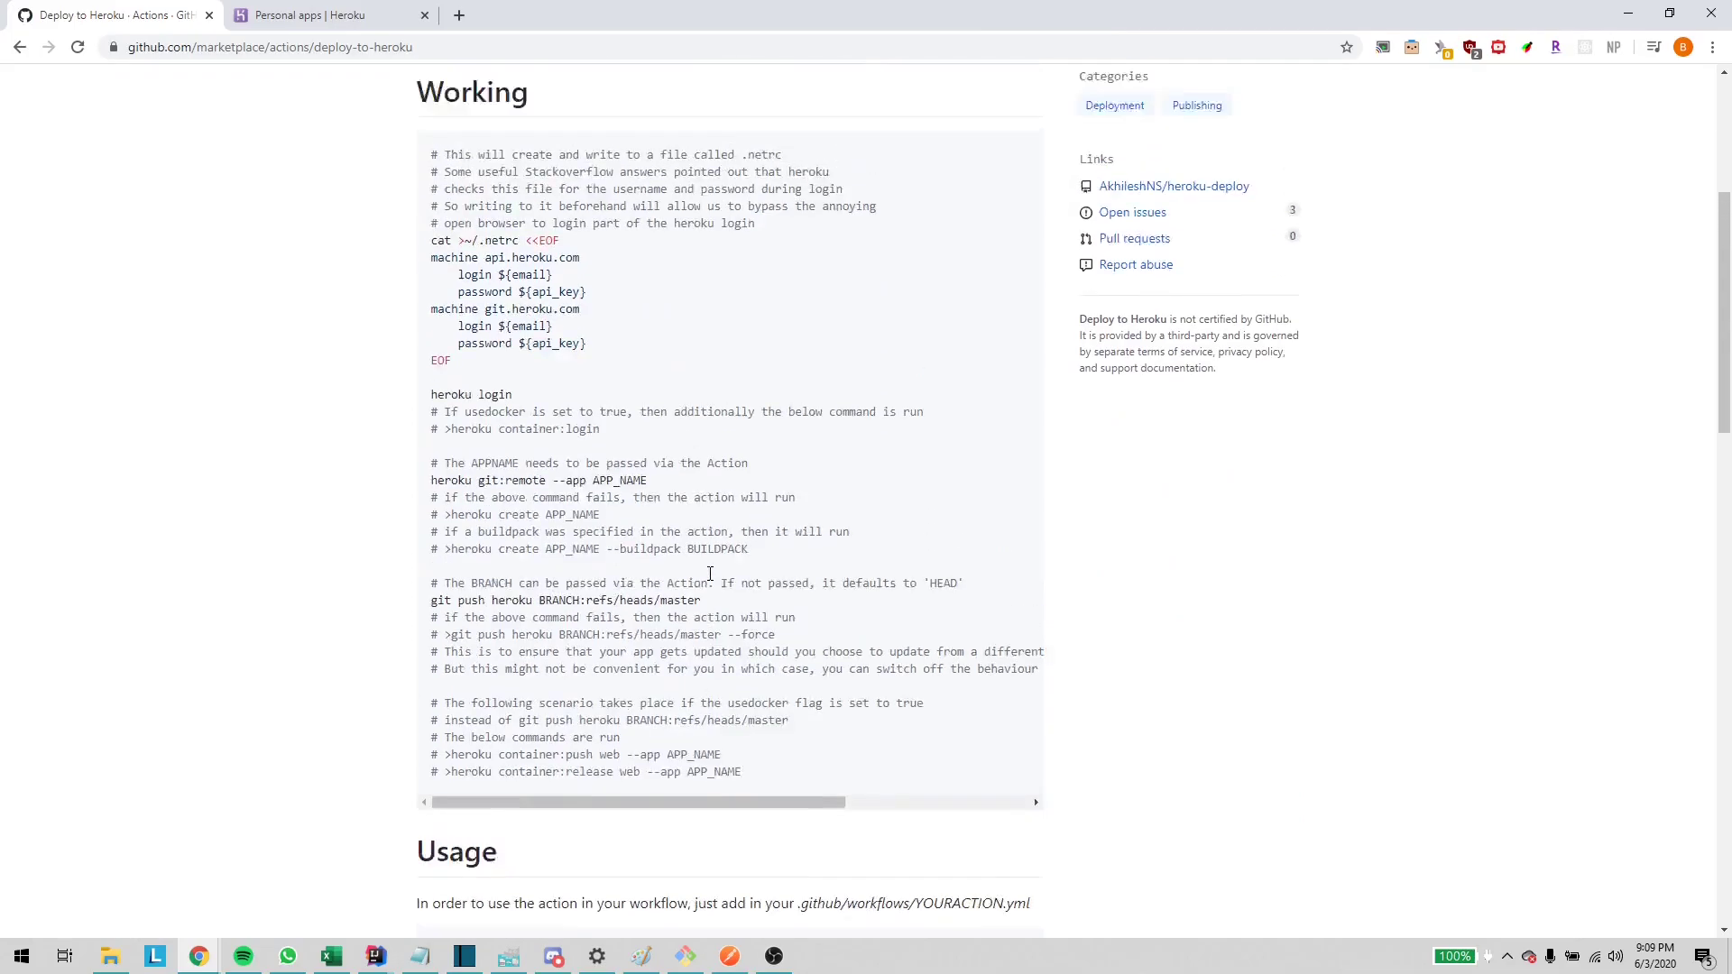
scroll("down", 3)
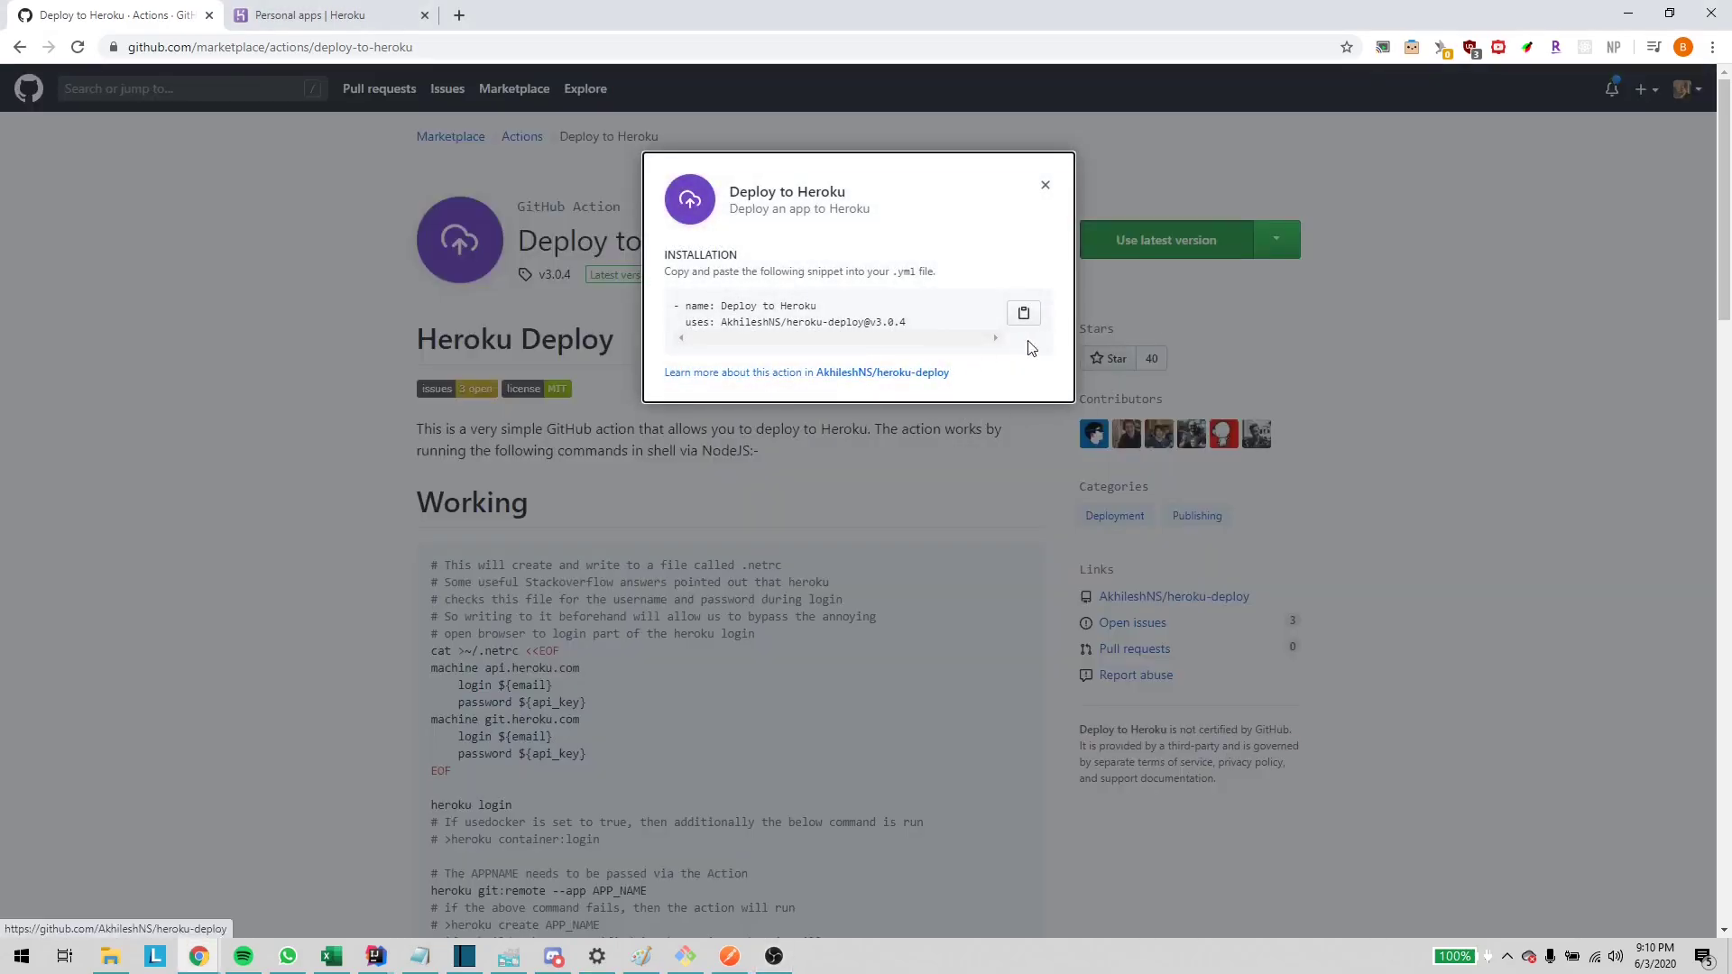
left_click(1045, 184)
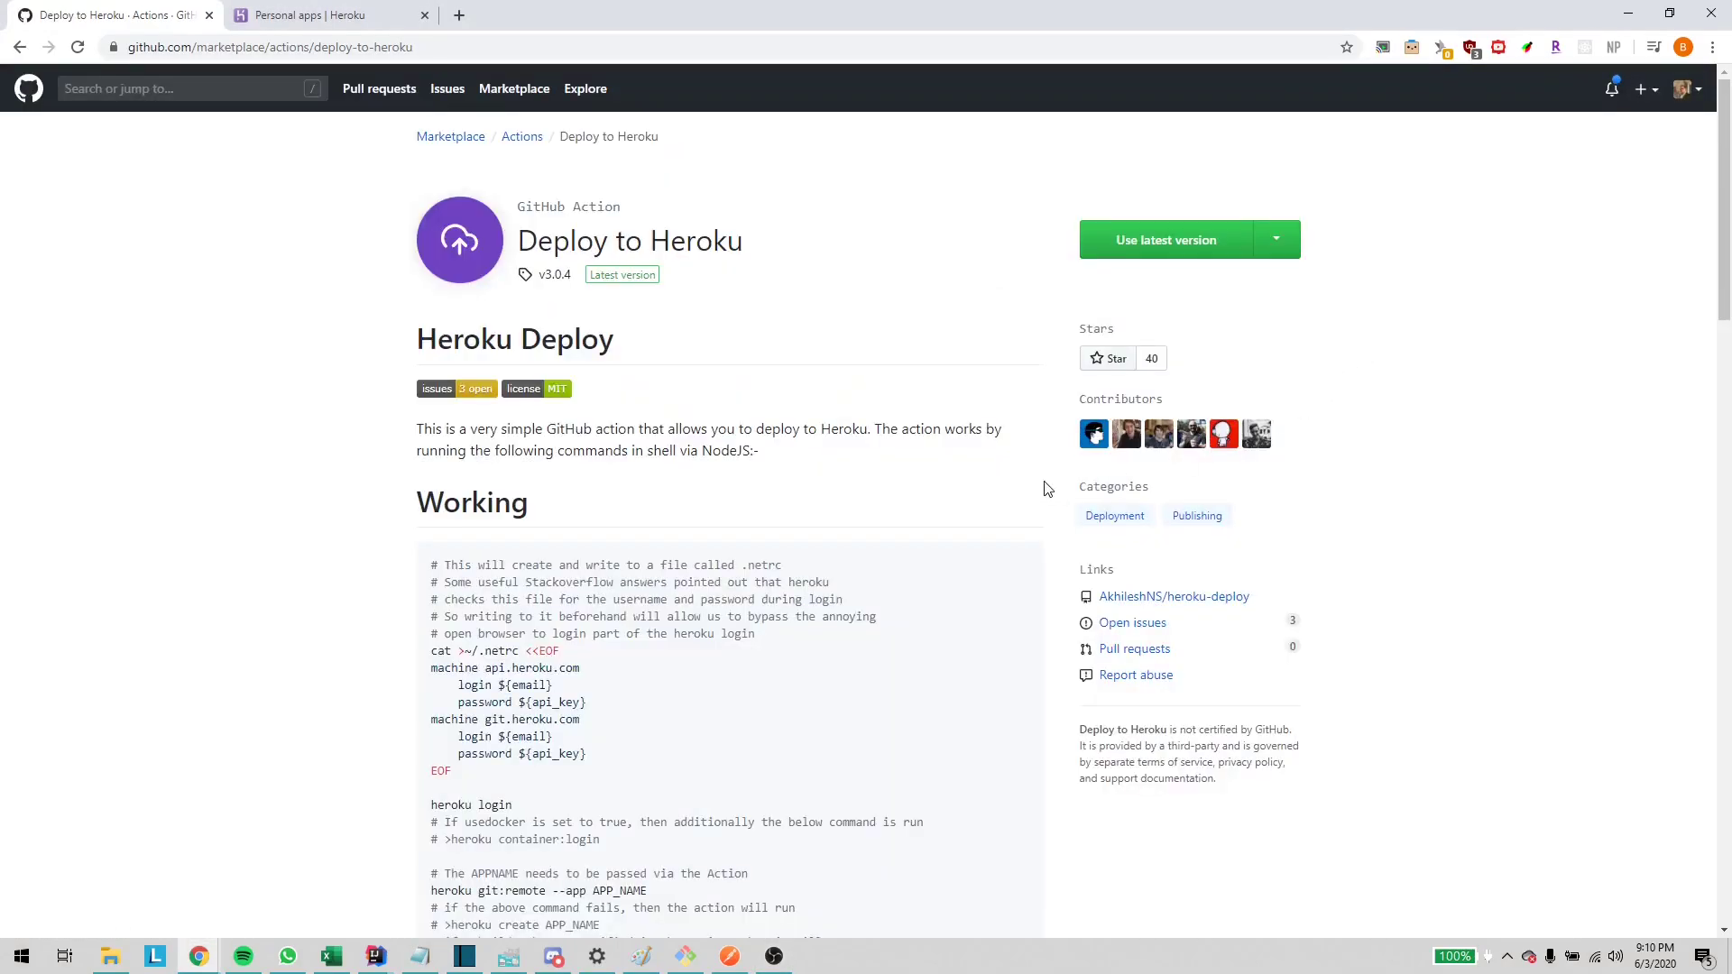
scroll("down", 3)
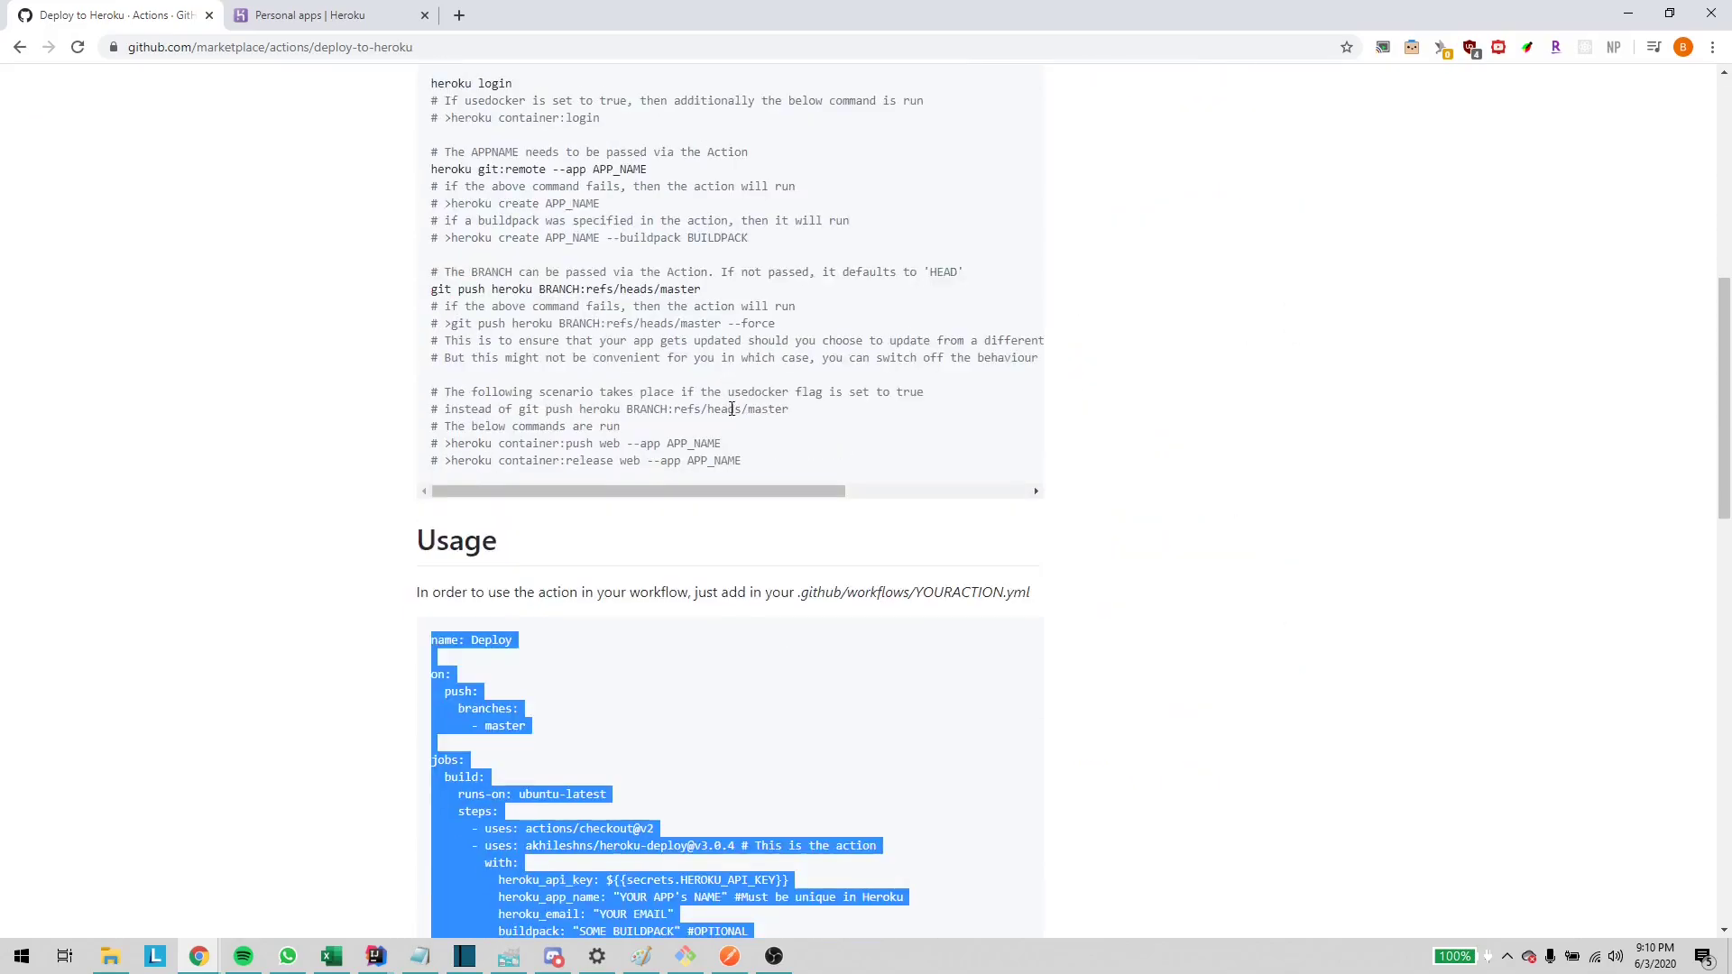
scroll("down", 3)
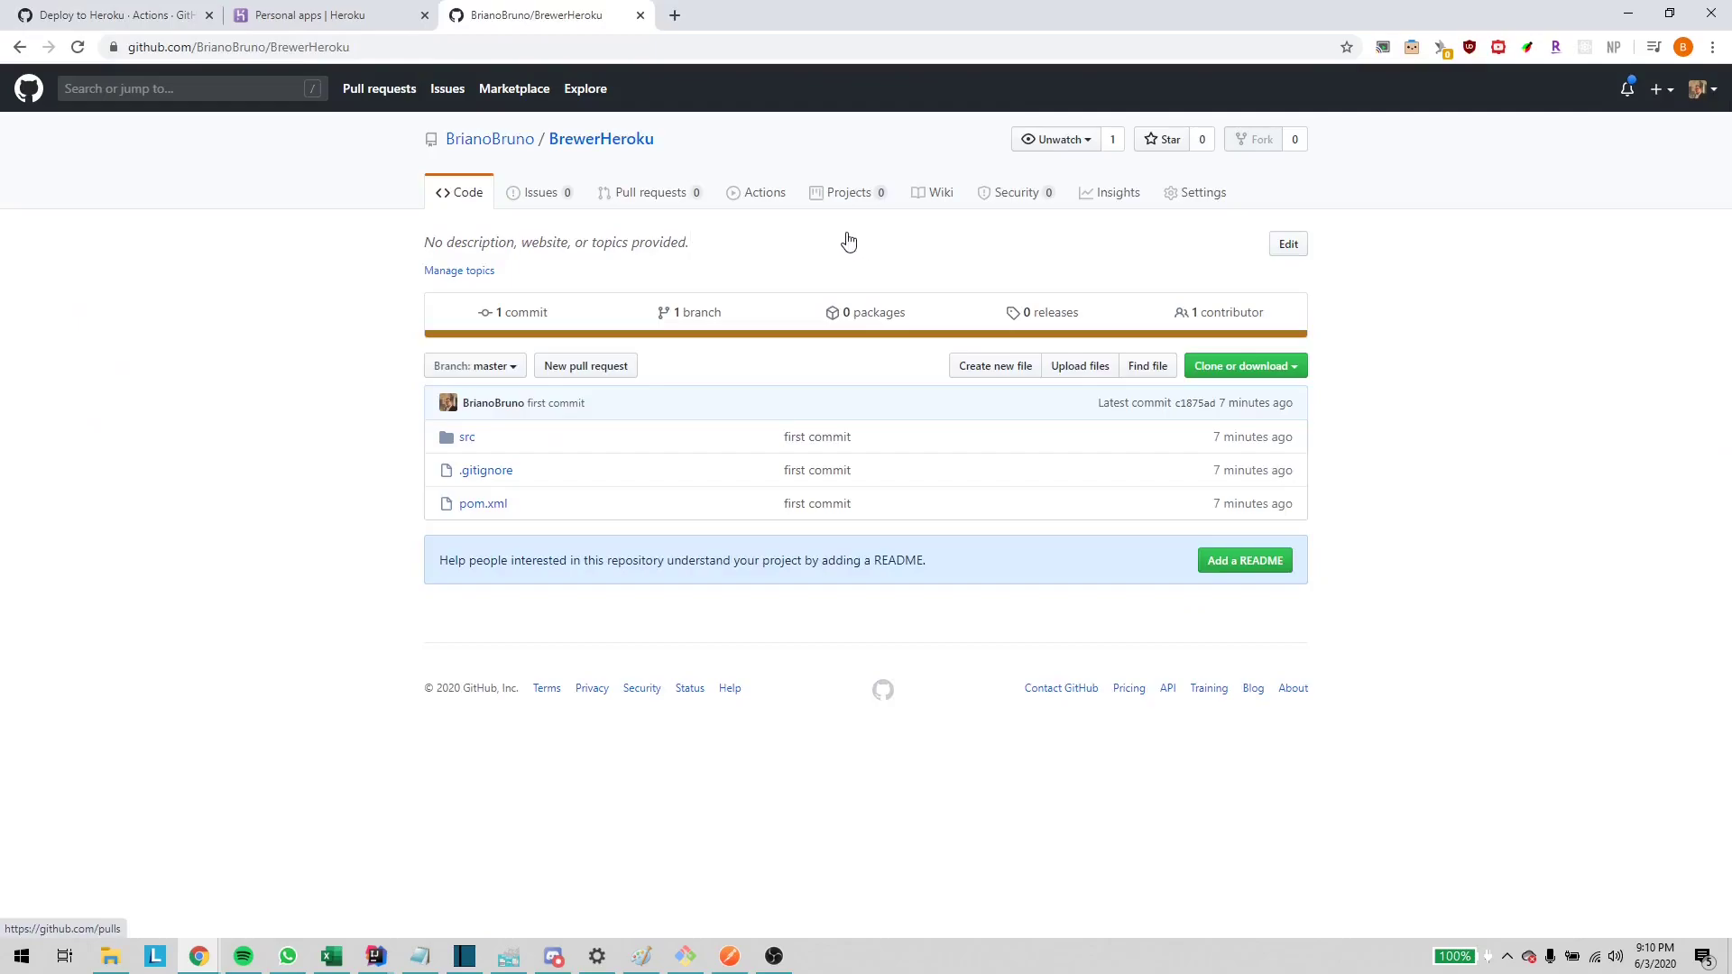
mouse_move(1080, 366)
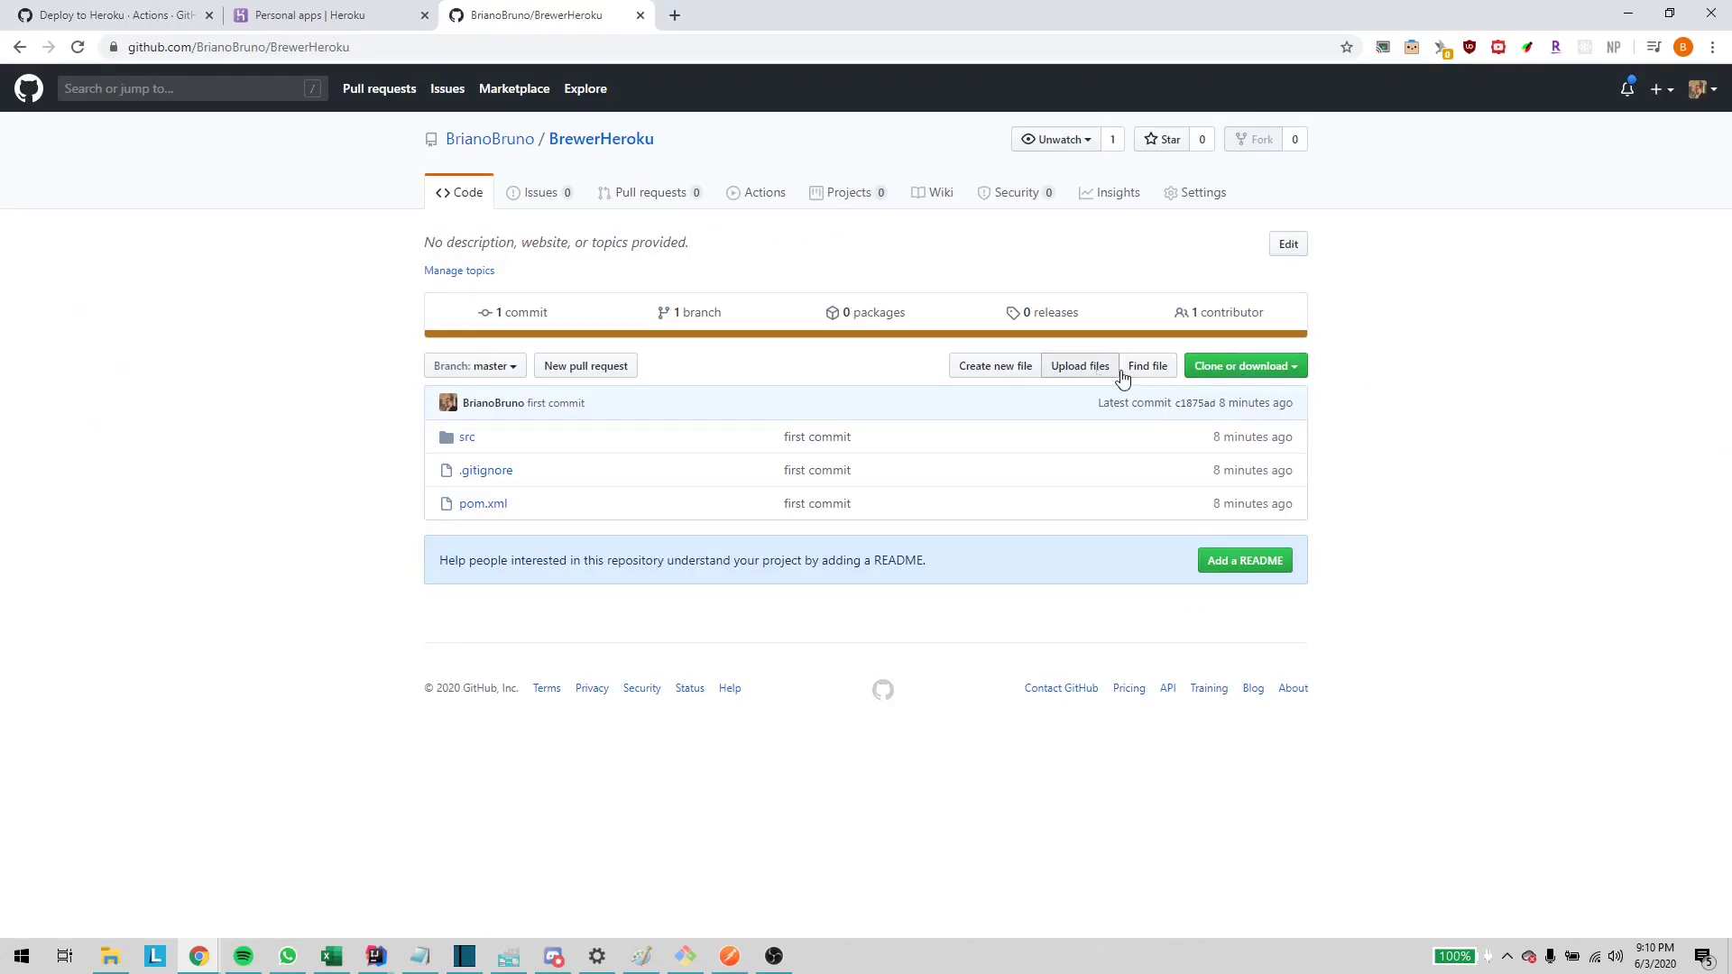
- Create a new file named .github/workflows/continuous-integration-workflow.yml in BrewerHeroku
left_click(992, 366)
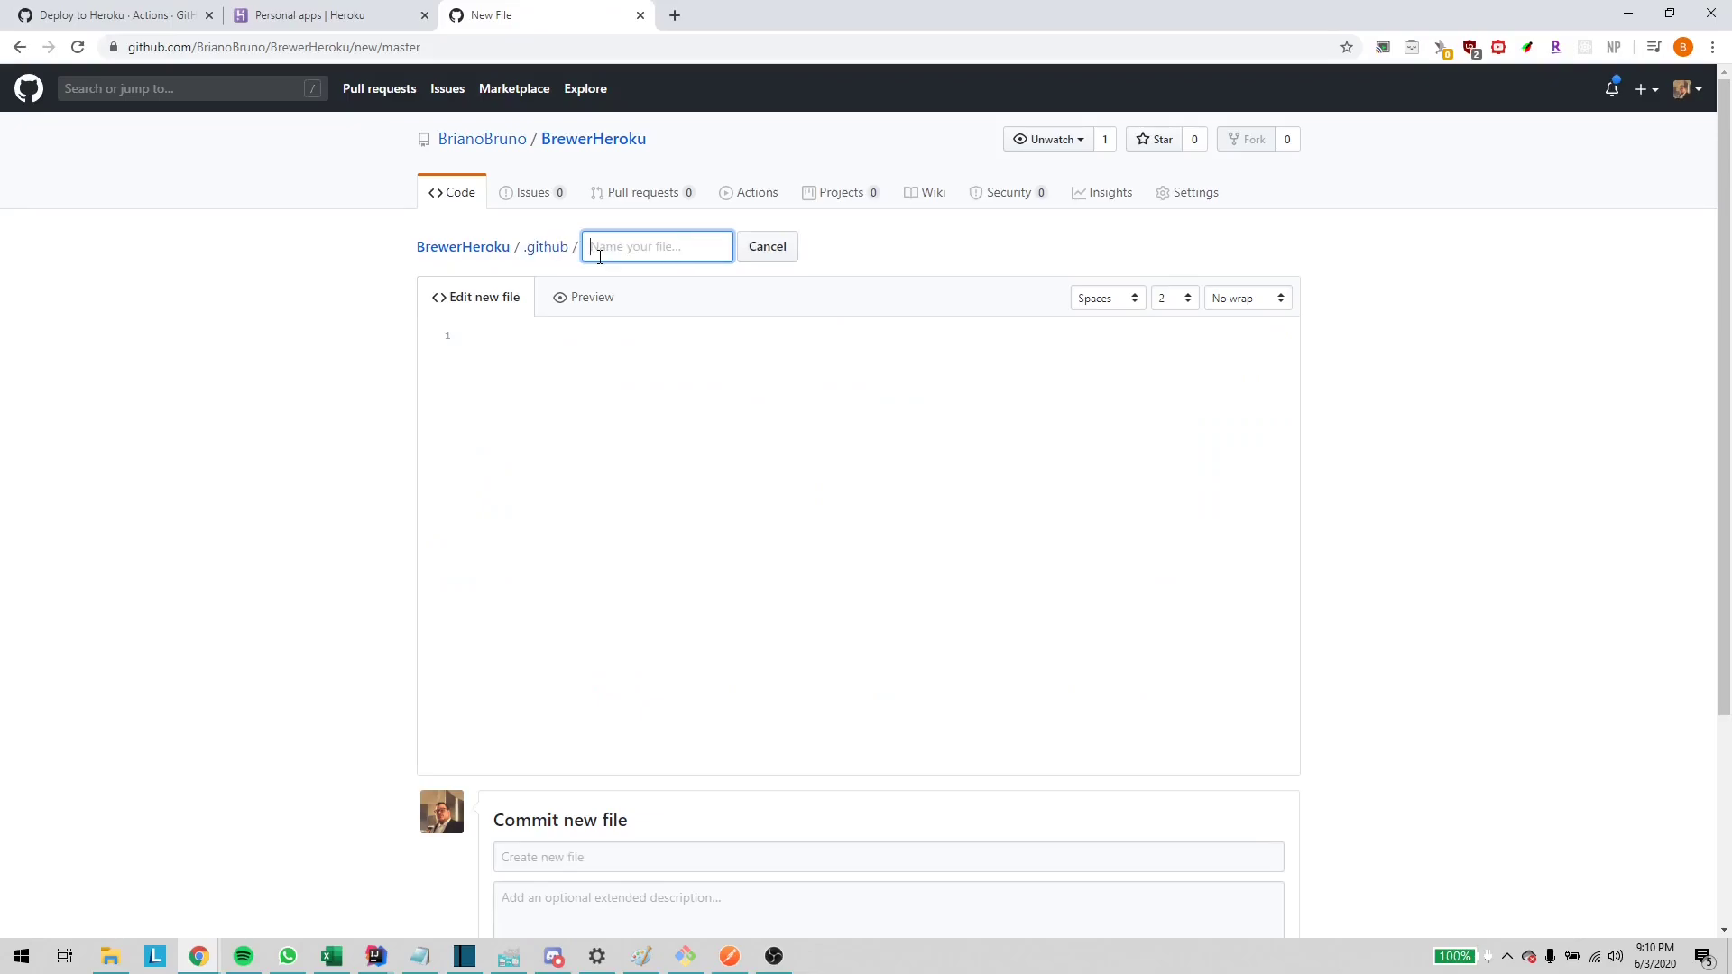
type("workflows")
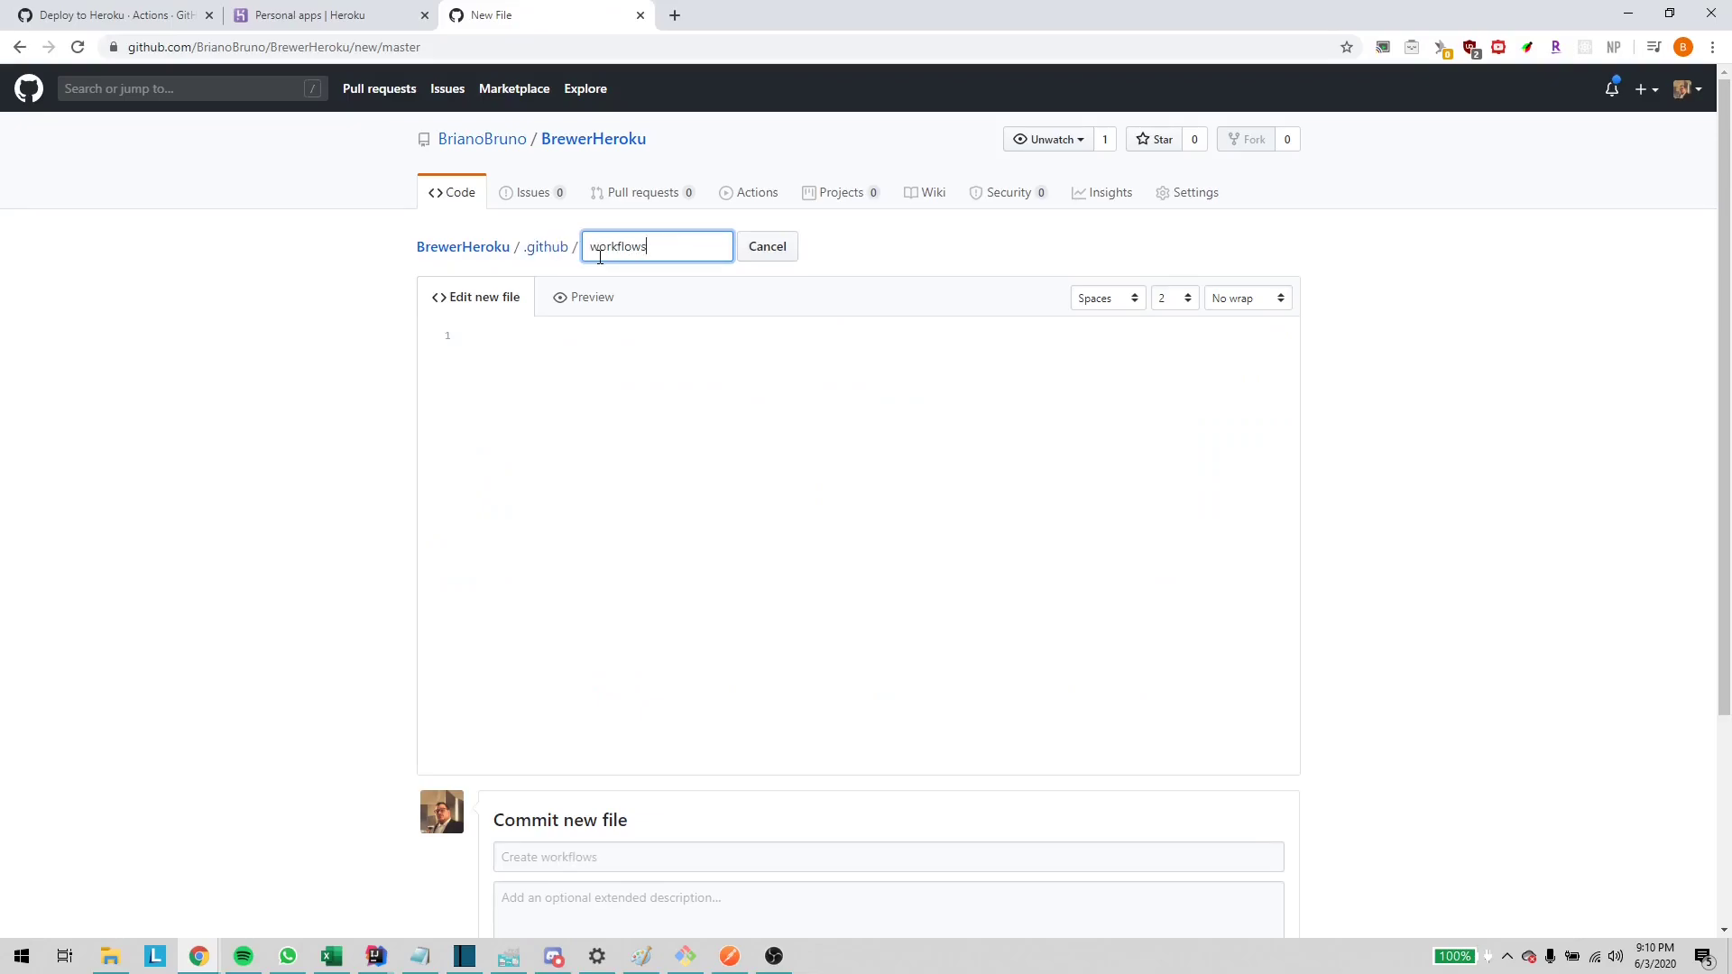
type("continuous-integration-")
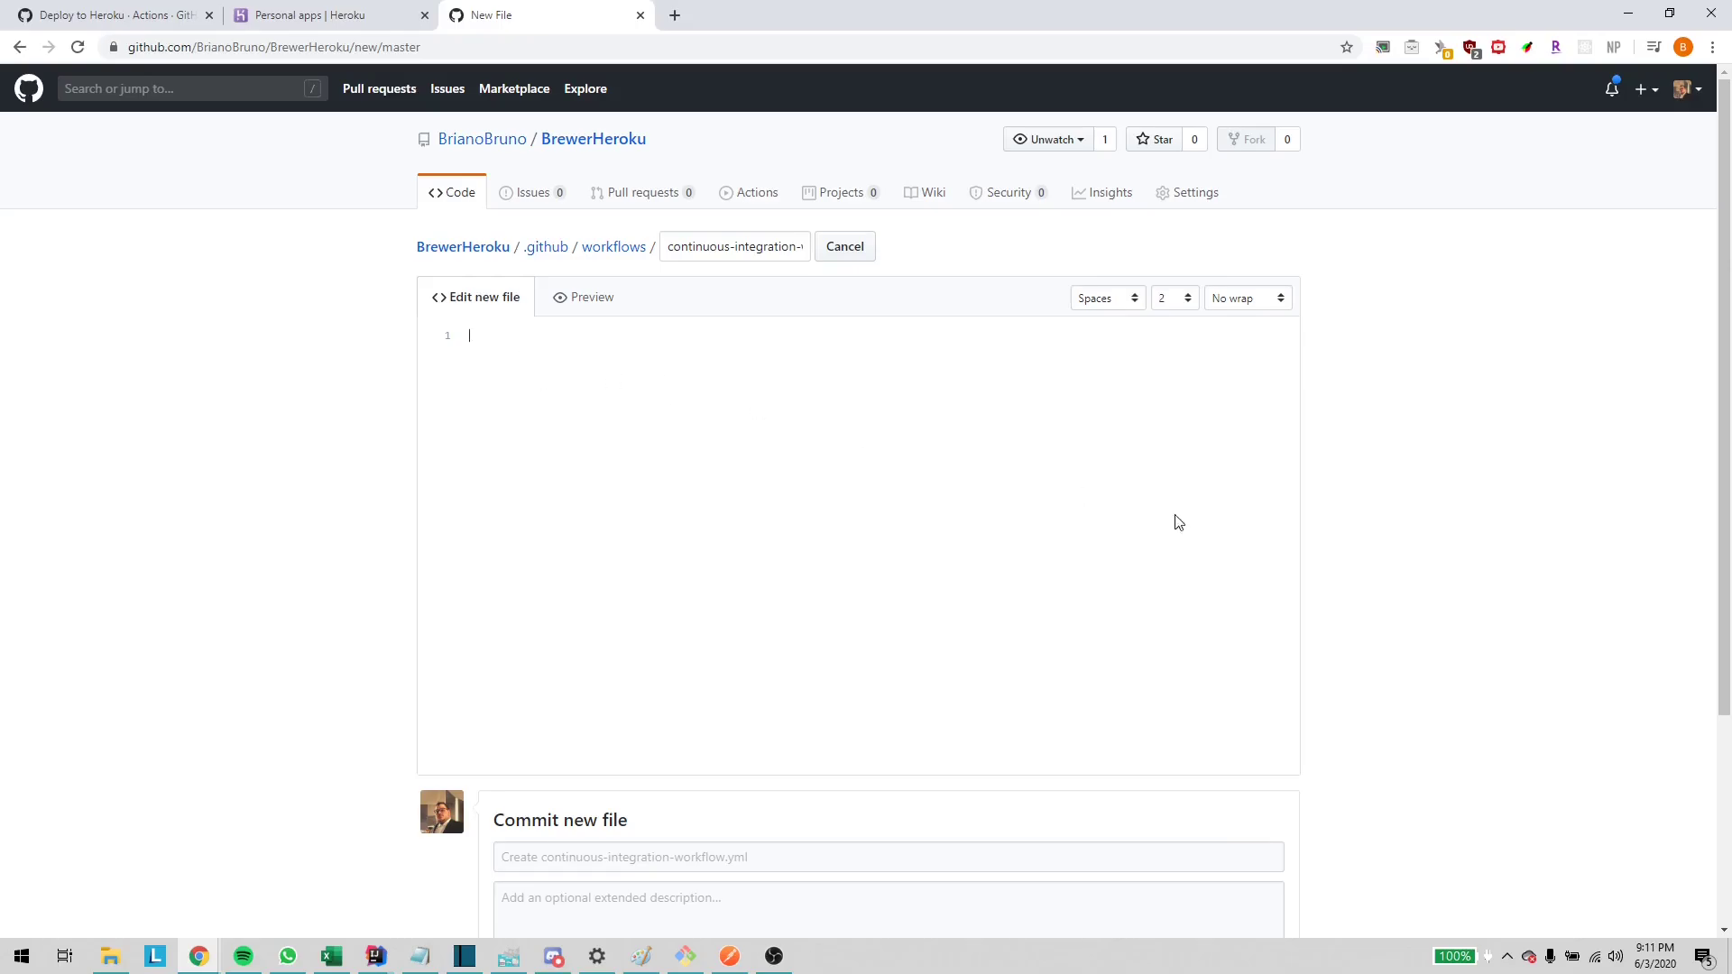
- Fill the Deploy job with the API key secret, app name BrewerHerokuTutorial and the gmail Heroku email
left_click(321, 16)
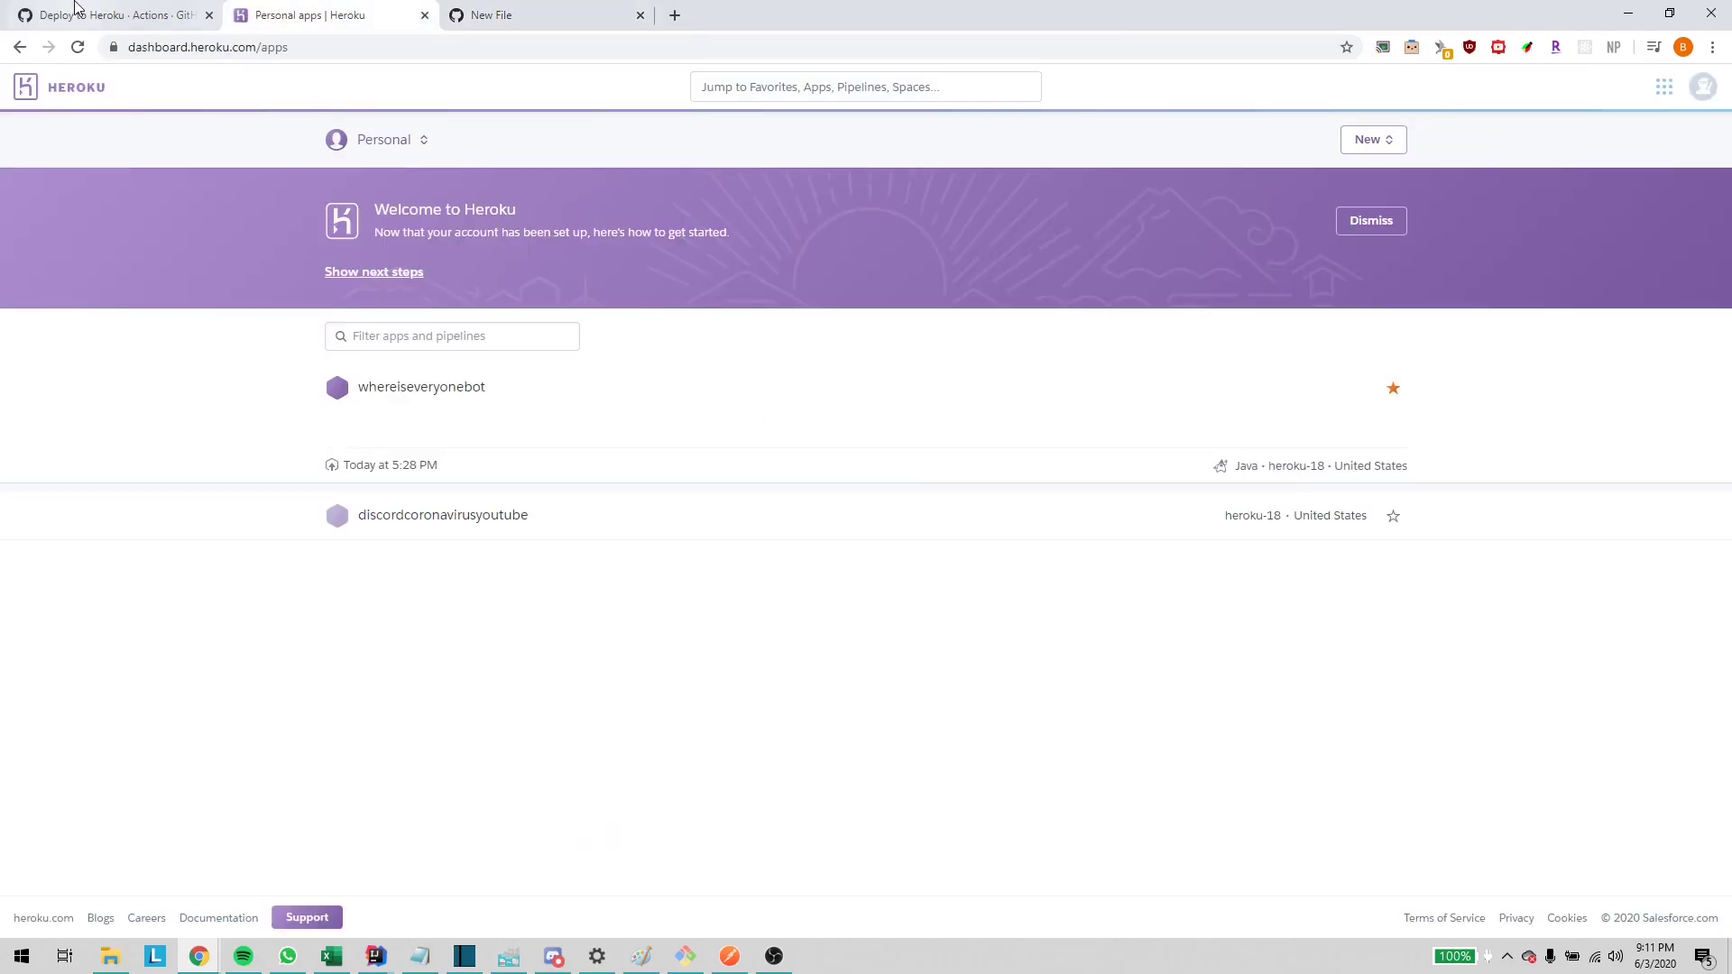
left_click(105, 15)
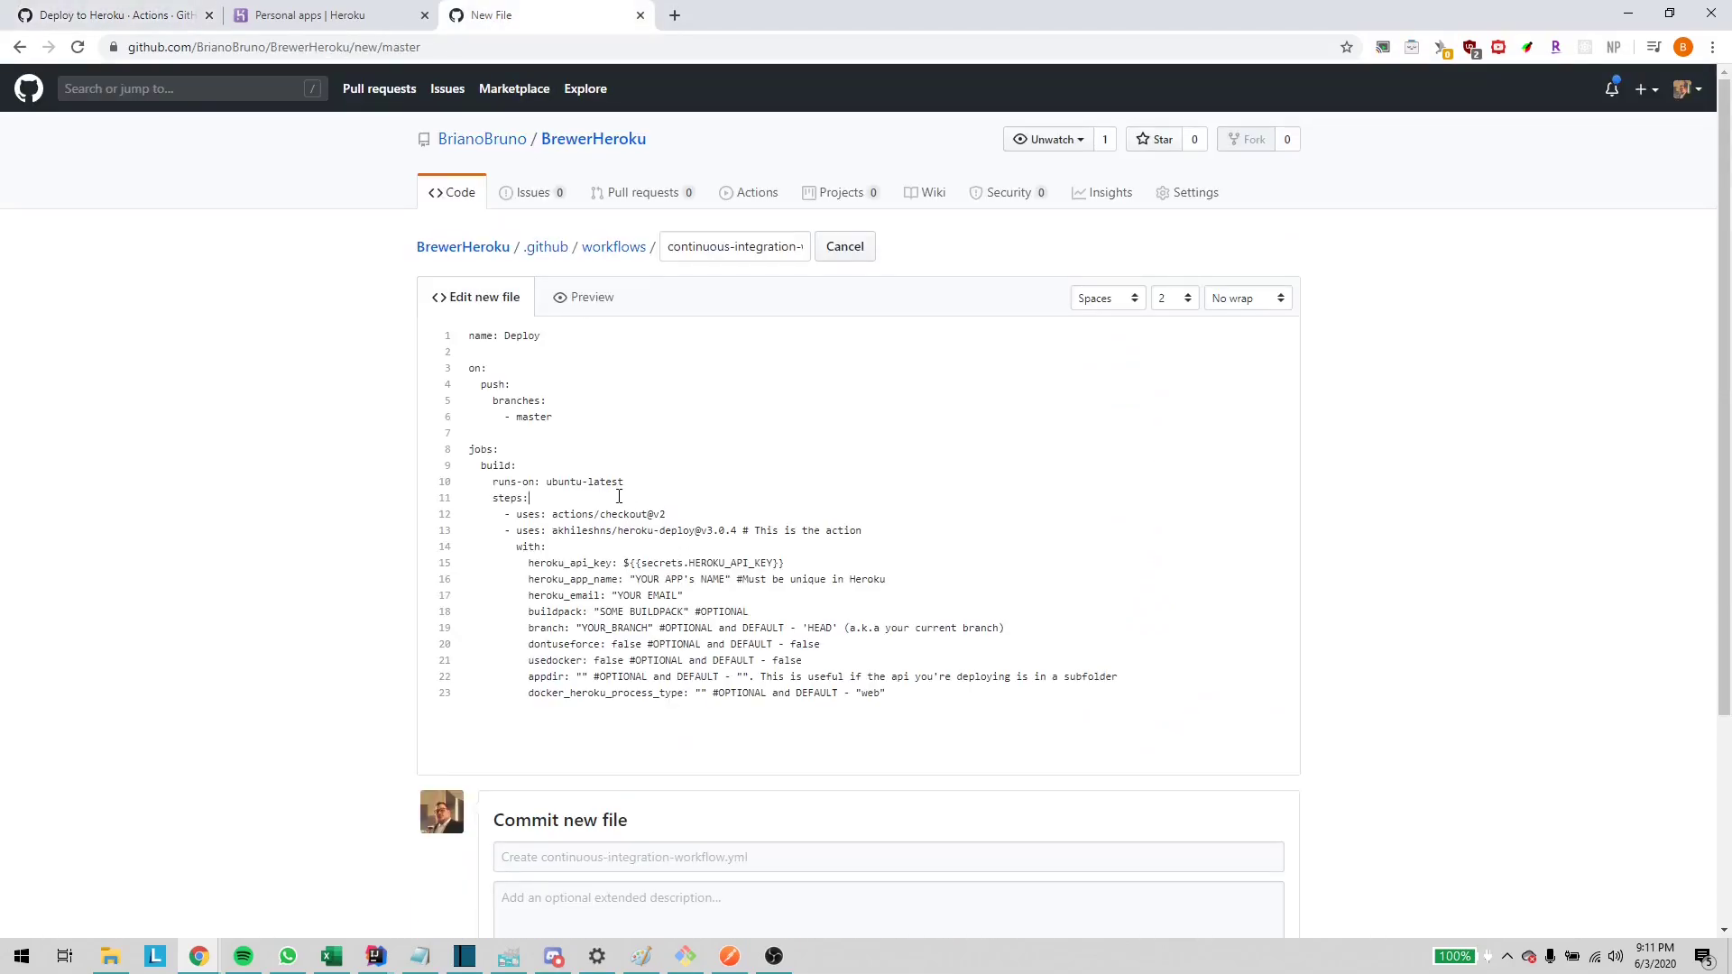
double_click(657, 563)
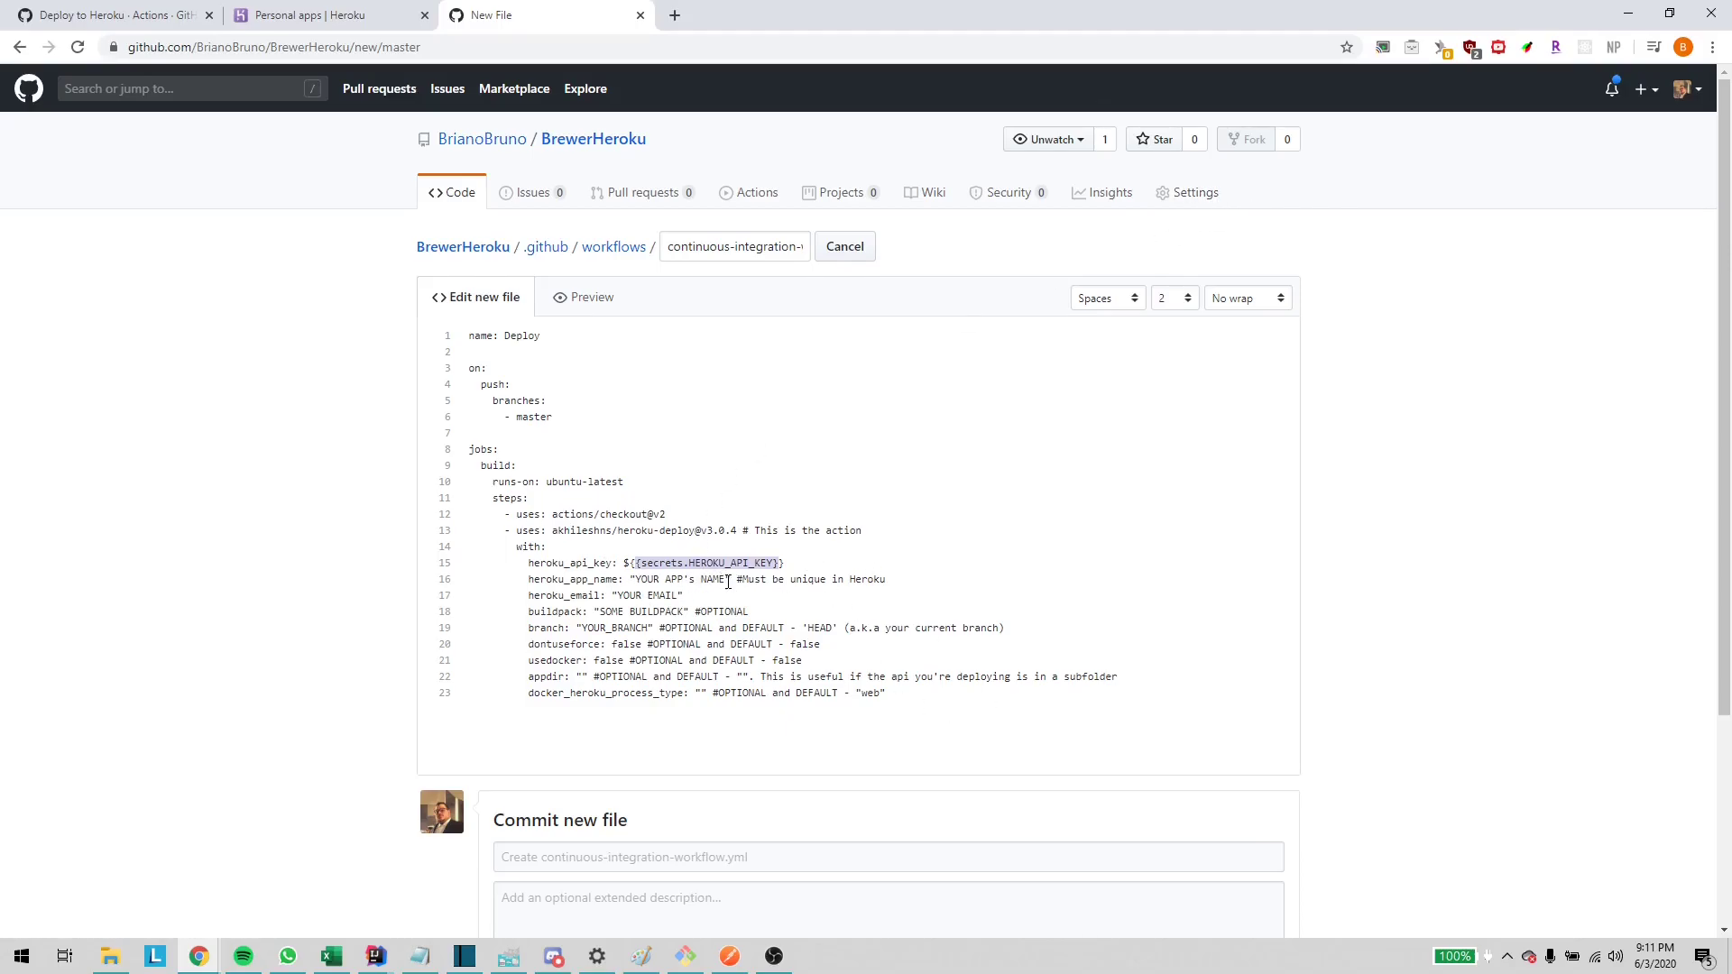
double_click(687, 579)
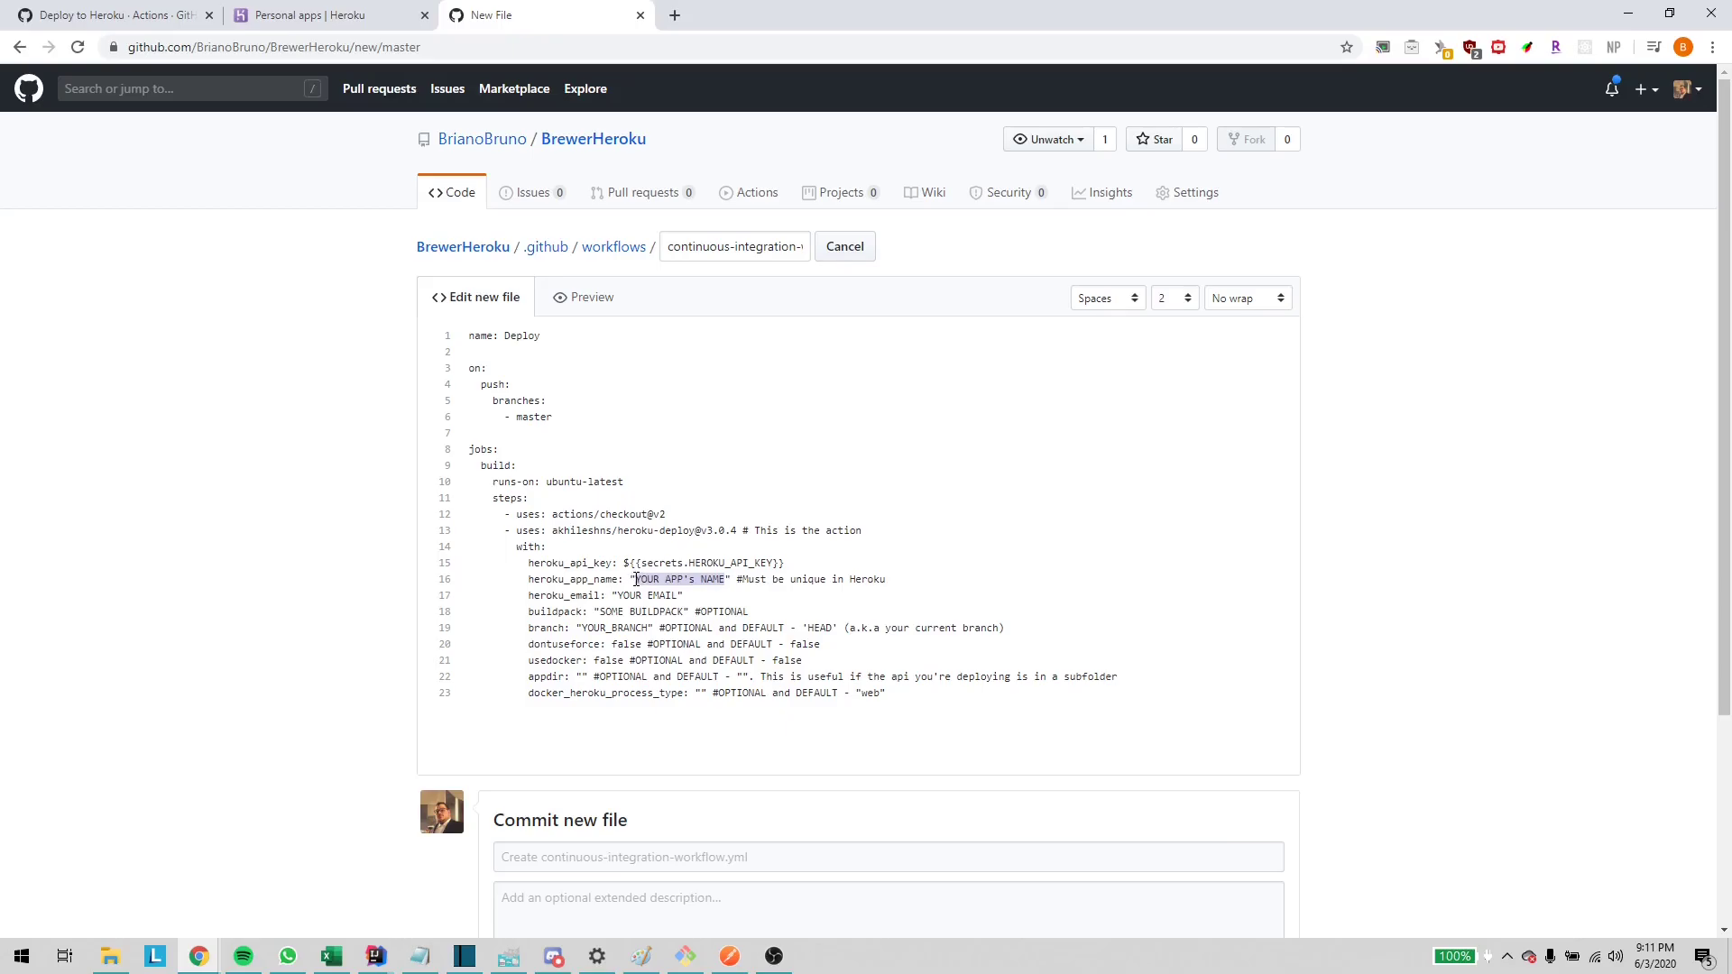
type("BrewerHeroku")
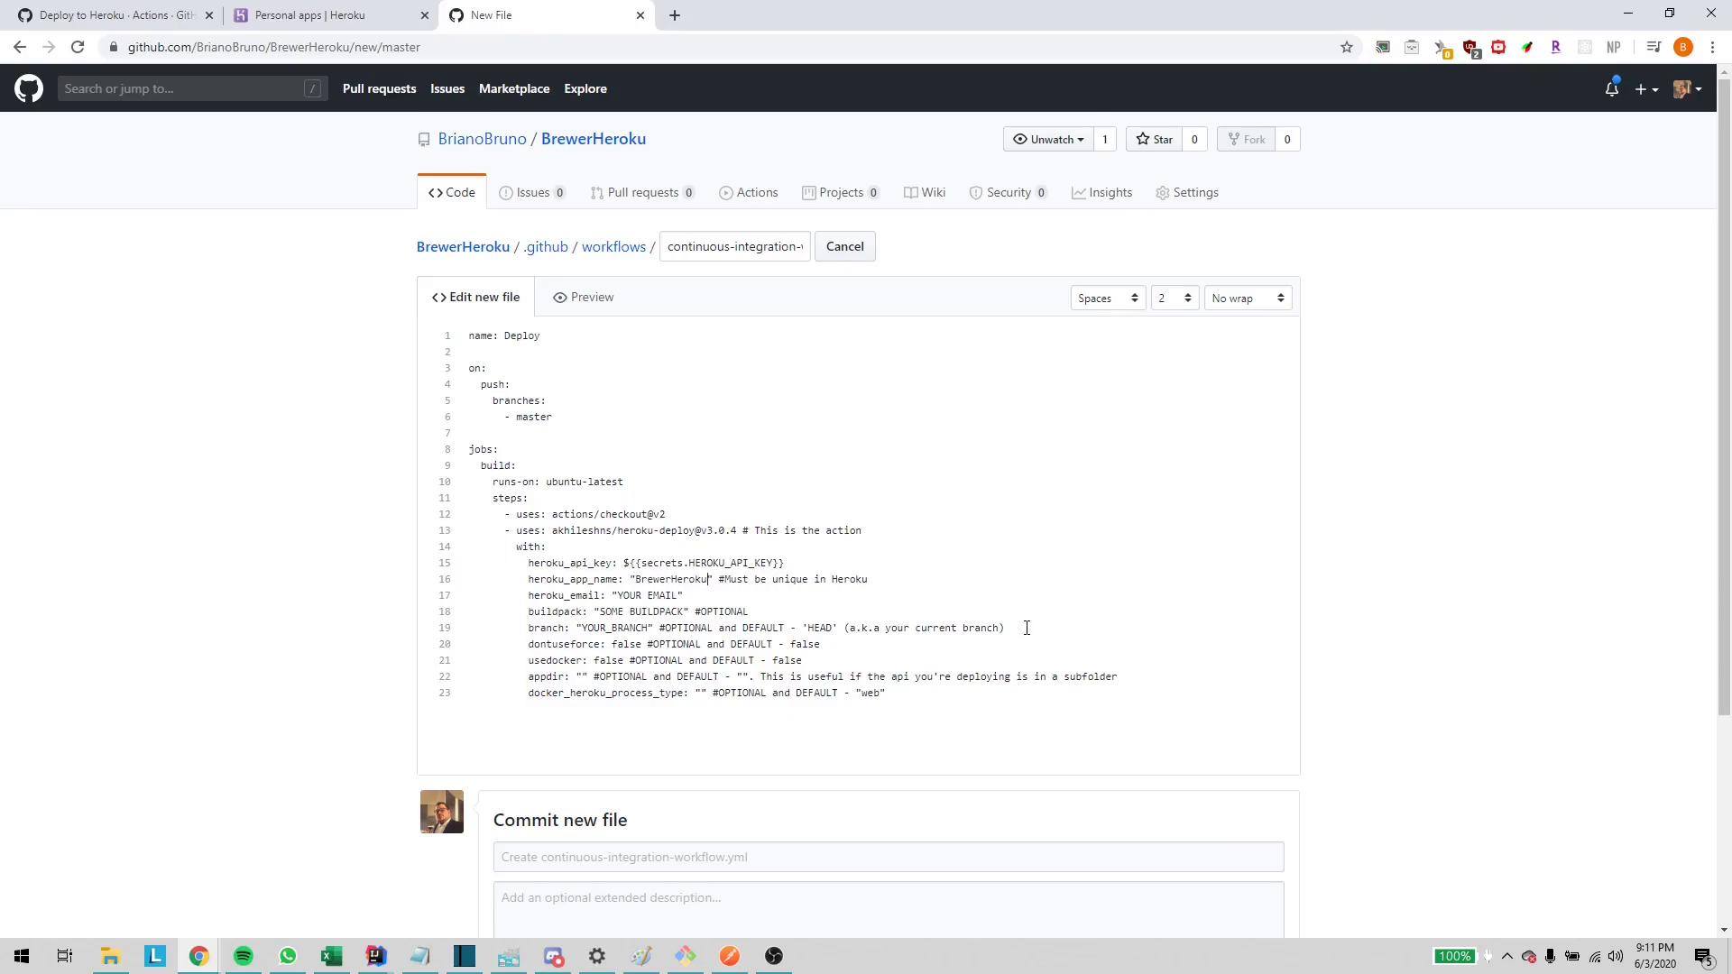
type("Tutorial")
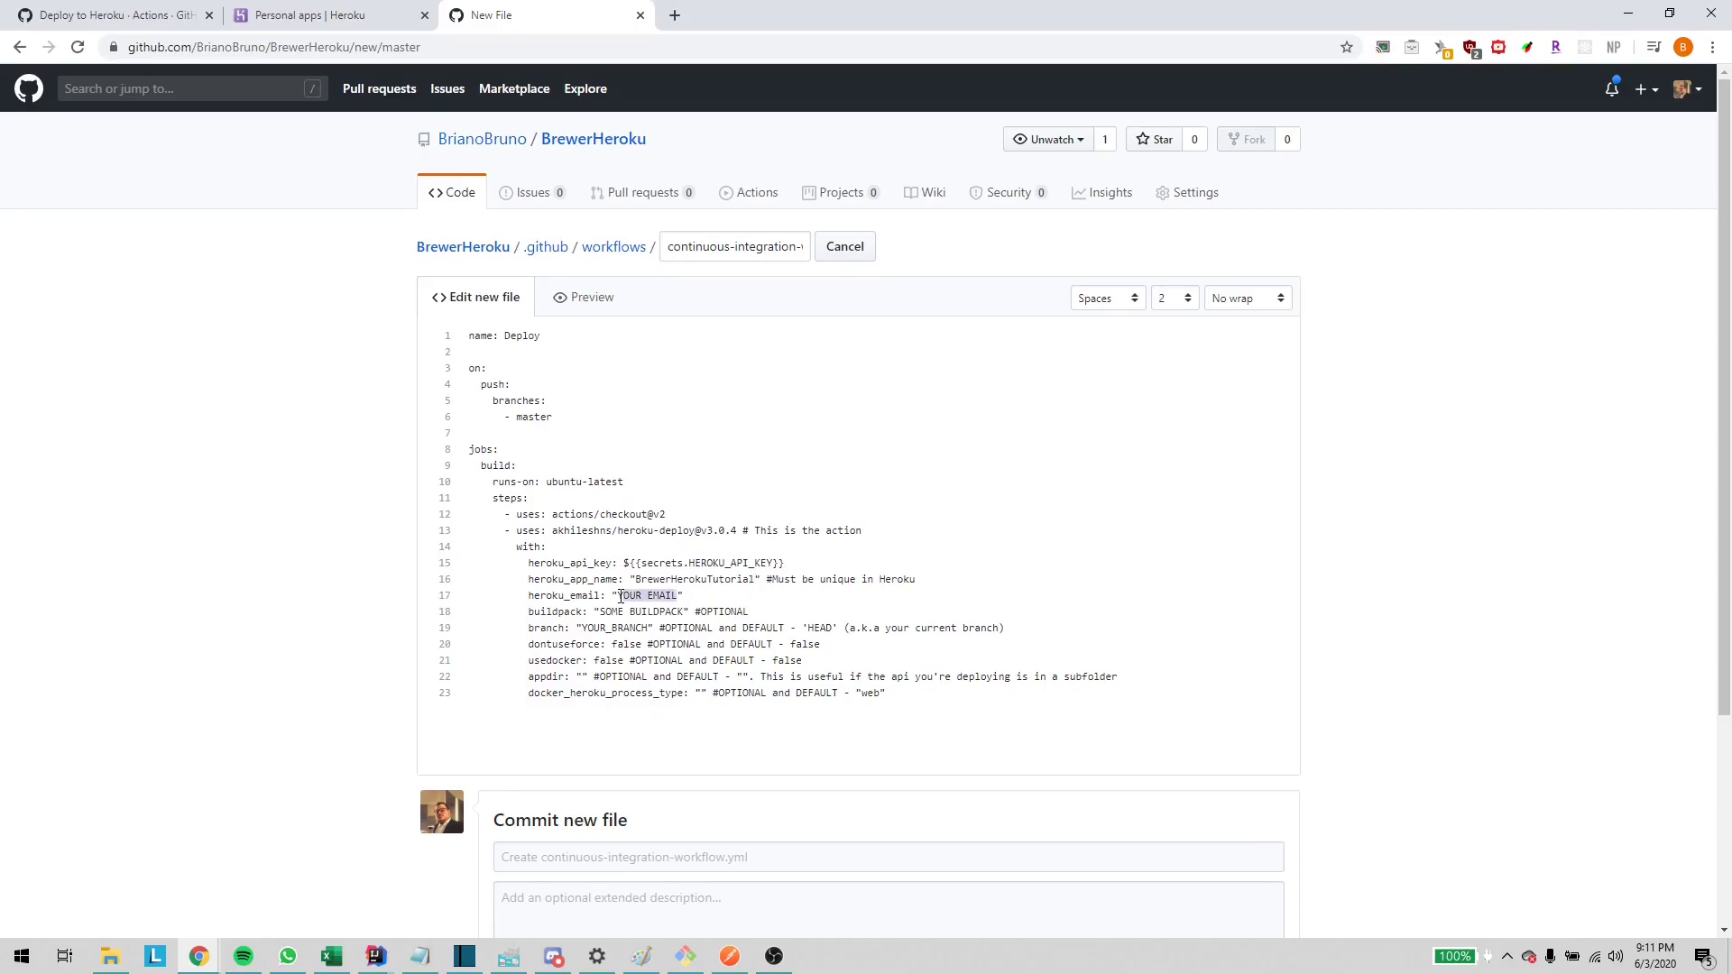
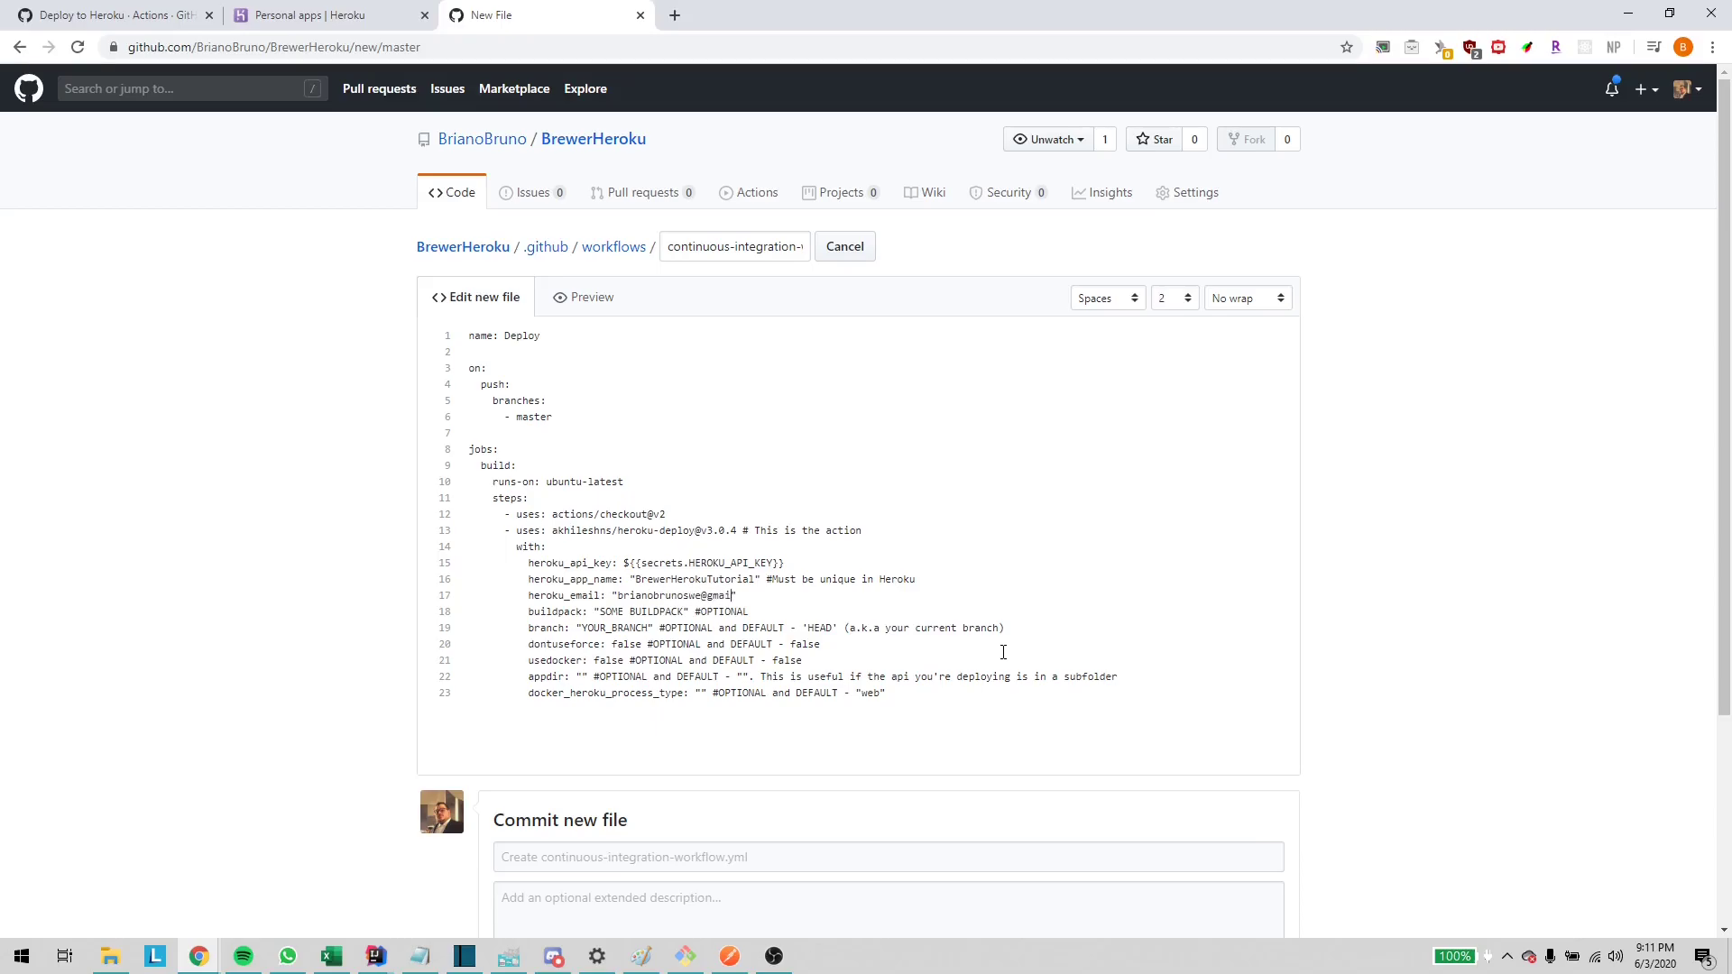
scroll("down", 3)
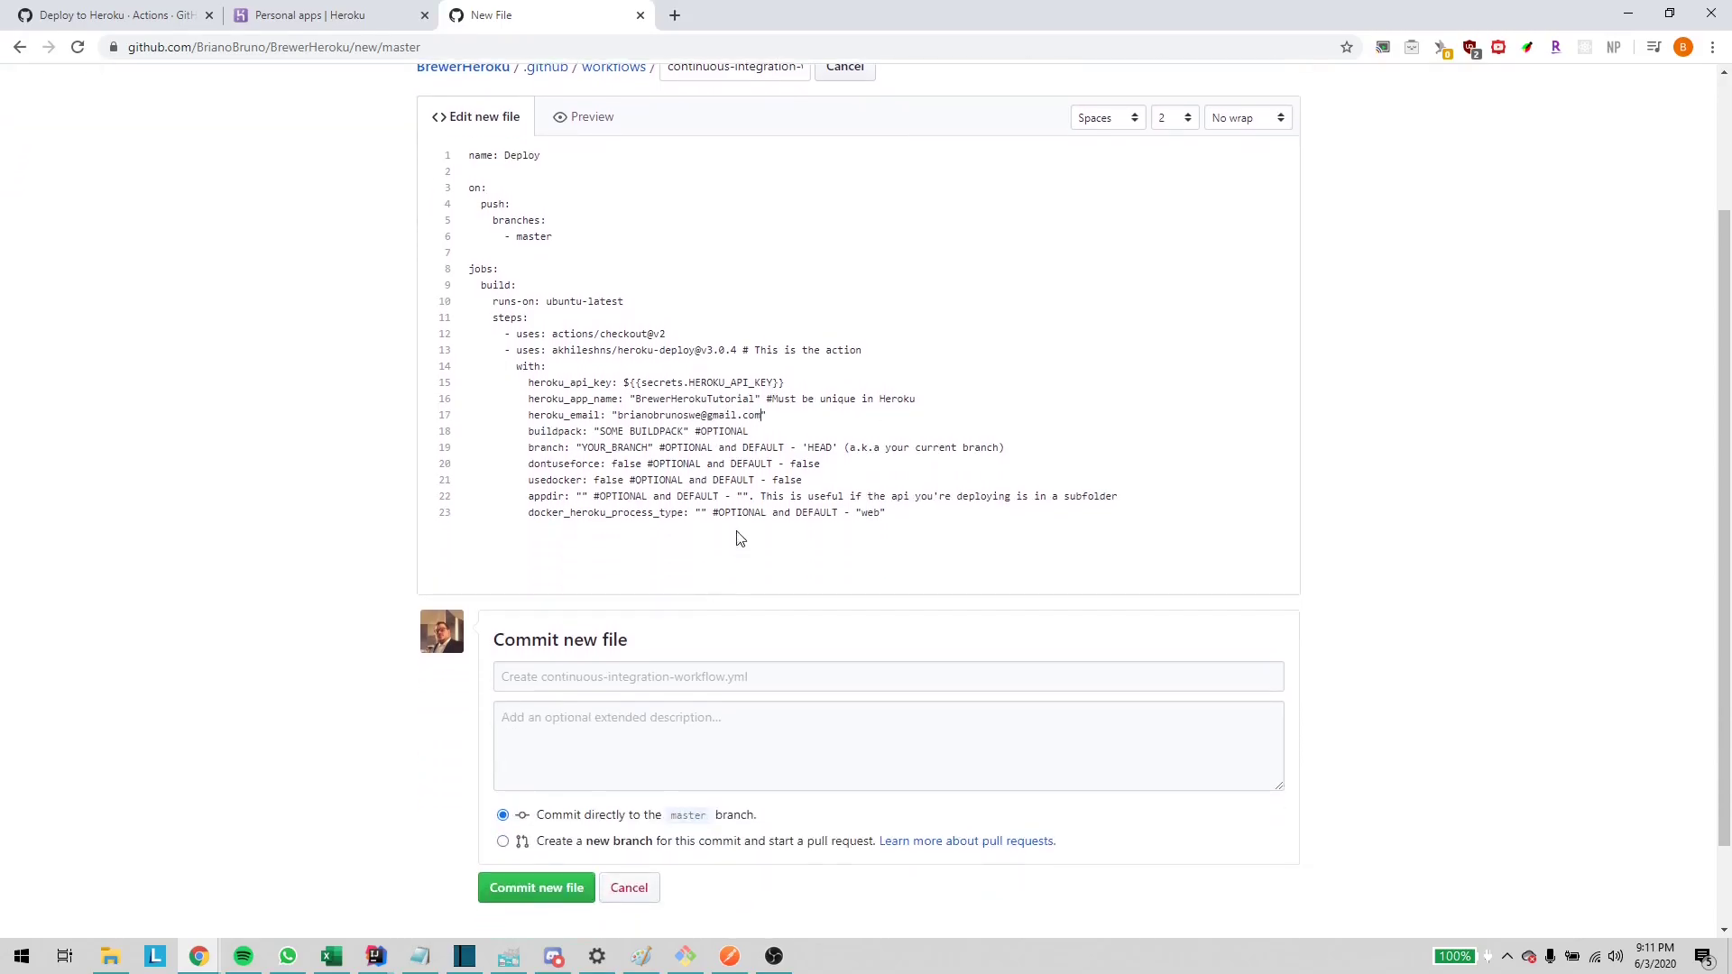
mouse_move(791, 477)
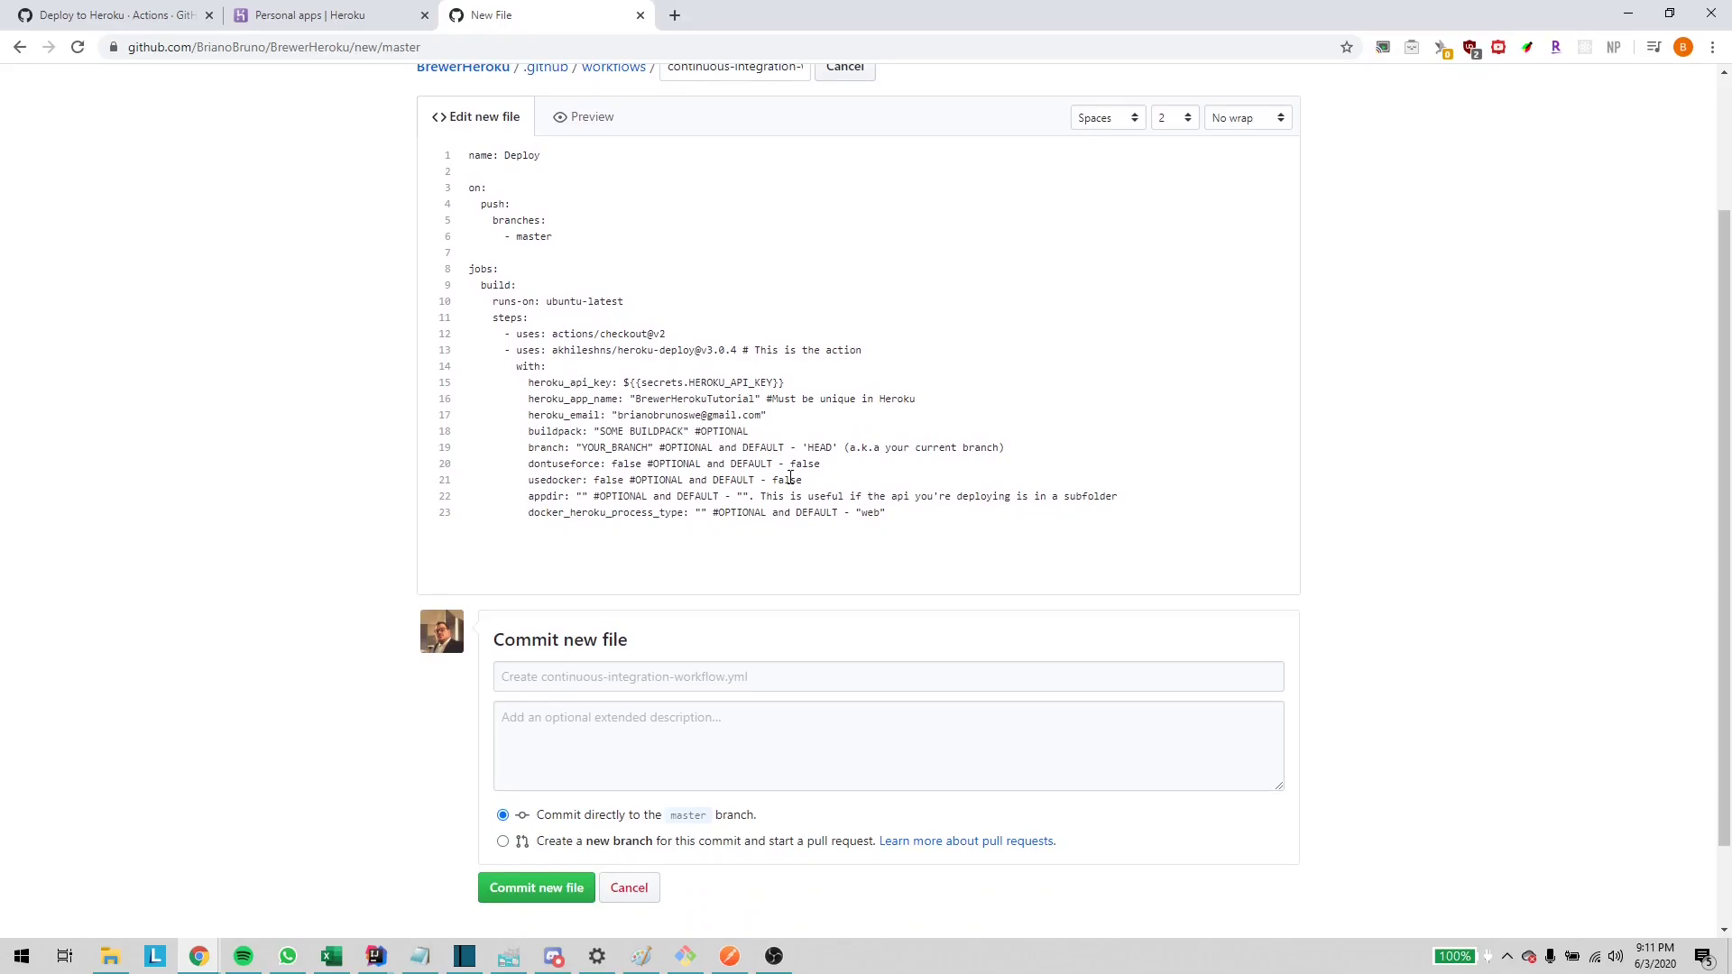
- Remove the buildpack and branch lines, set dontuseforce to 1 and process type to "web"
triple_click(637, 431)
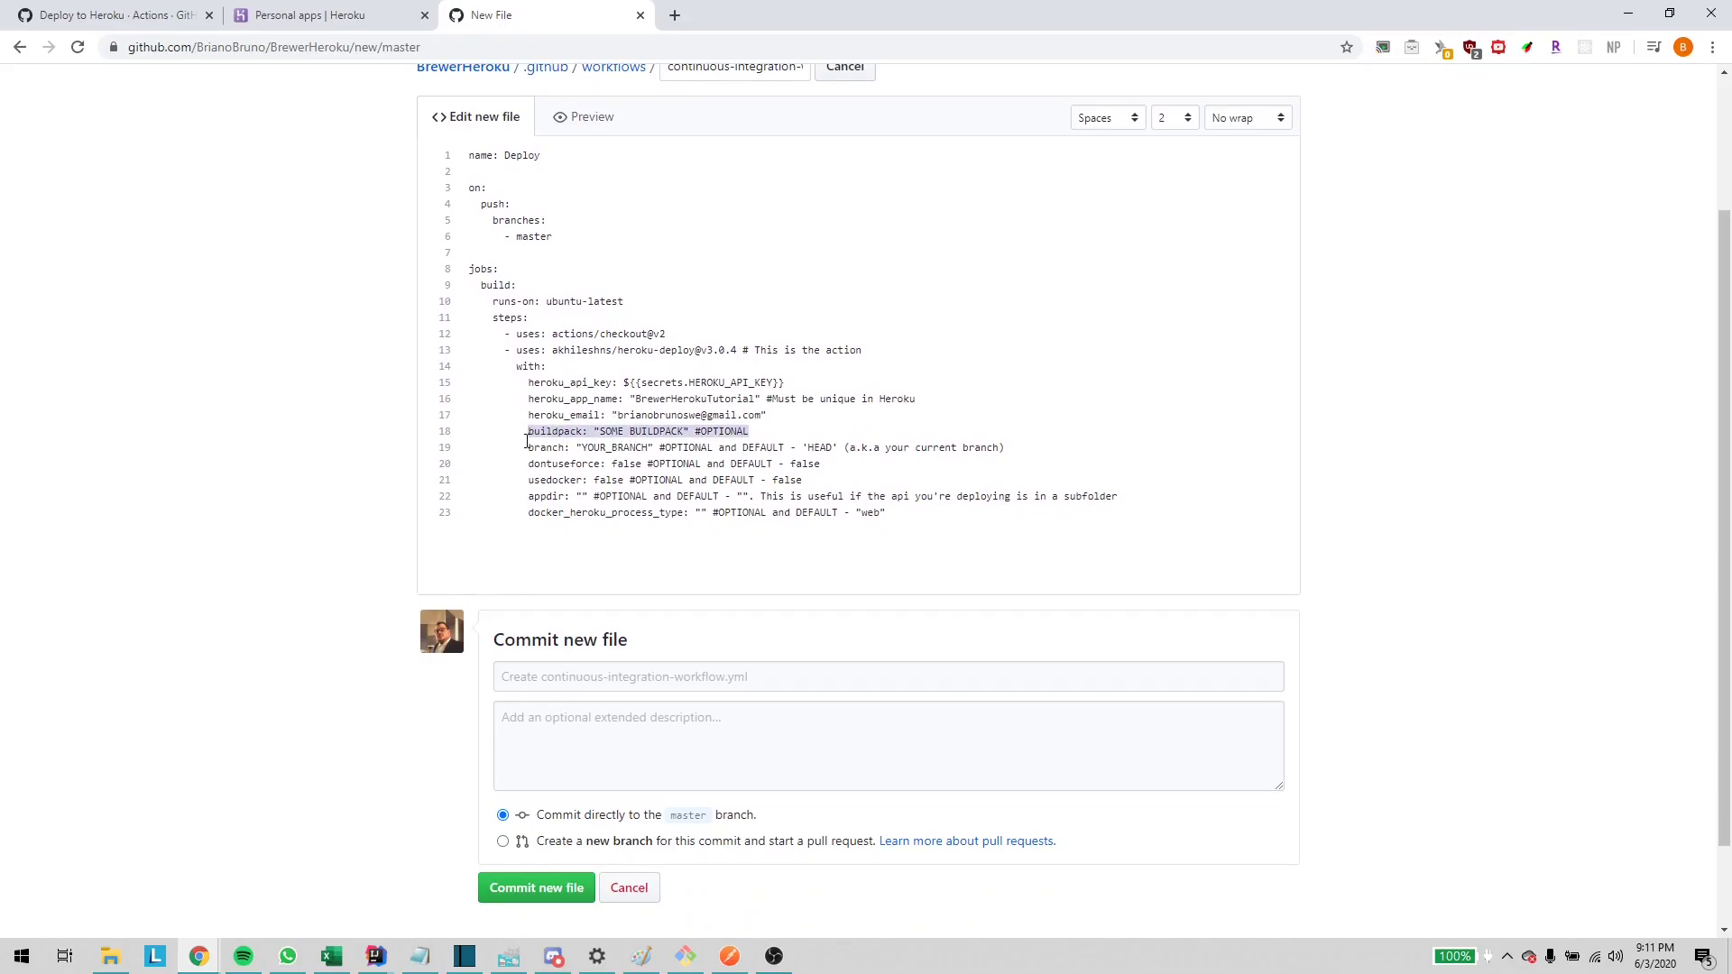
key("Delete")
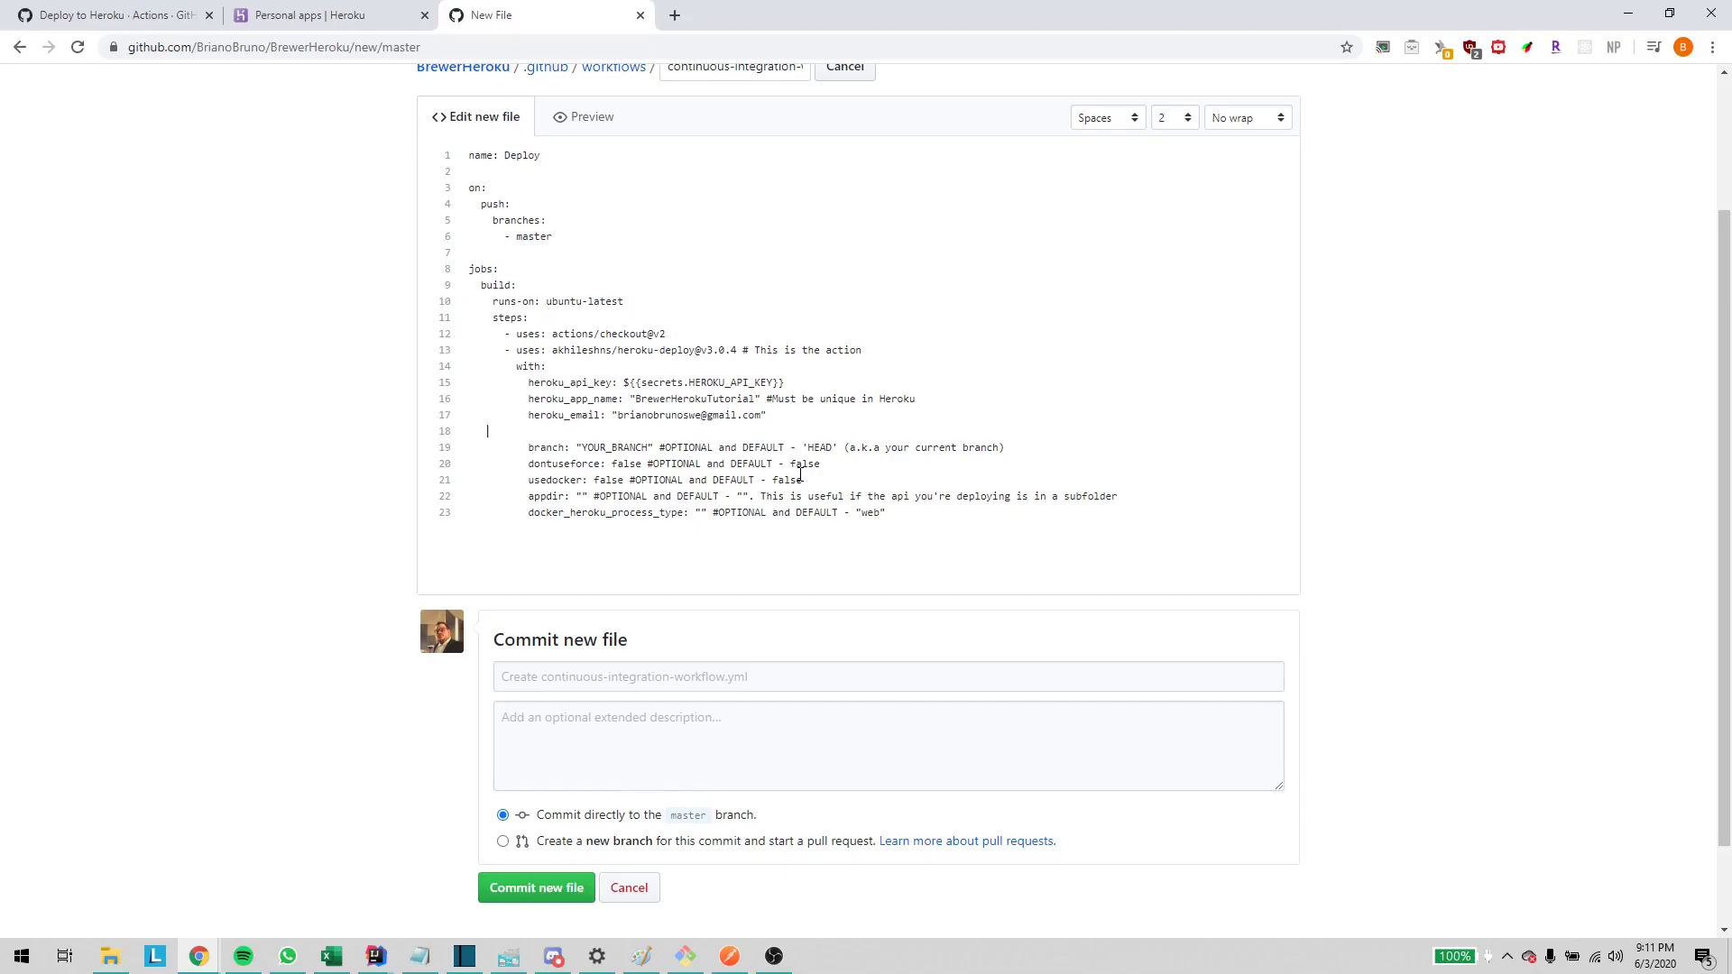
key("Backspace")
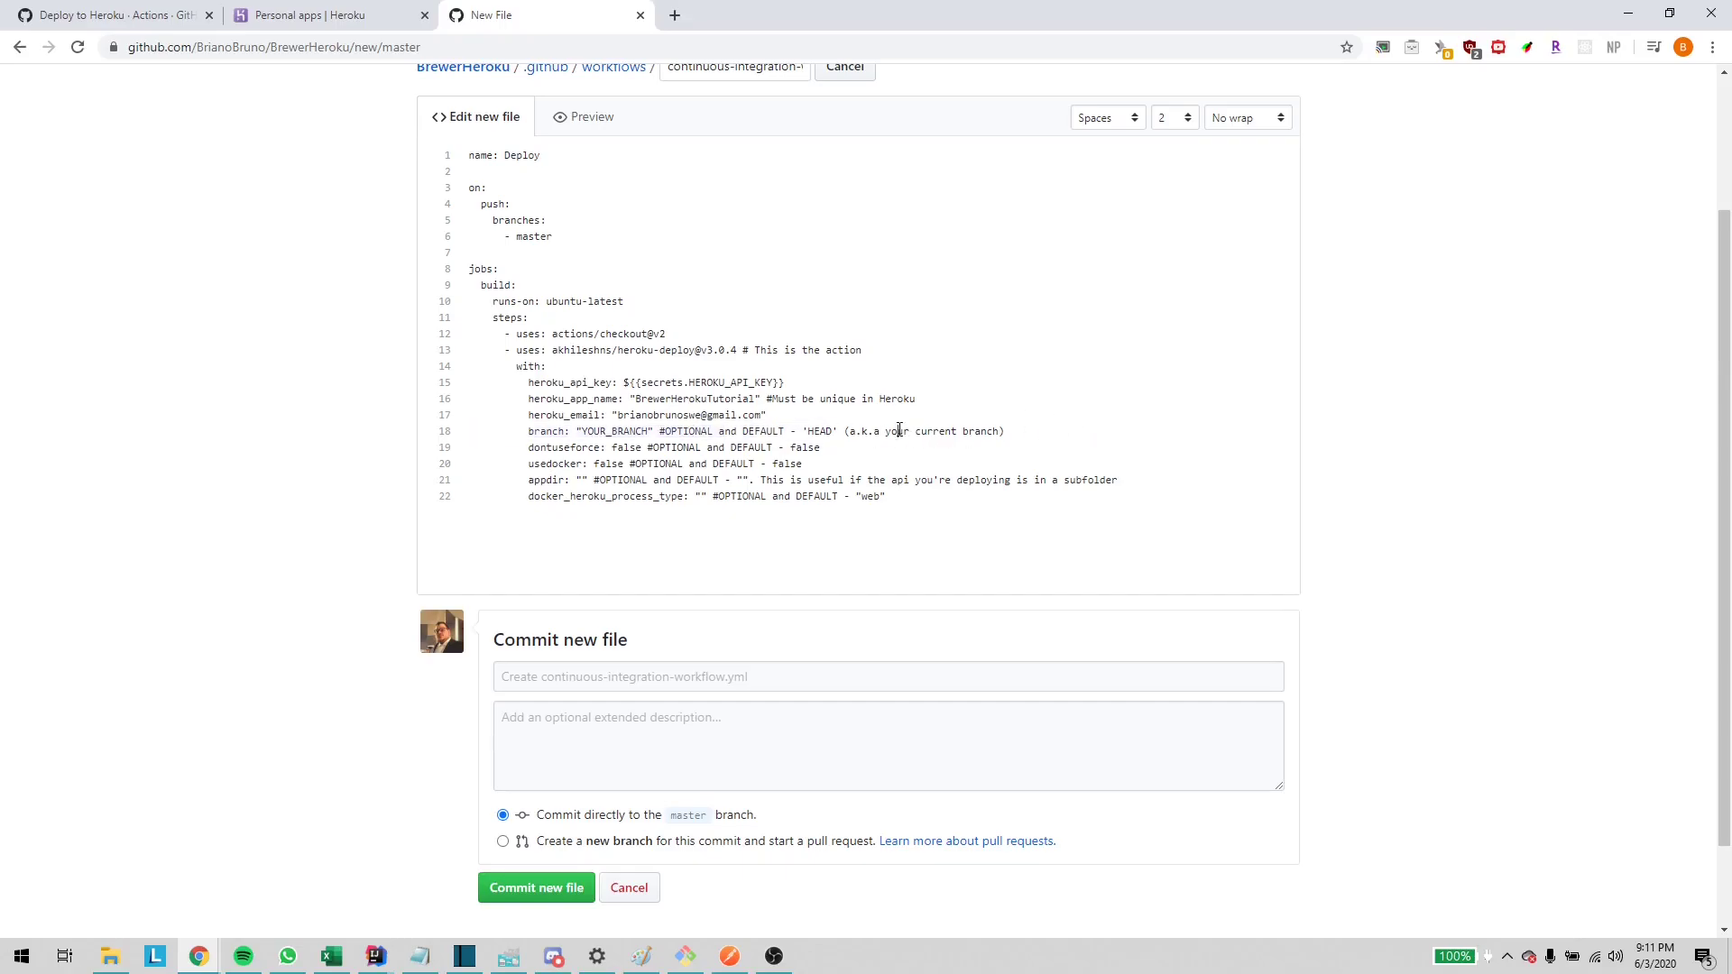
triple_click(762, 432)
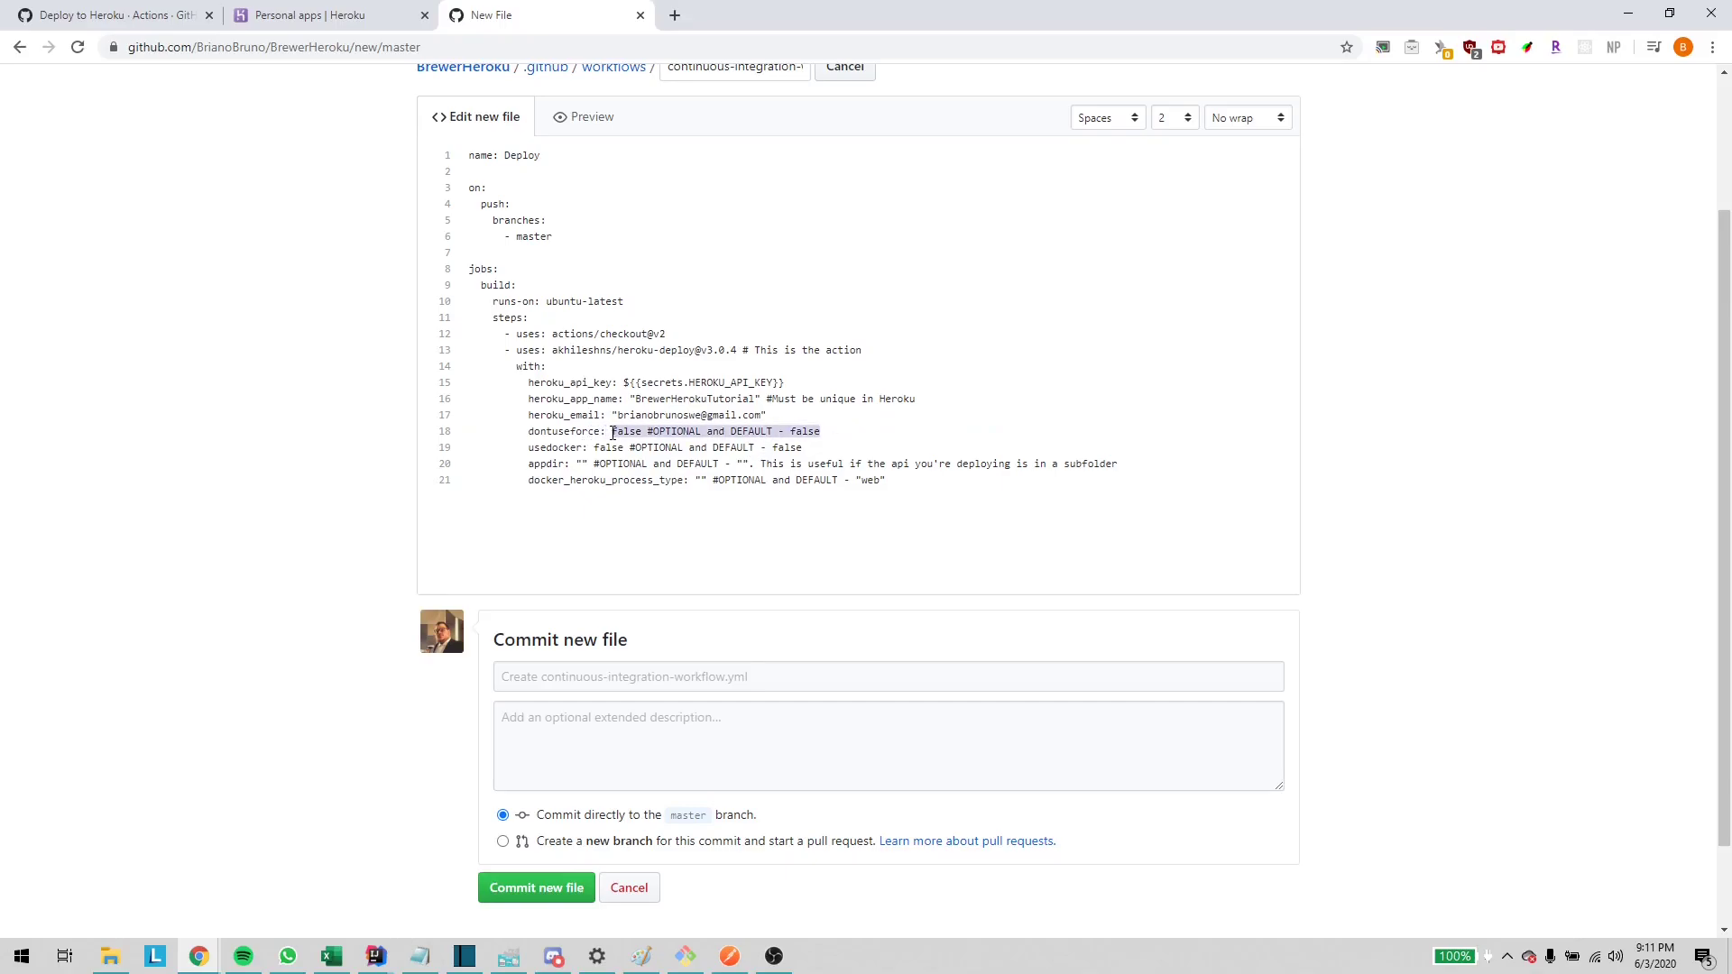
type("1")
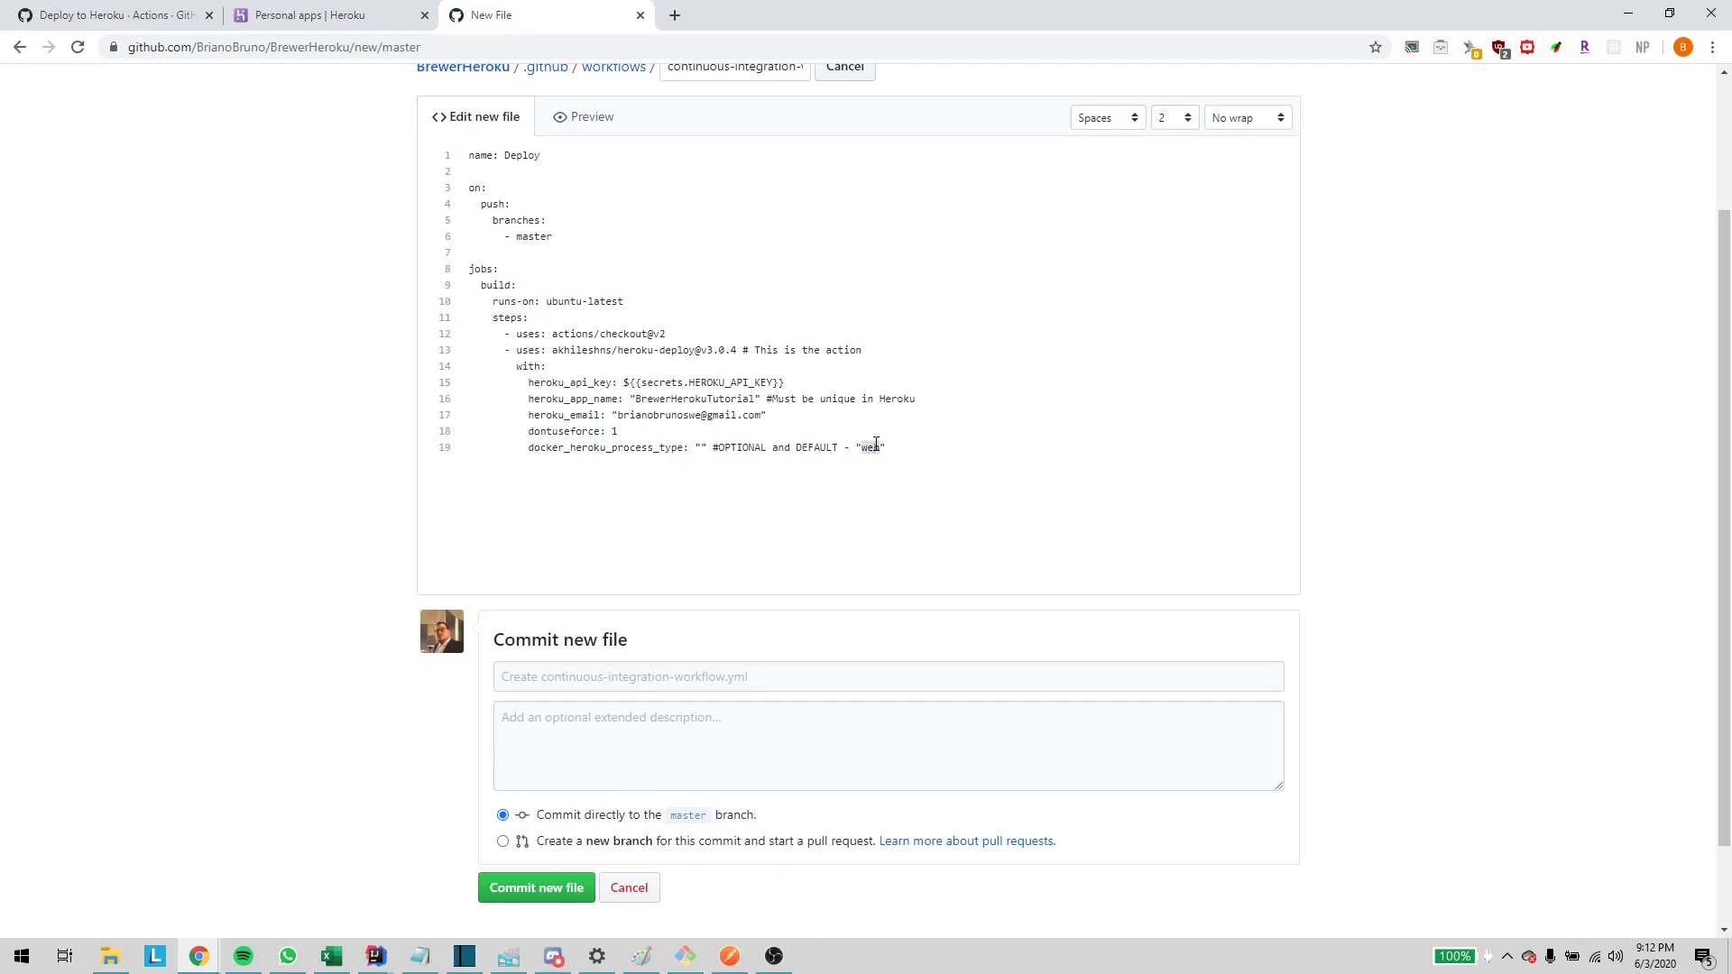
type("web")
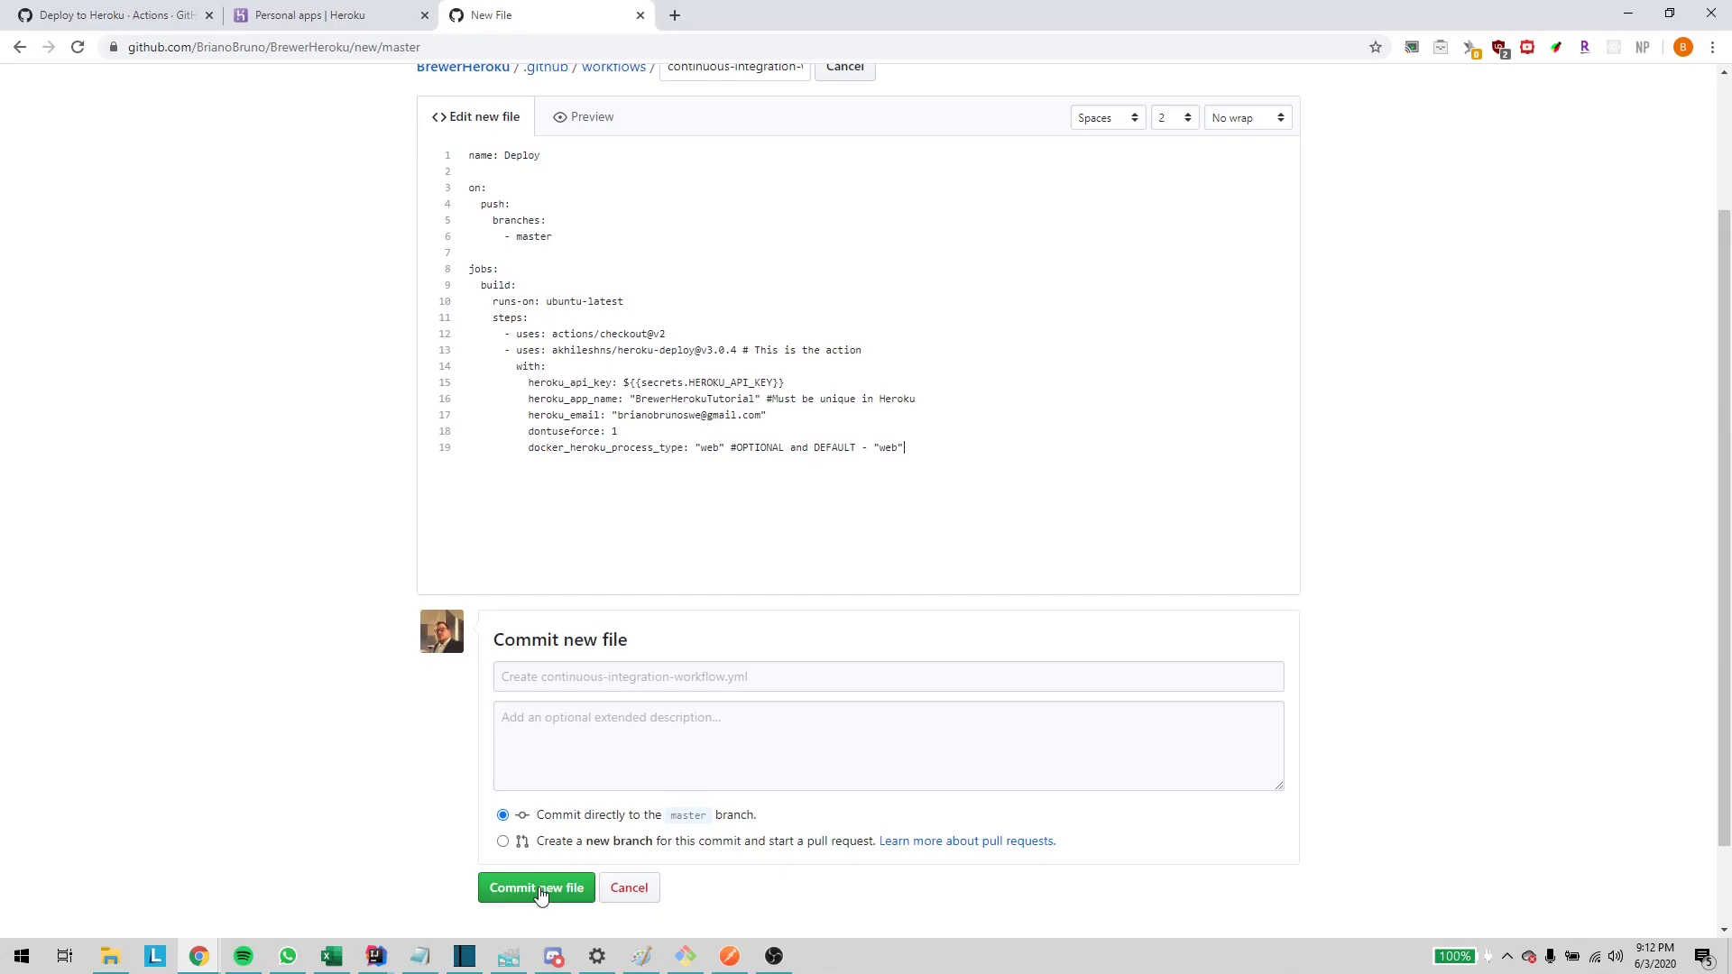
- Commit the new workflow file to master and list the Deploy workflow's runs
left_click(535, 887)
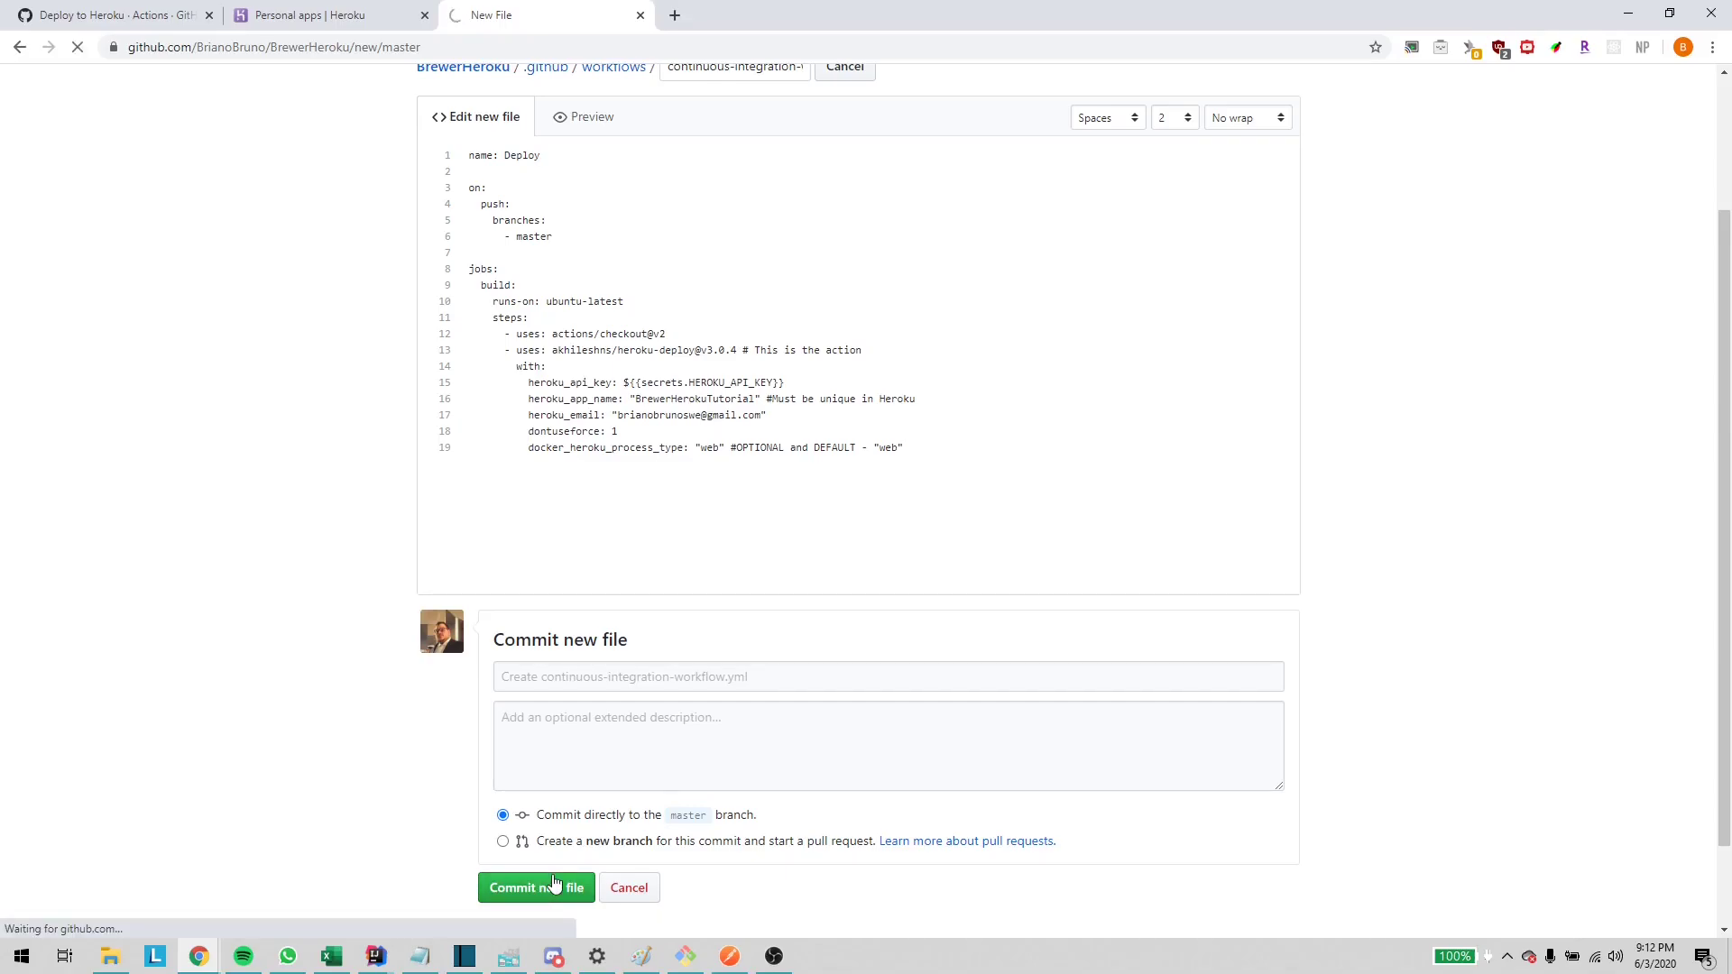
left_click(536, 888)
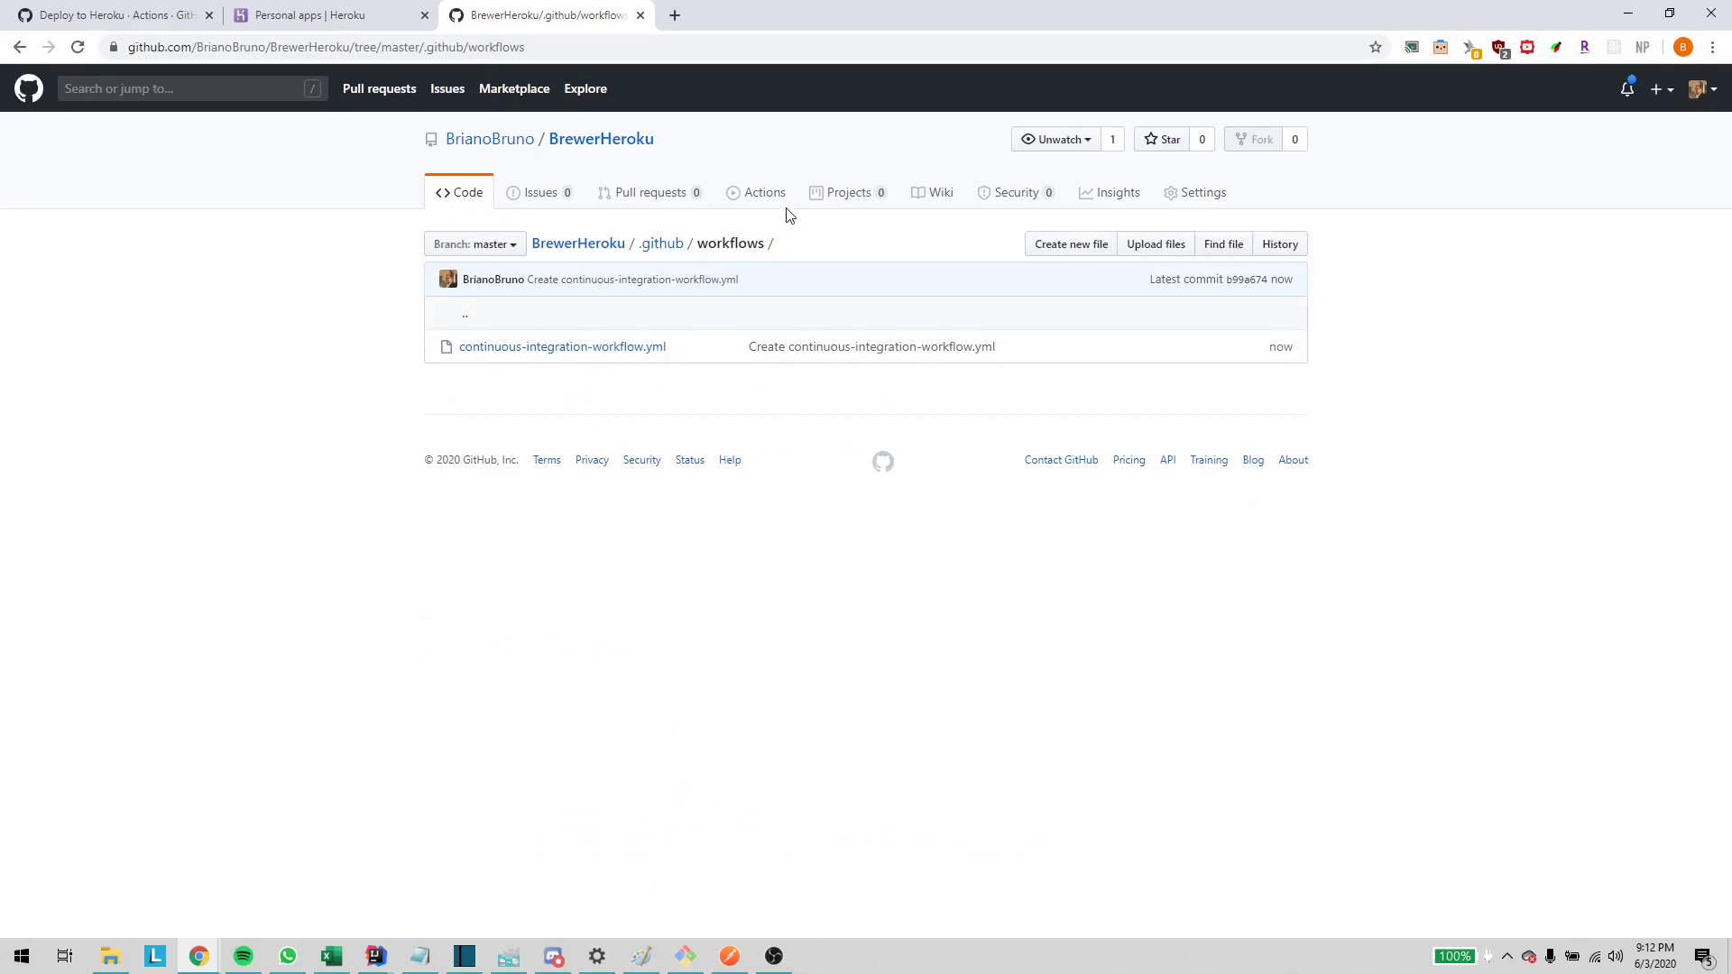
left_click(756, 193)
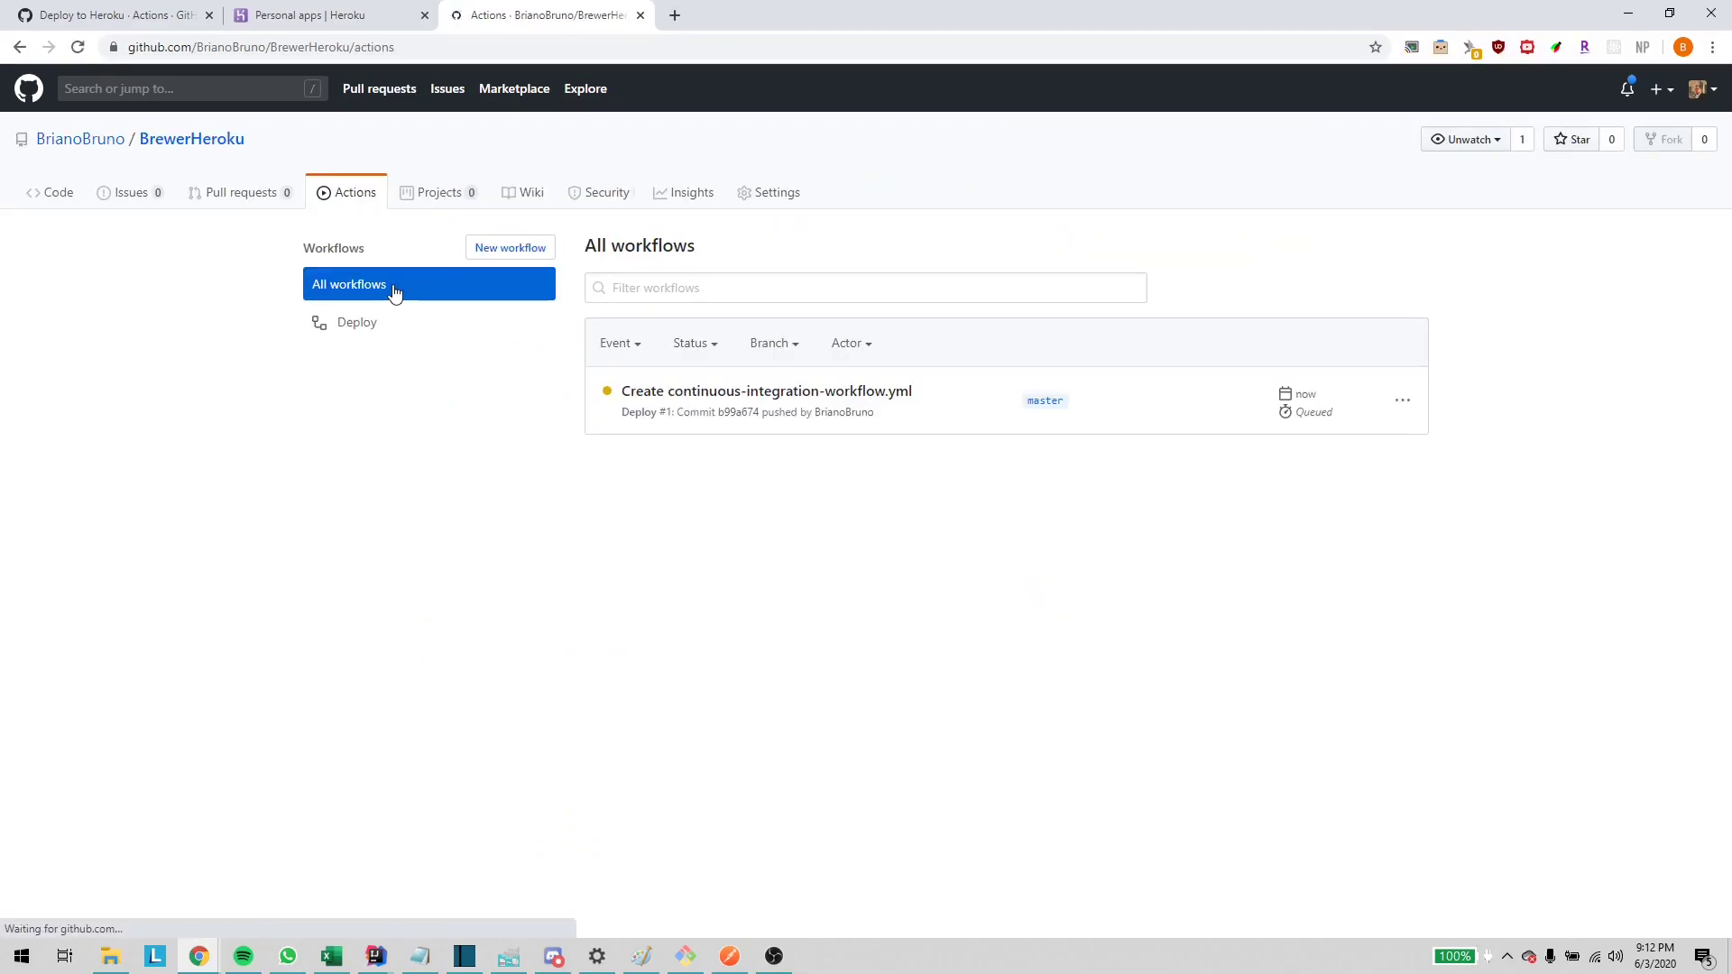
left_click(357, 321)
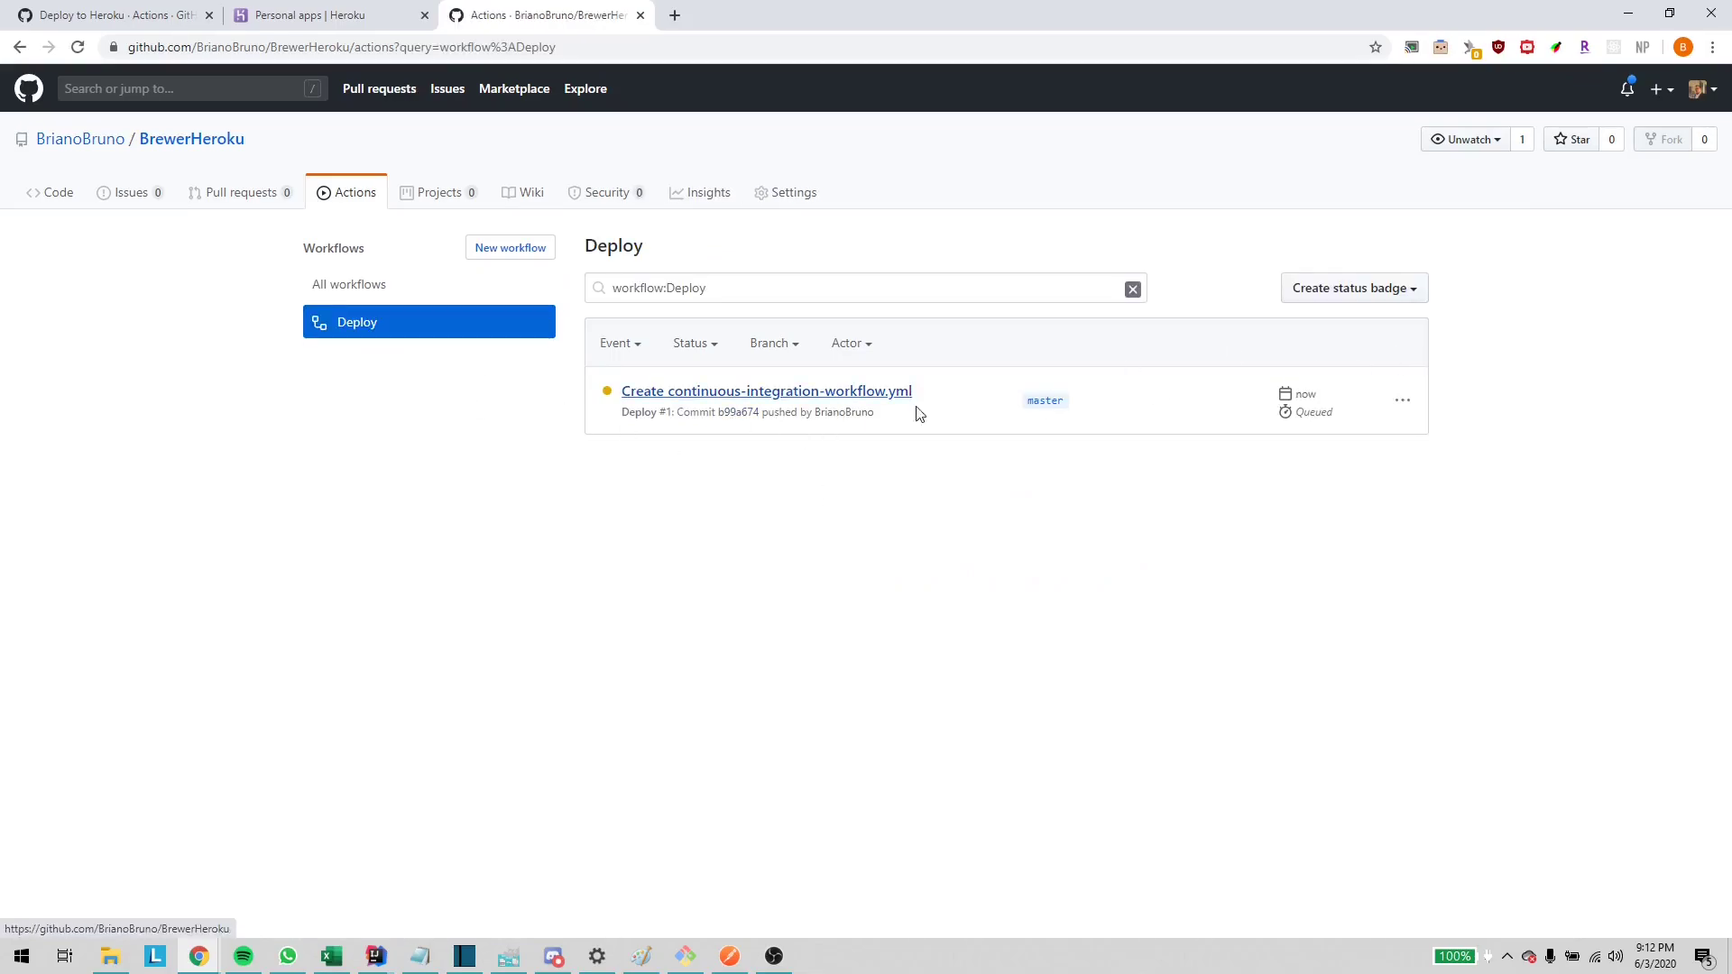
- Read the first Deploy run's log, which failed because Heroku app names must be lowercase
left_click(766, 390)
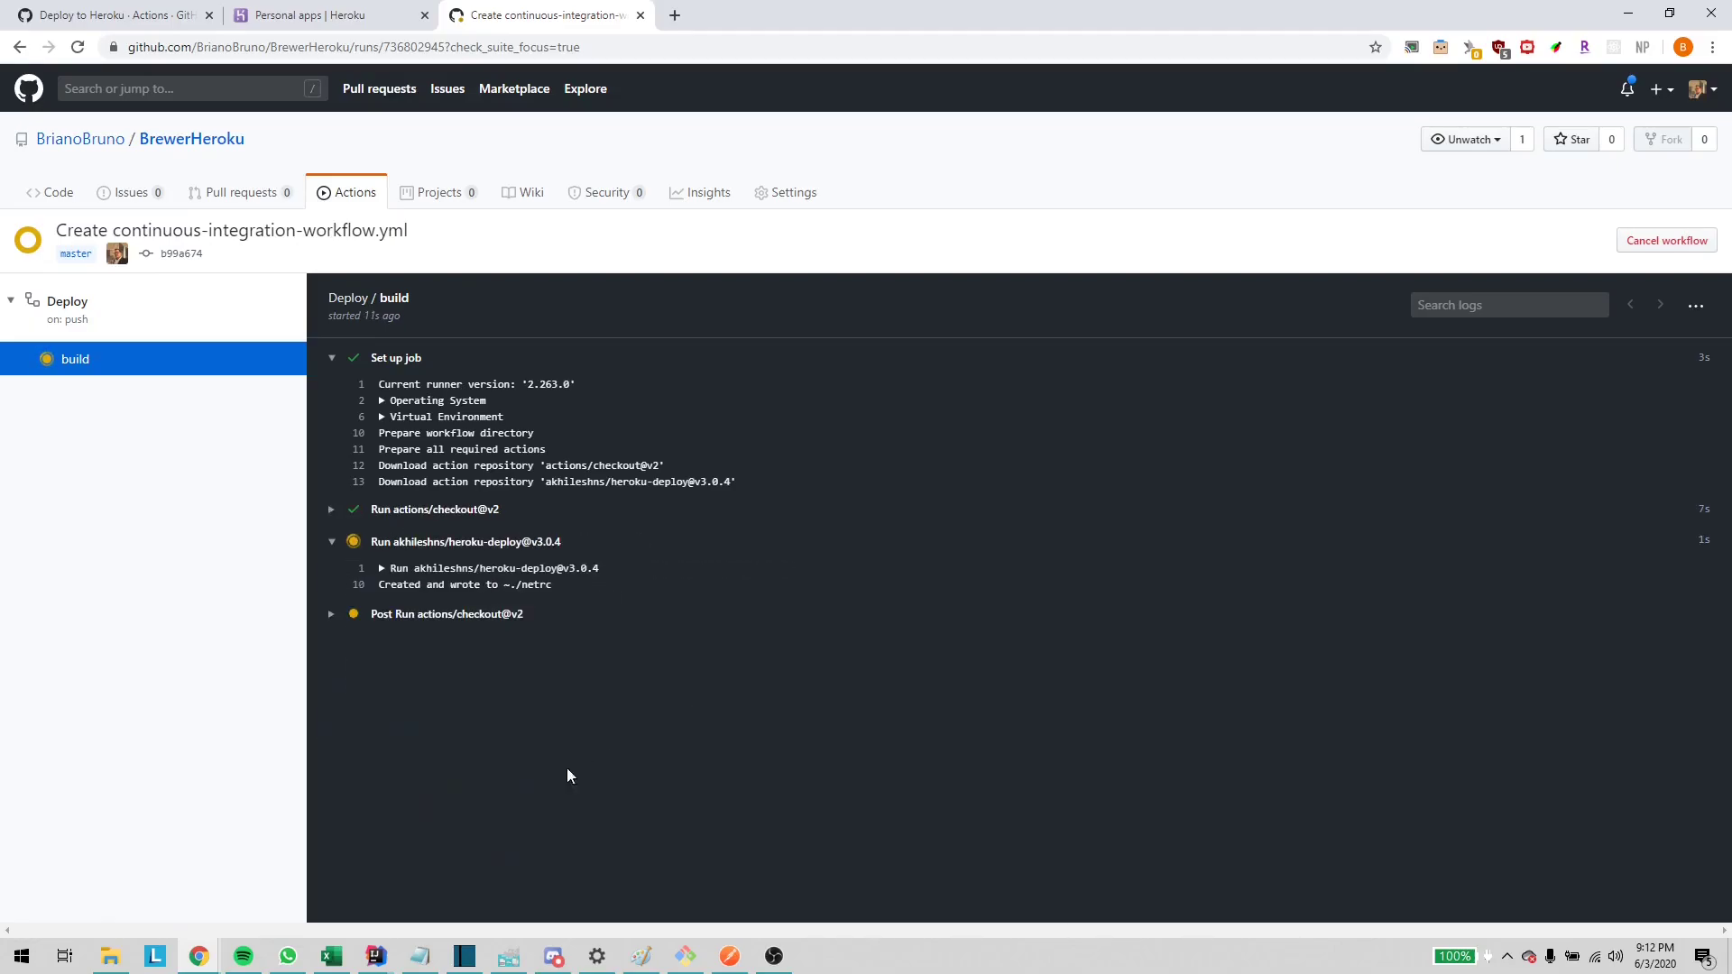
left_click(322, 14)
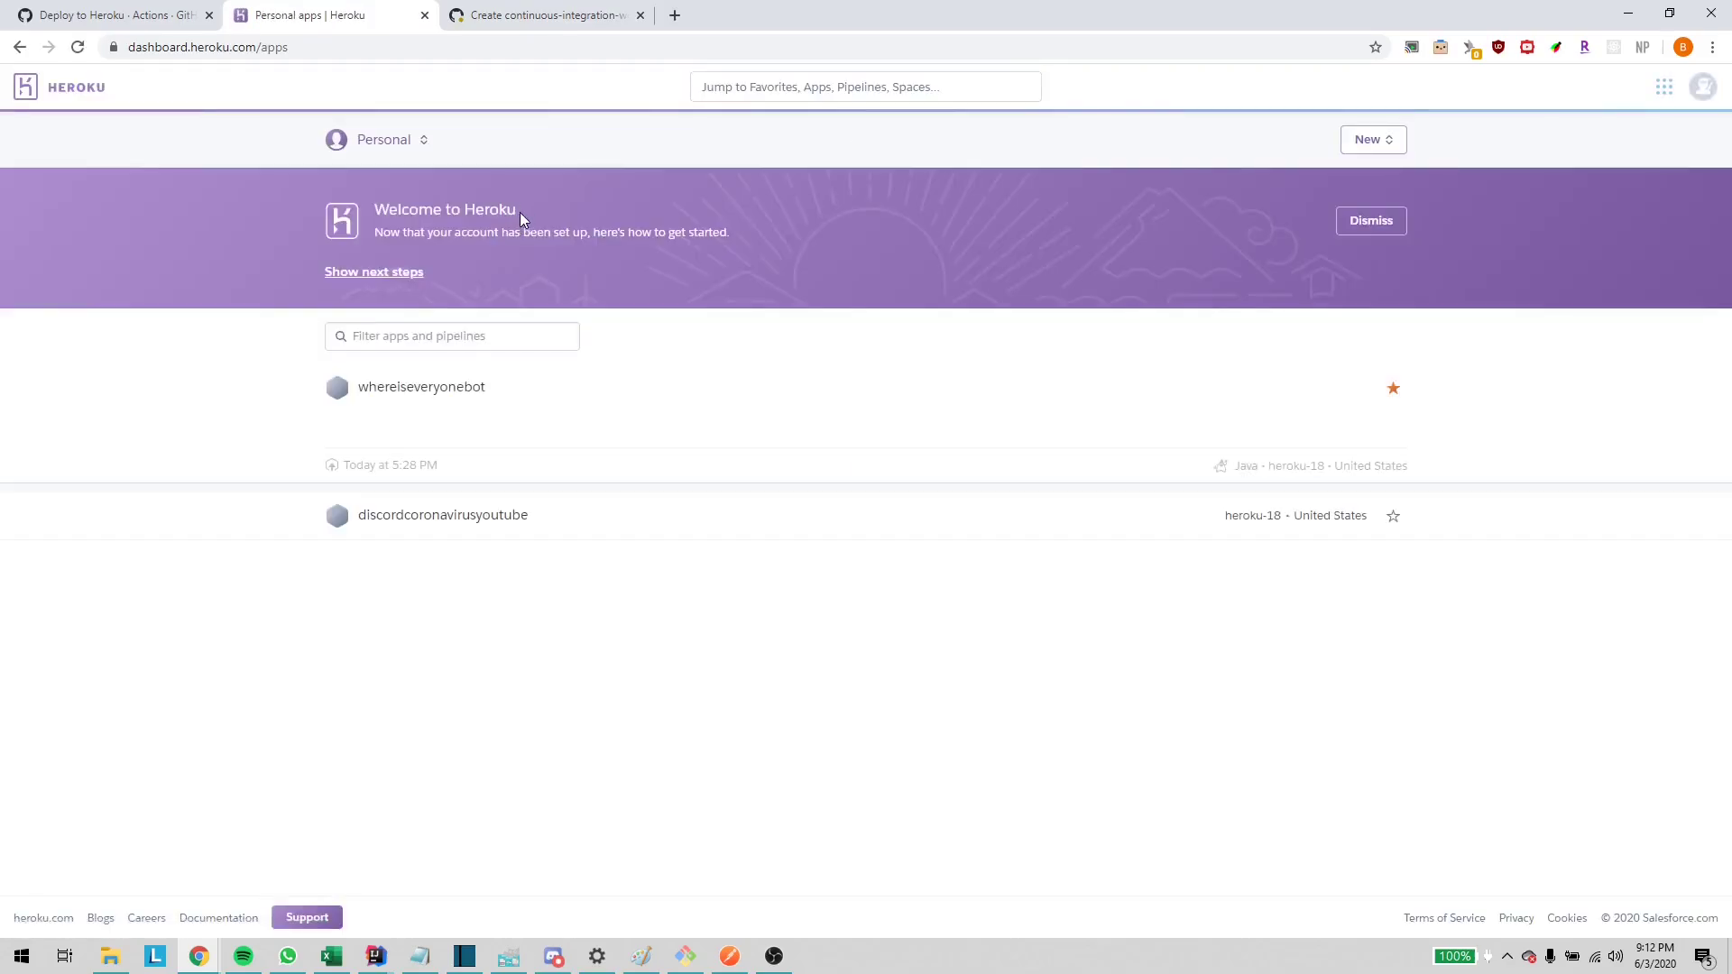
left_click(541, 14)
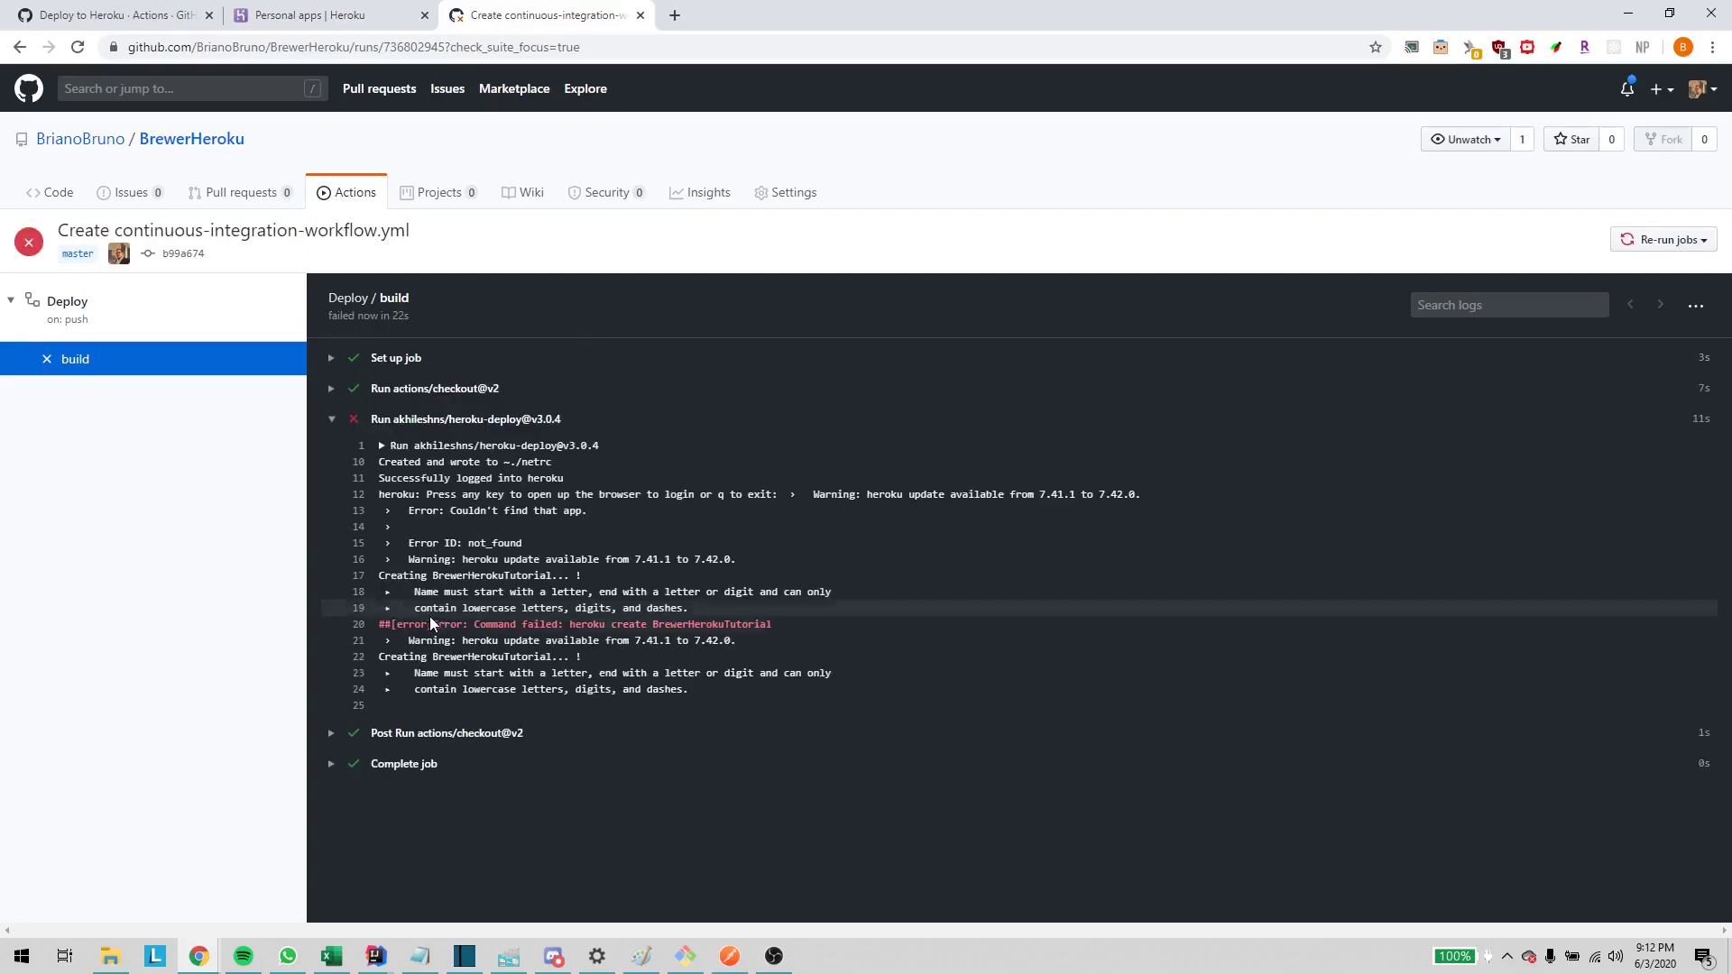
left_click_drag(417, 592, 734, 608)
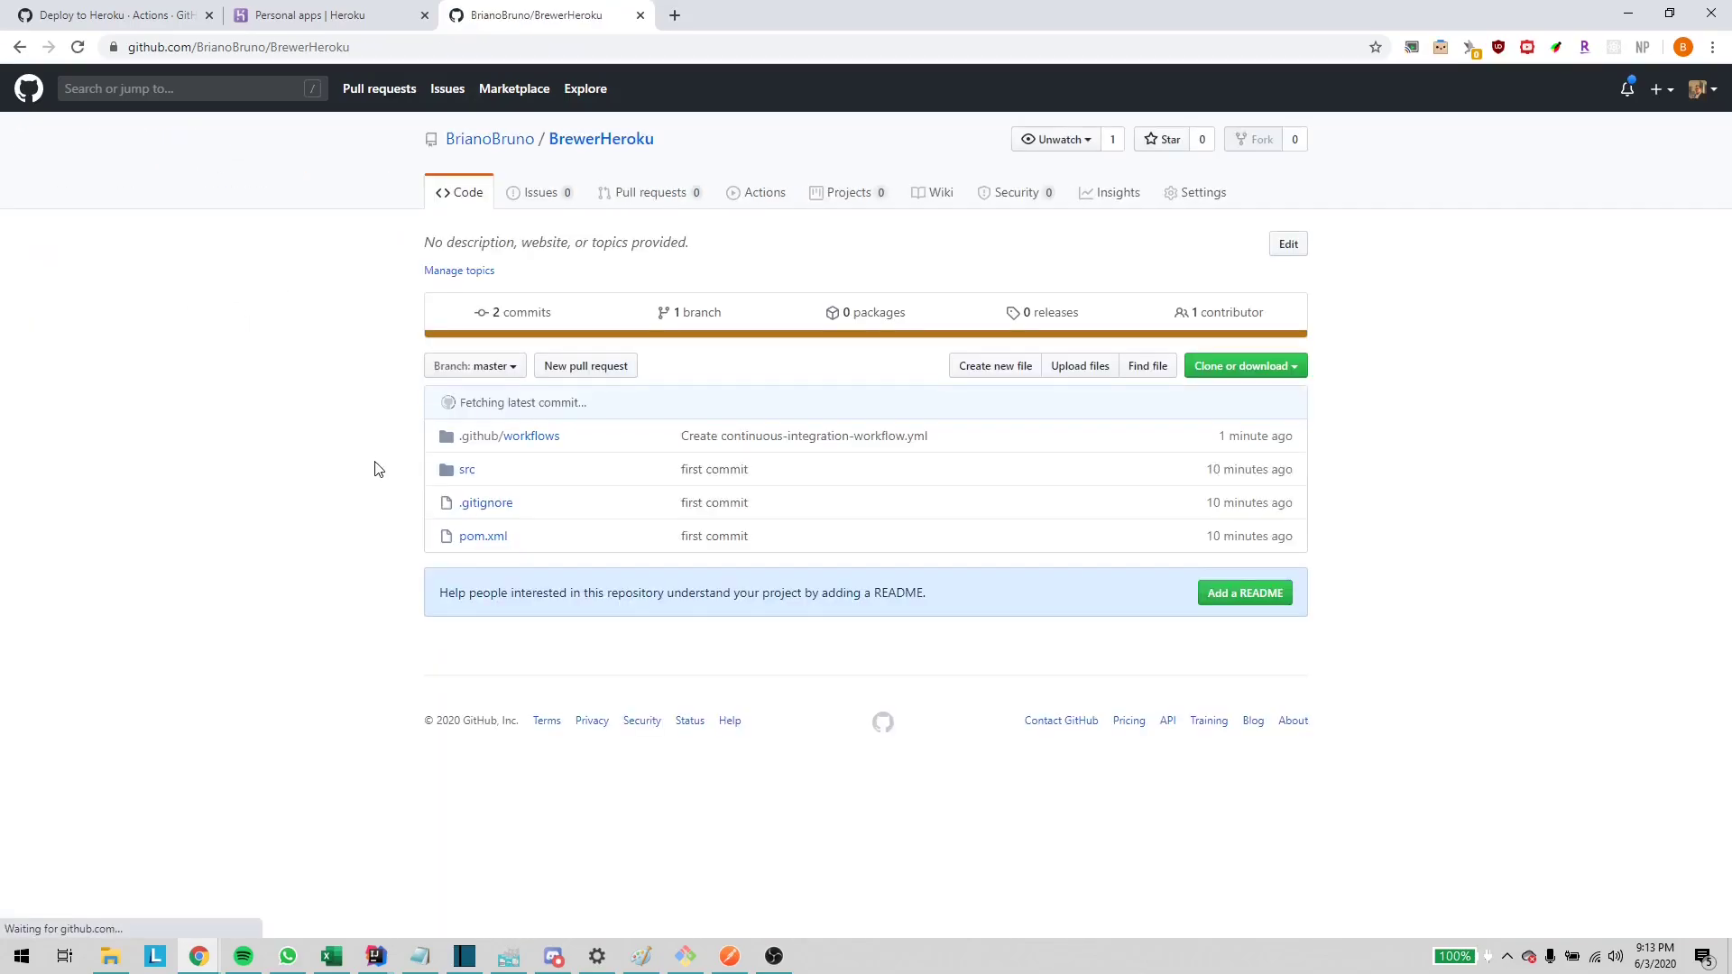
- Edit the workflow to use lowercase app name brewerherokututorial and commit it as 'fix name'
left_click(531, 435)
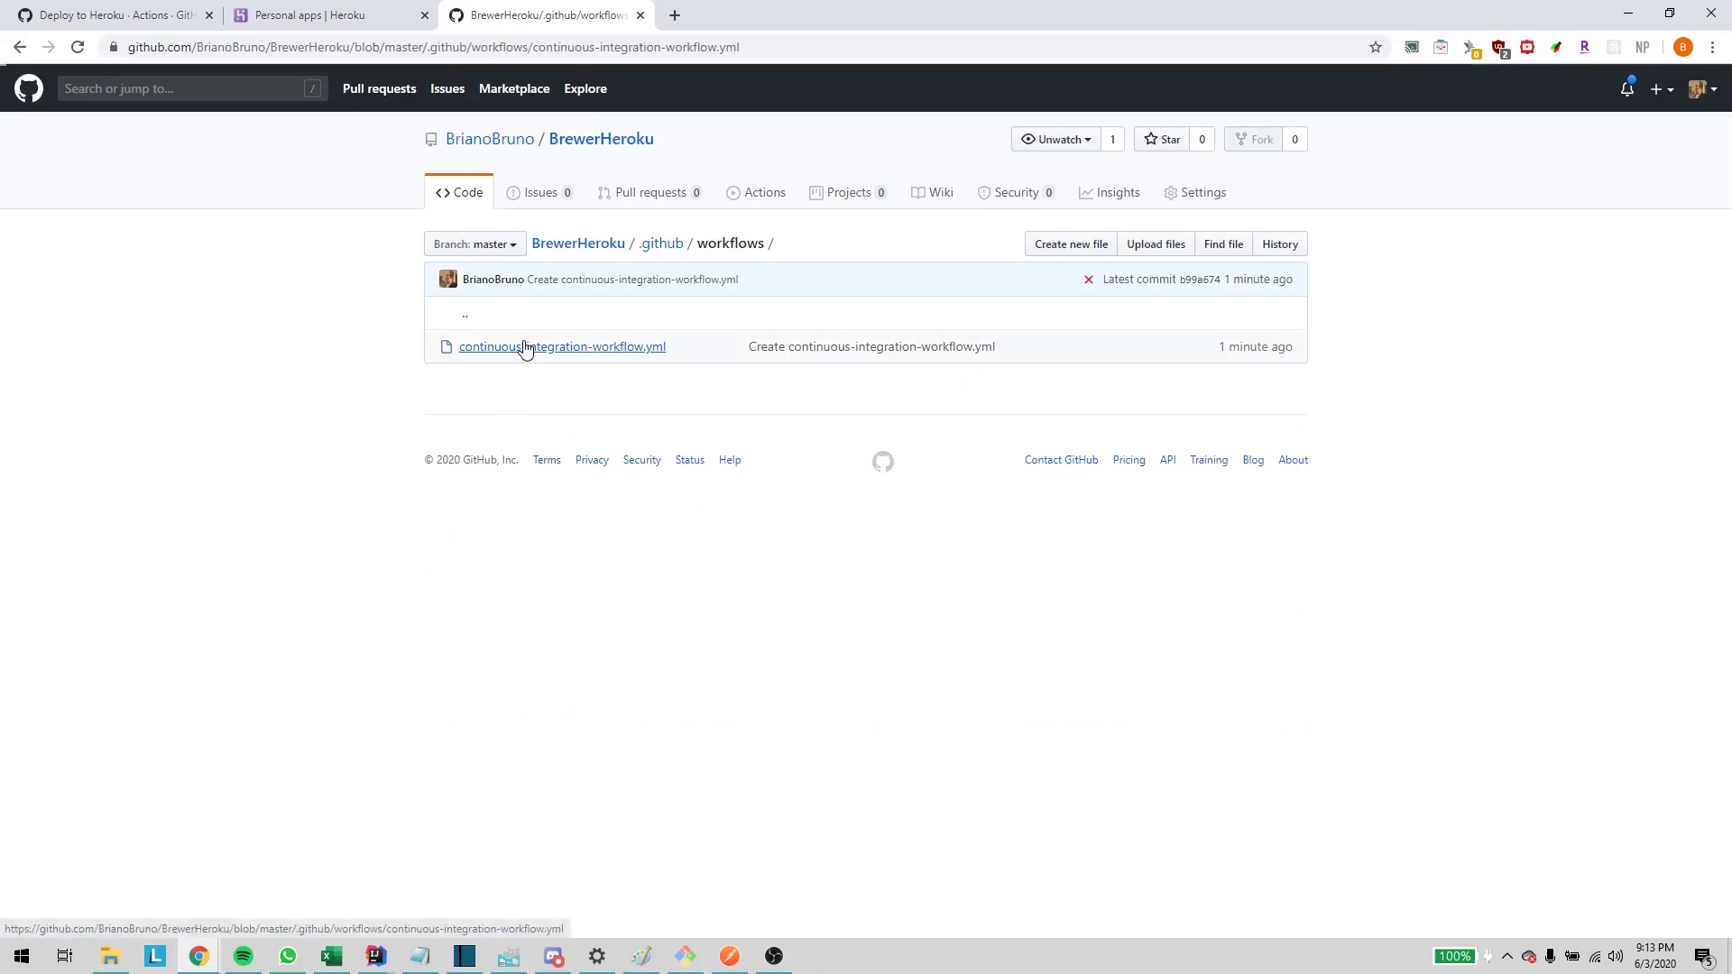
left_click(562, 347)
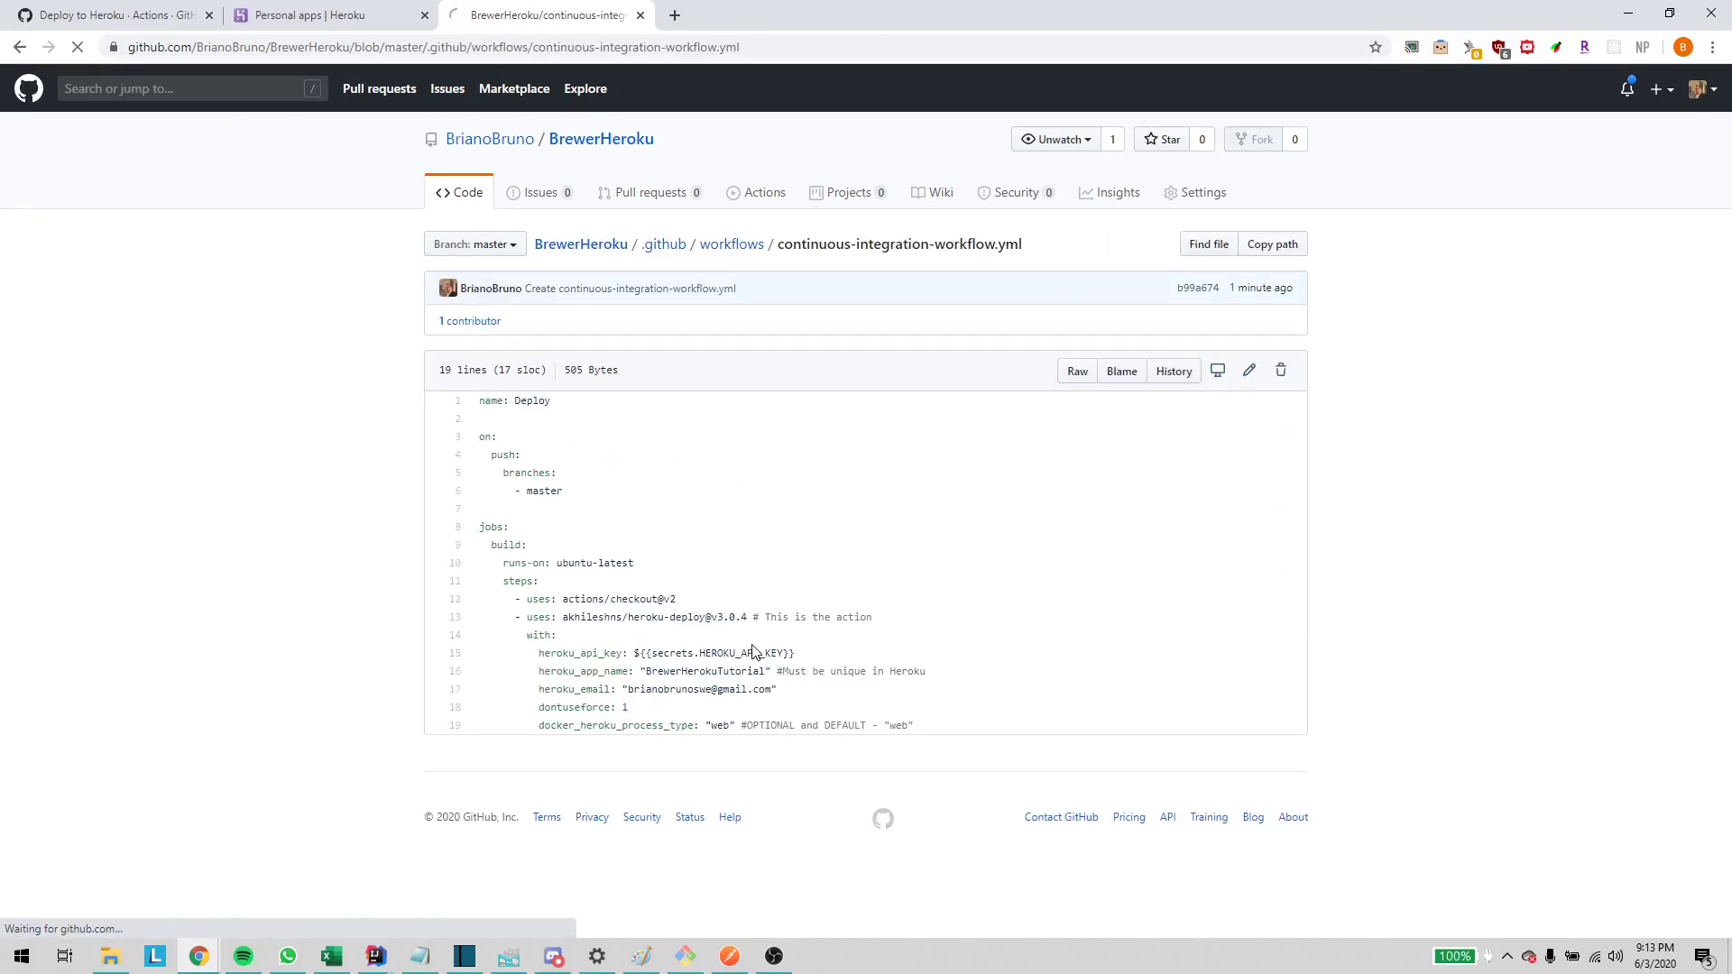
left_click(1249, 370)
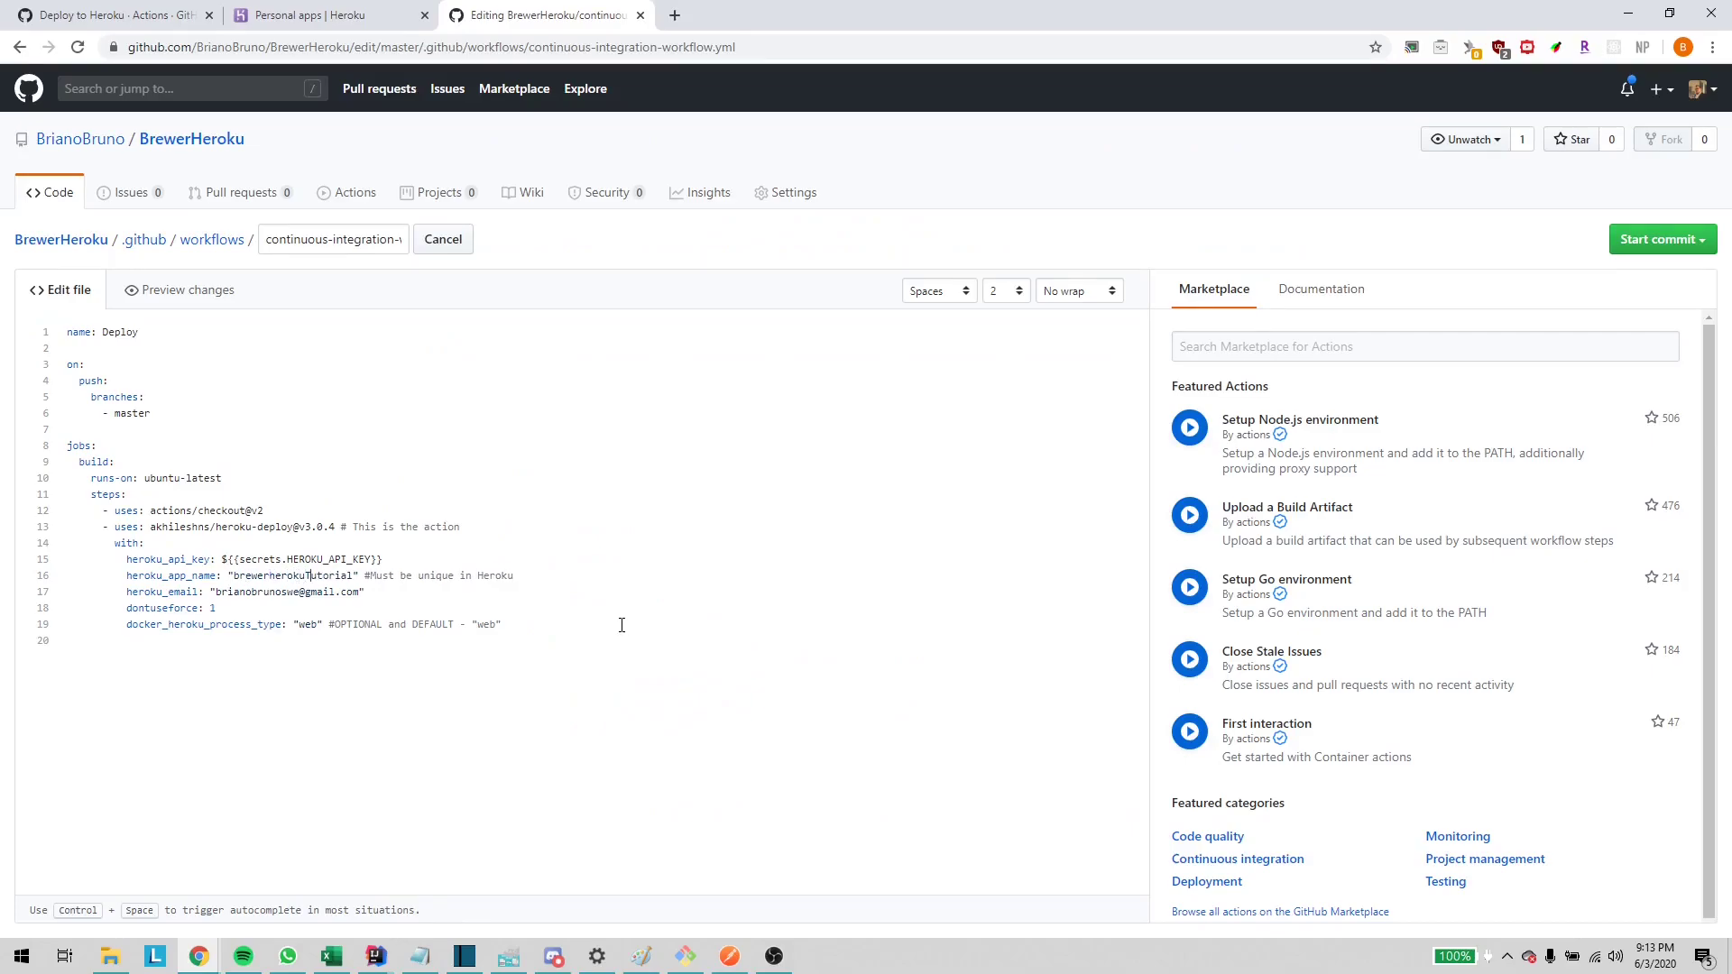
left_click(1660, 238)
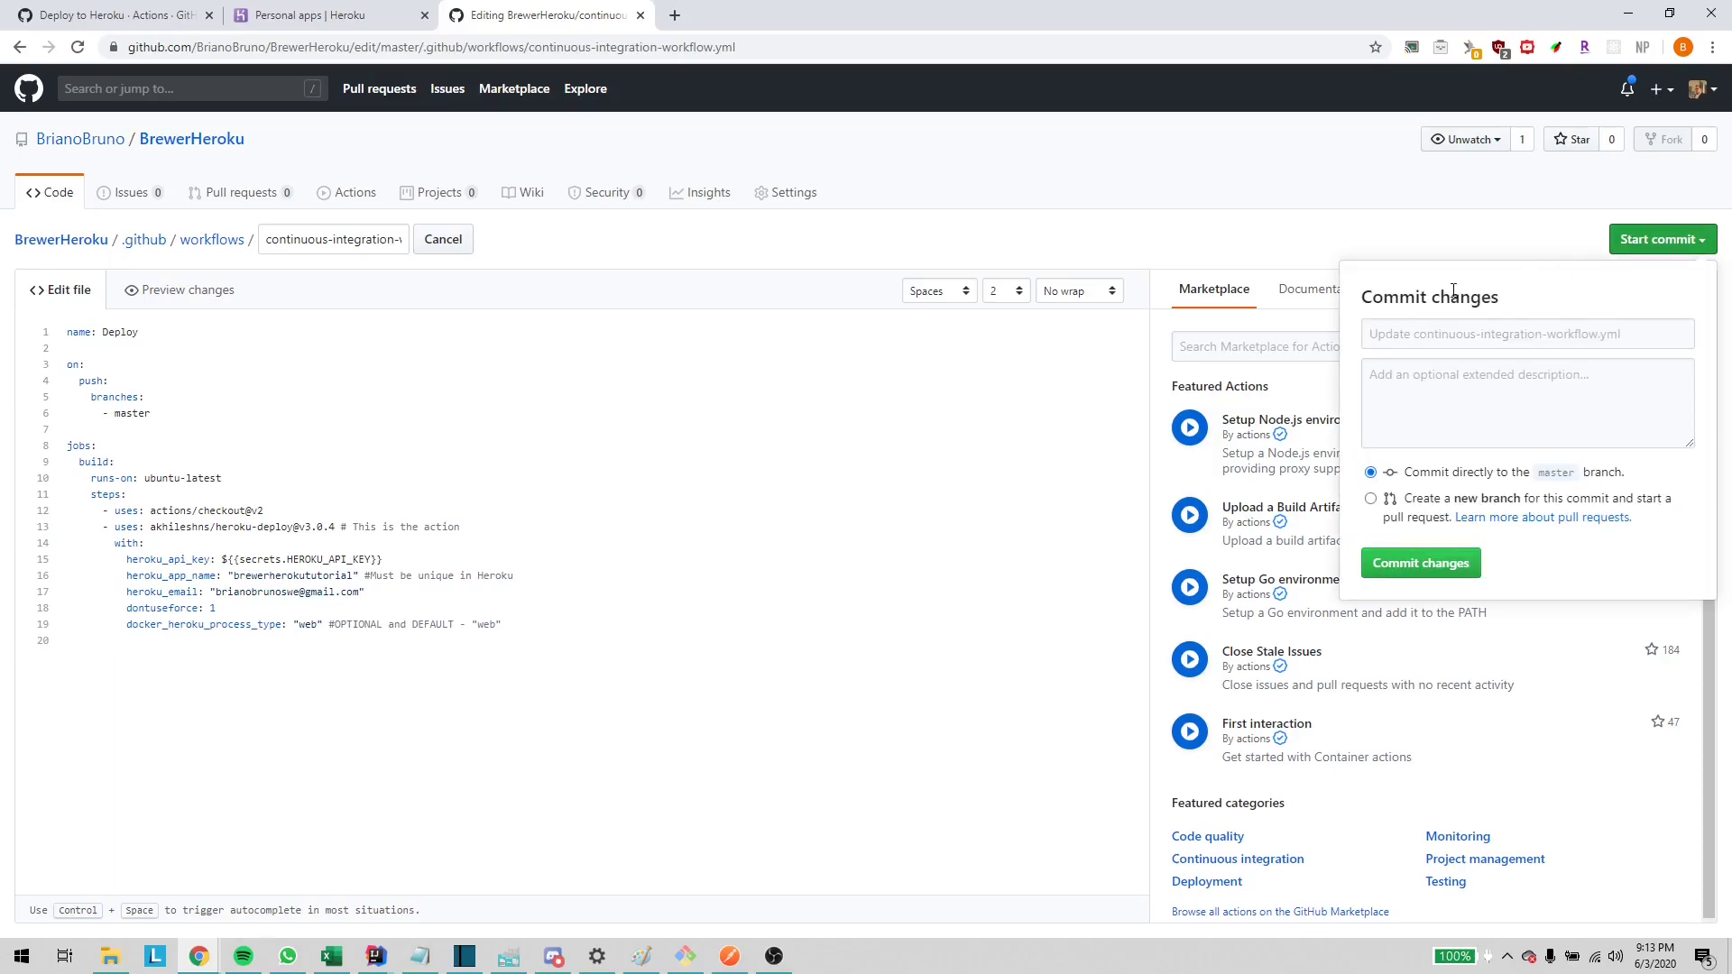
type("fix name")
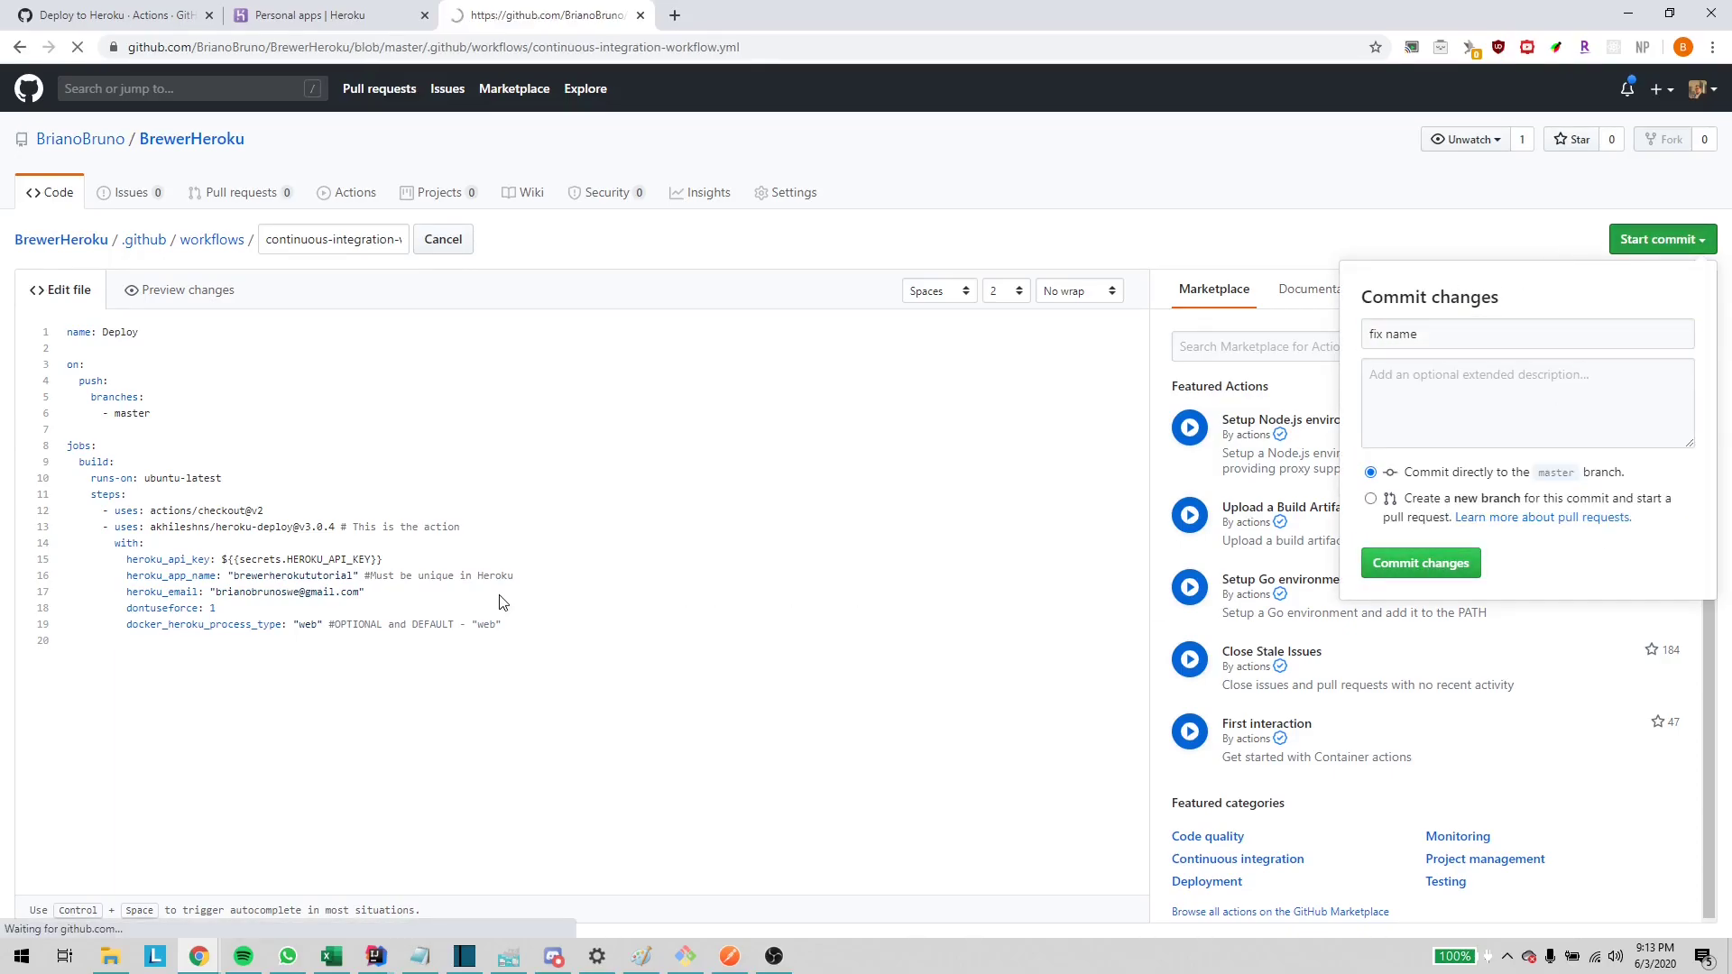
left_click(1421, 563)
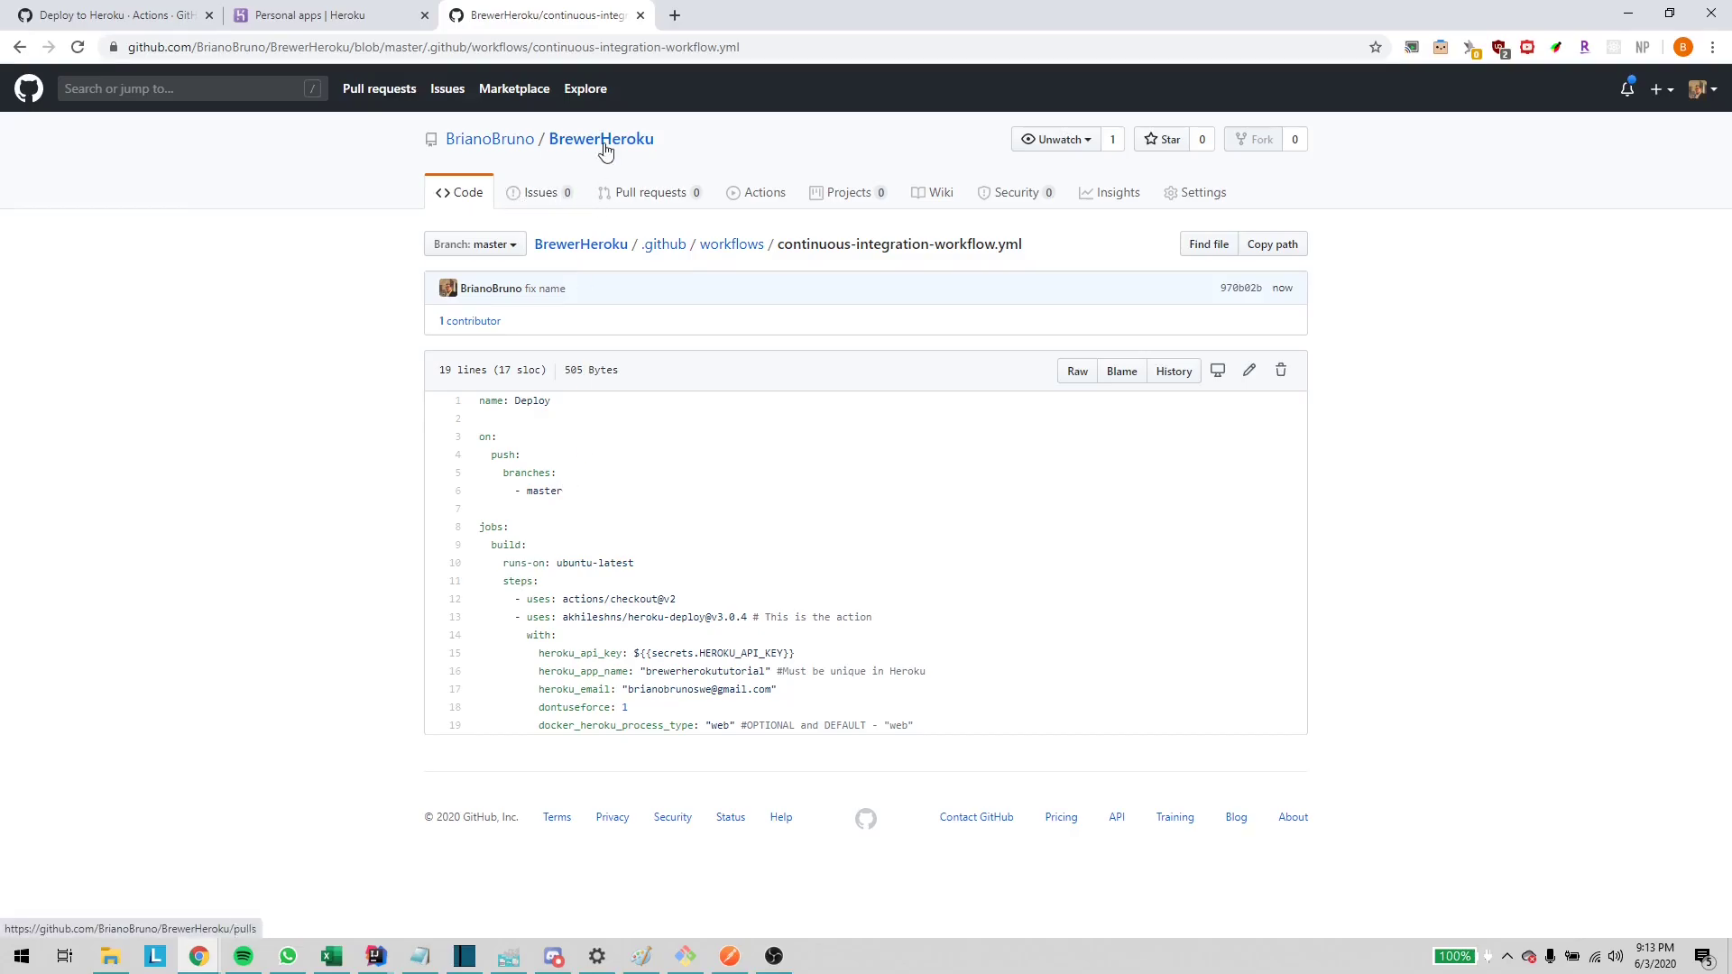
left_click(601, 139)
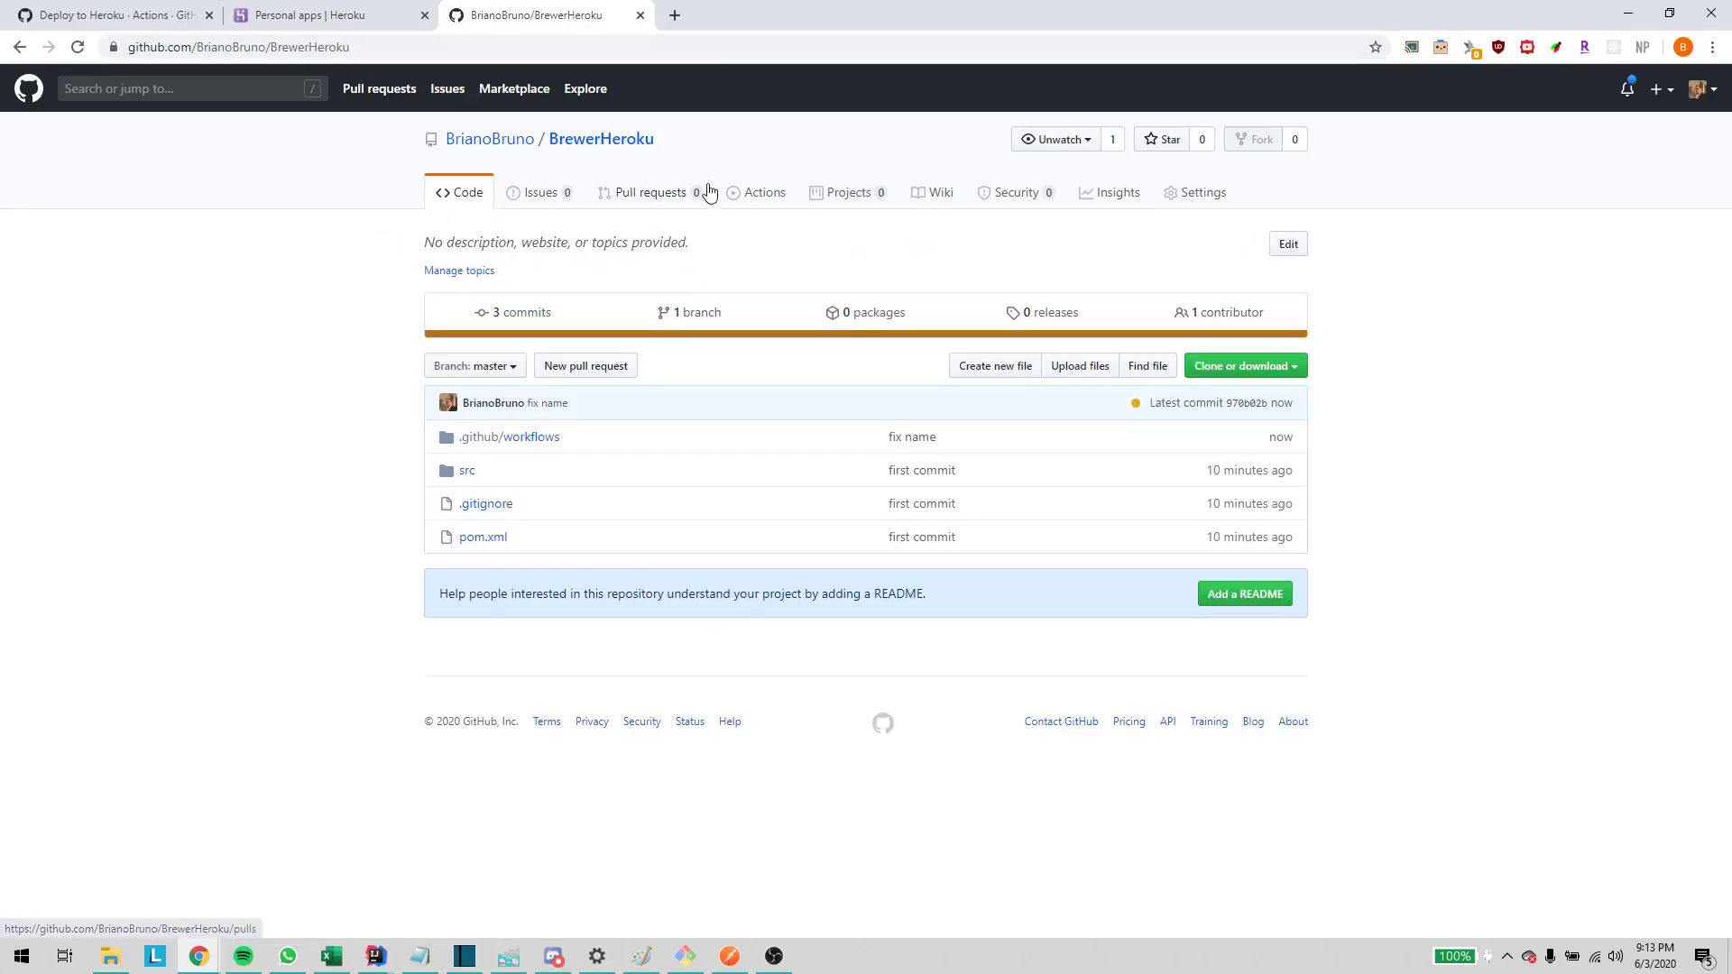
left_click(765, 193)
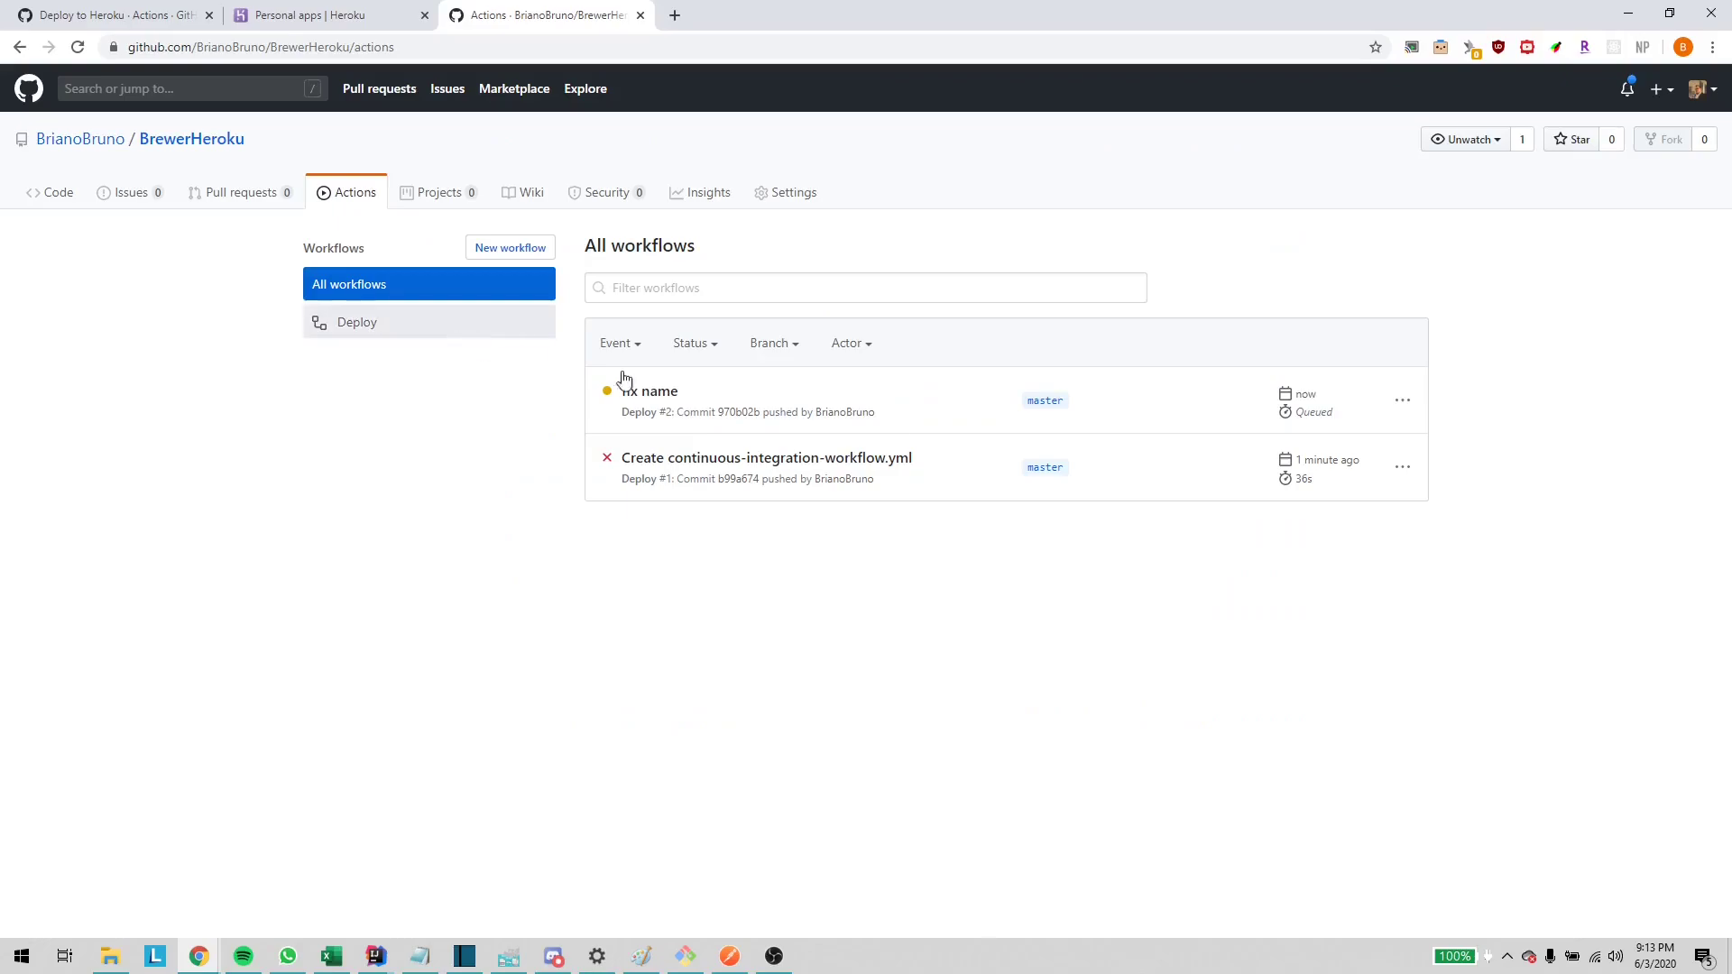
- Expand the fix name run's heroku-deploy step showing the brewerherokututorial app was created
left_click(648, 391)
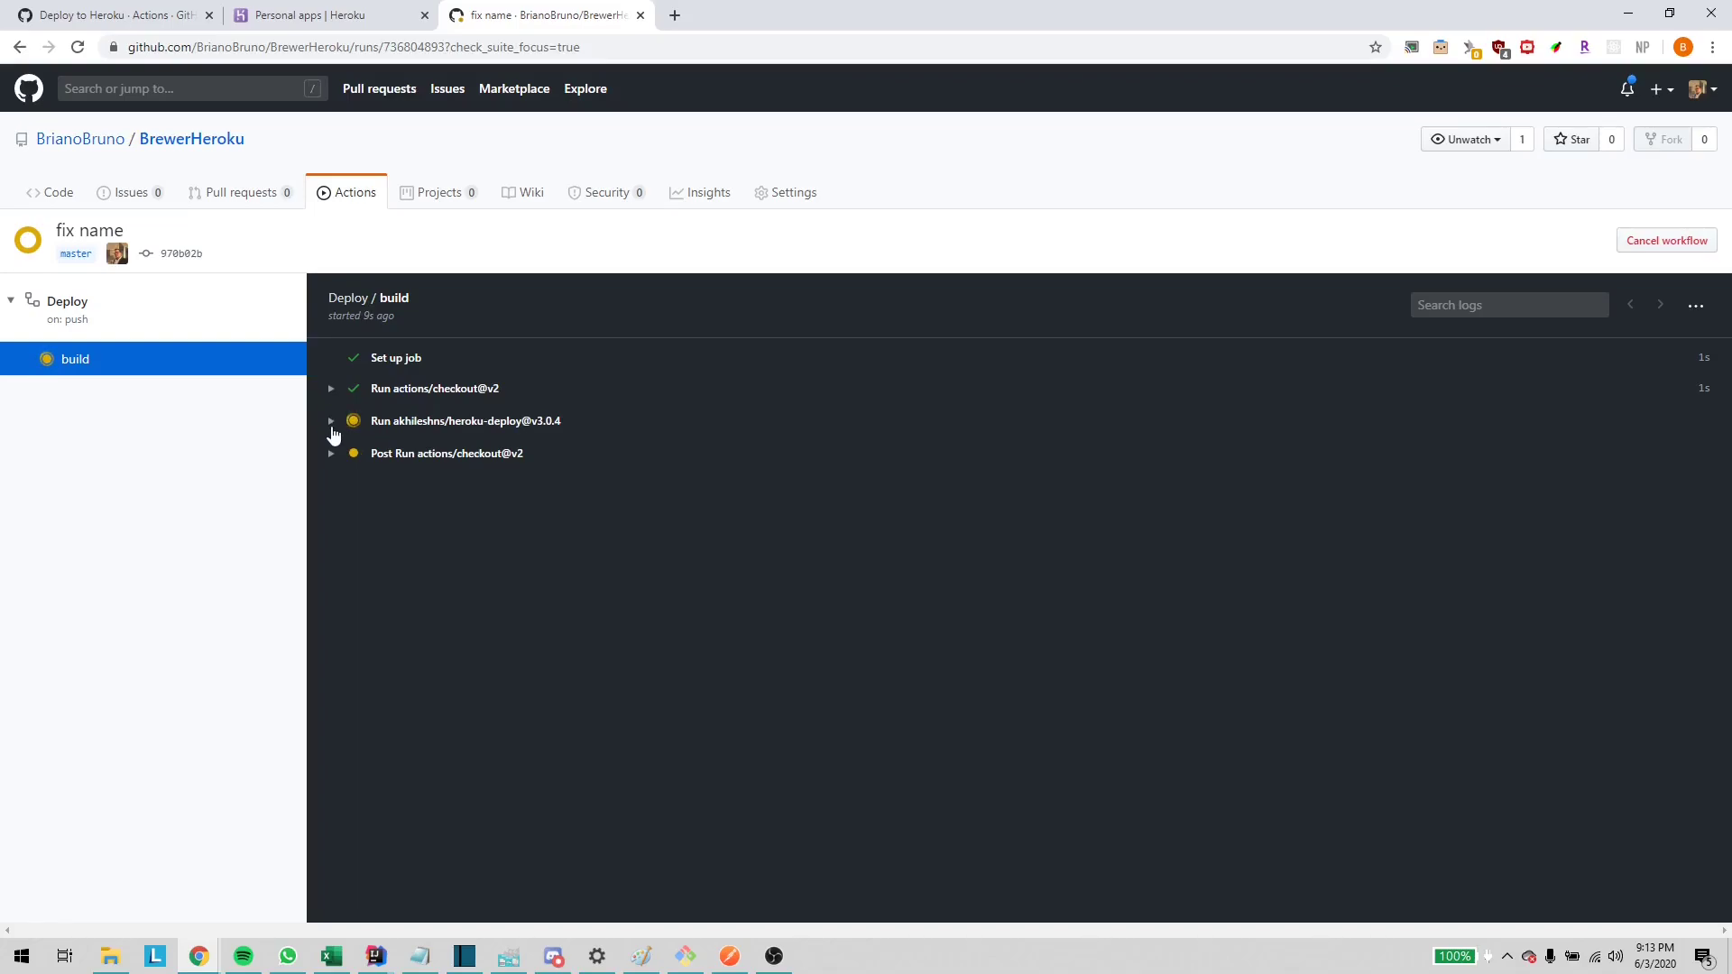
left_click(333, 421)
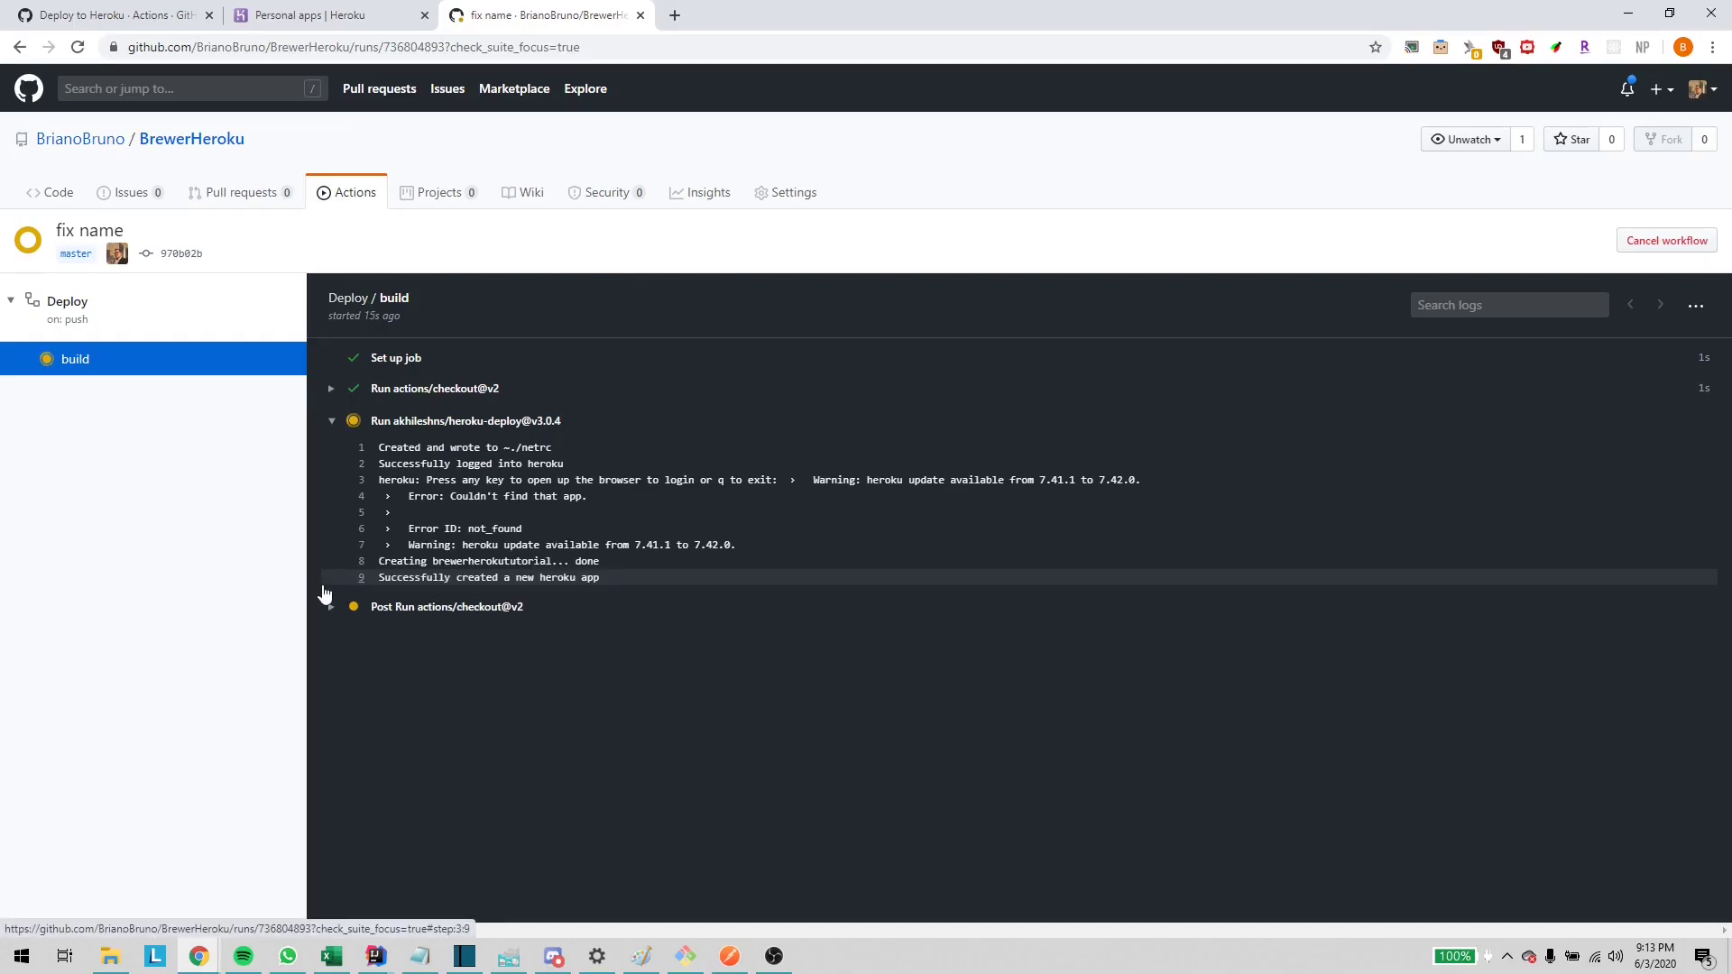
mouse_move(332, 14)
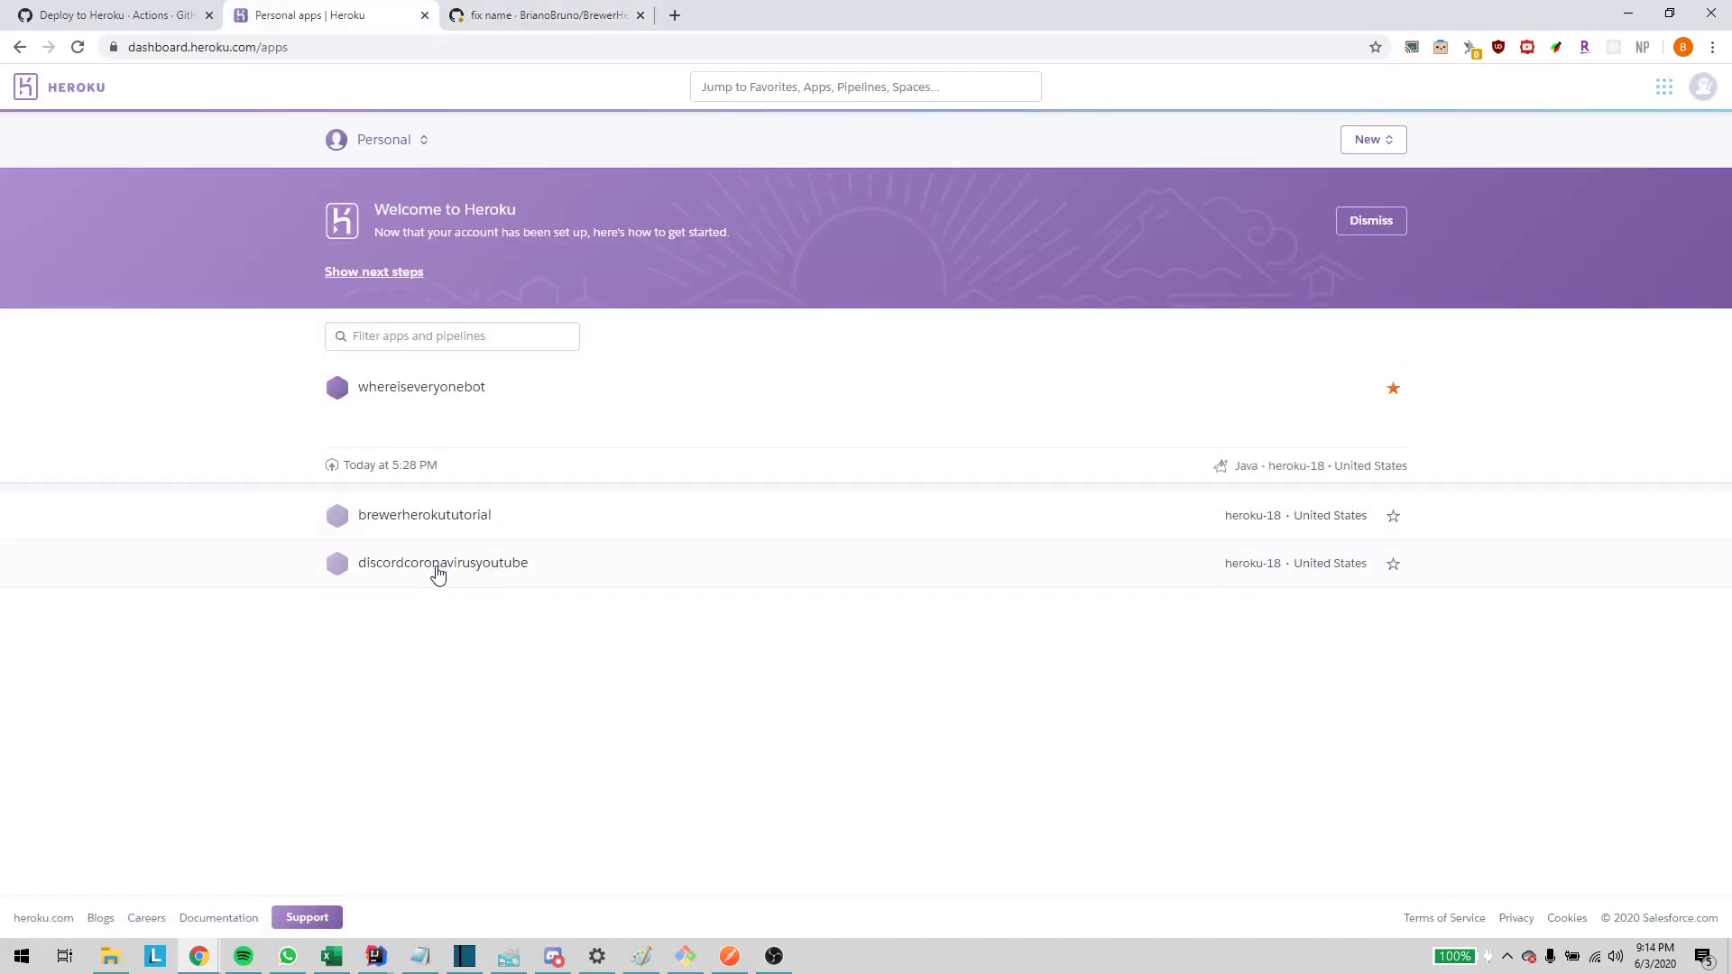
- View brewerherokututorial's build, Deploy and Activity tabs and its finished build log for release v3
left_click(424, 514)
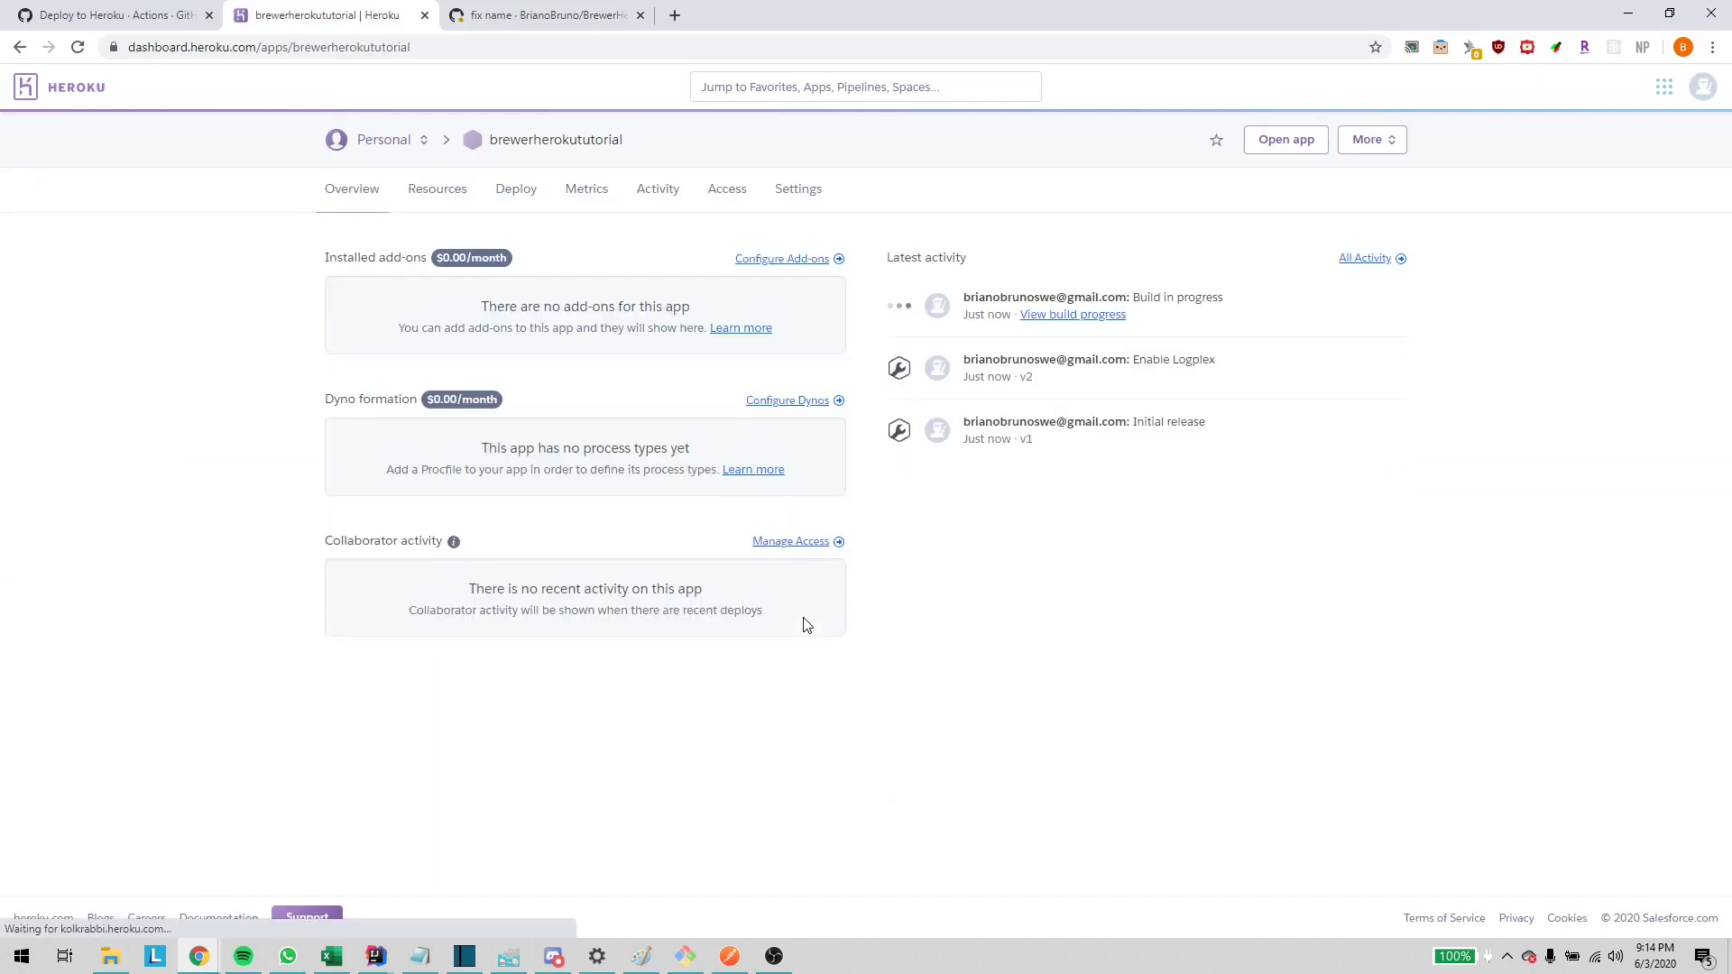
left_click(1070, 314)
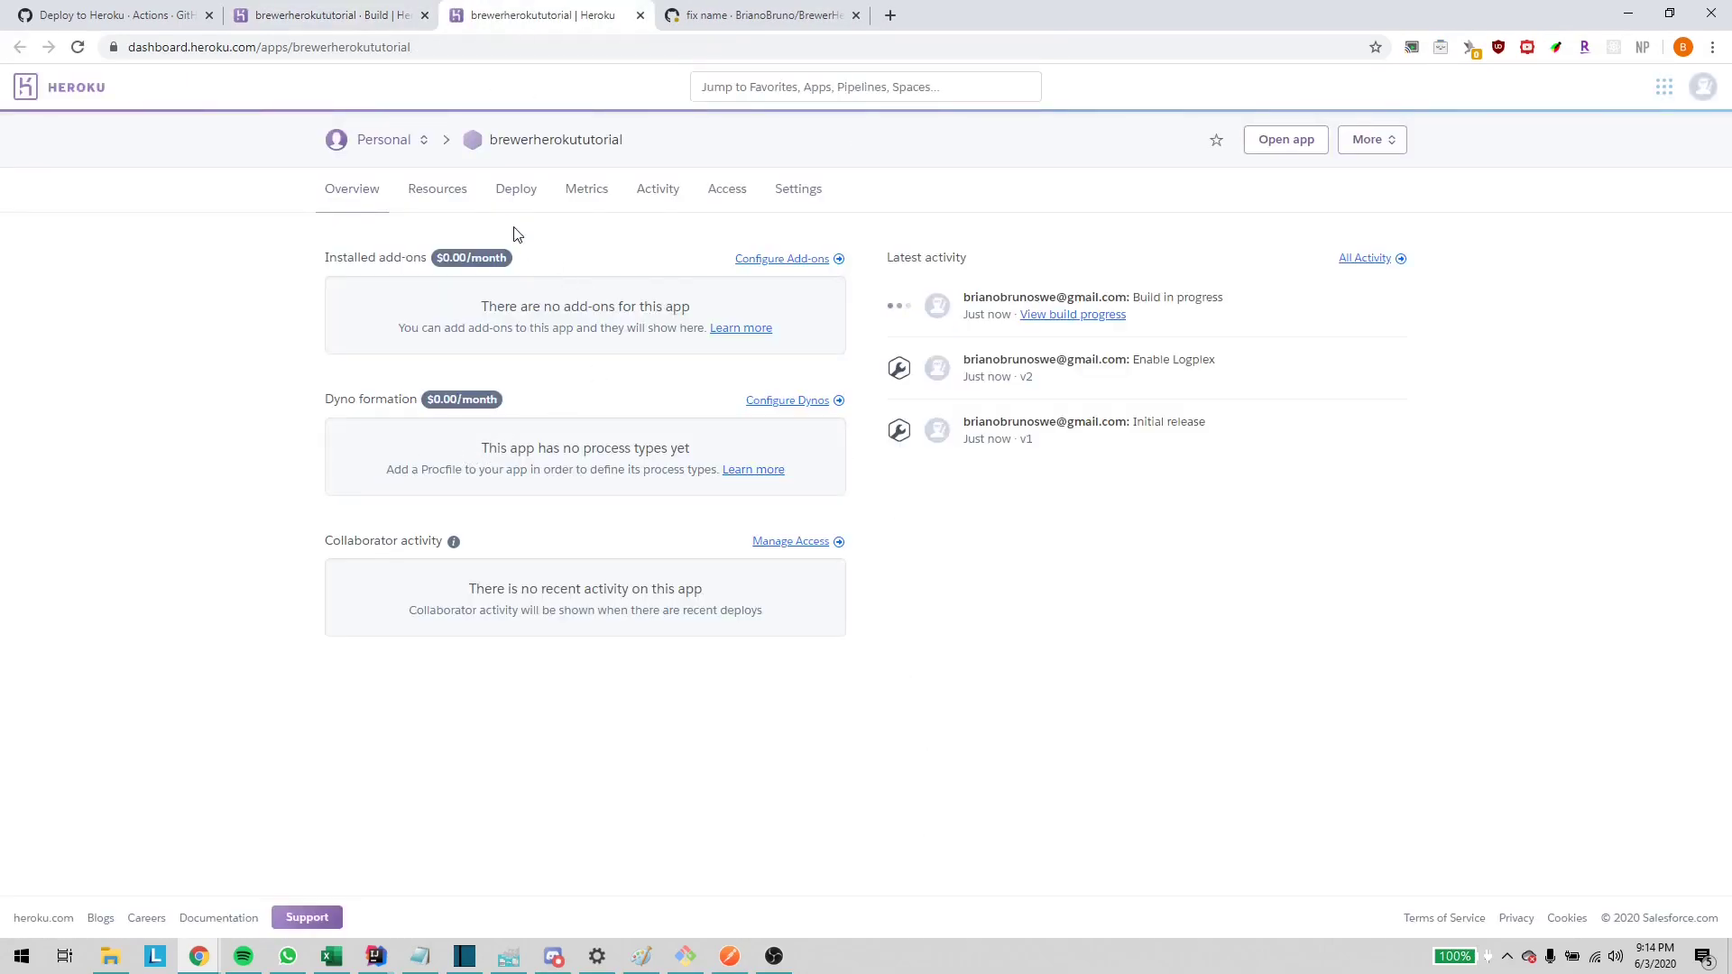
left_click(516, 188)
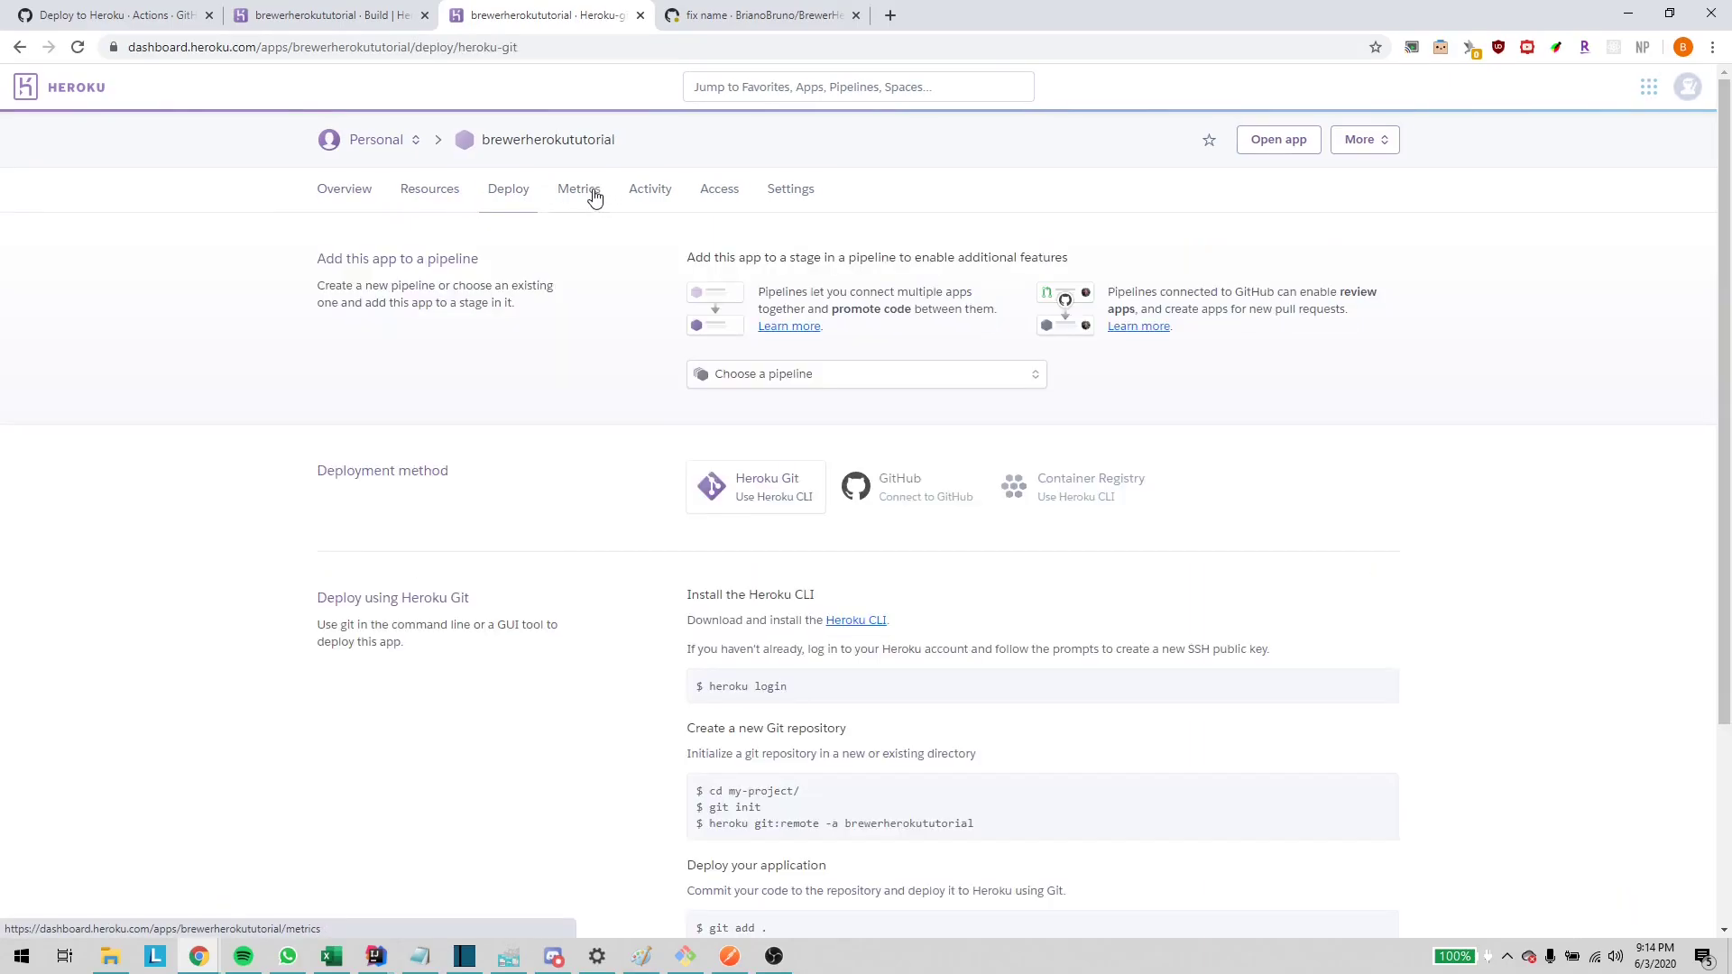
left_click(650, 188)
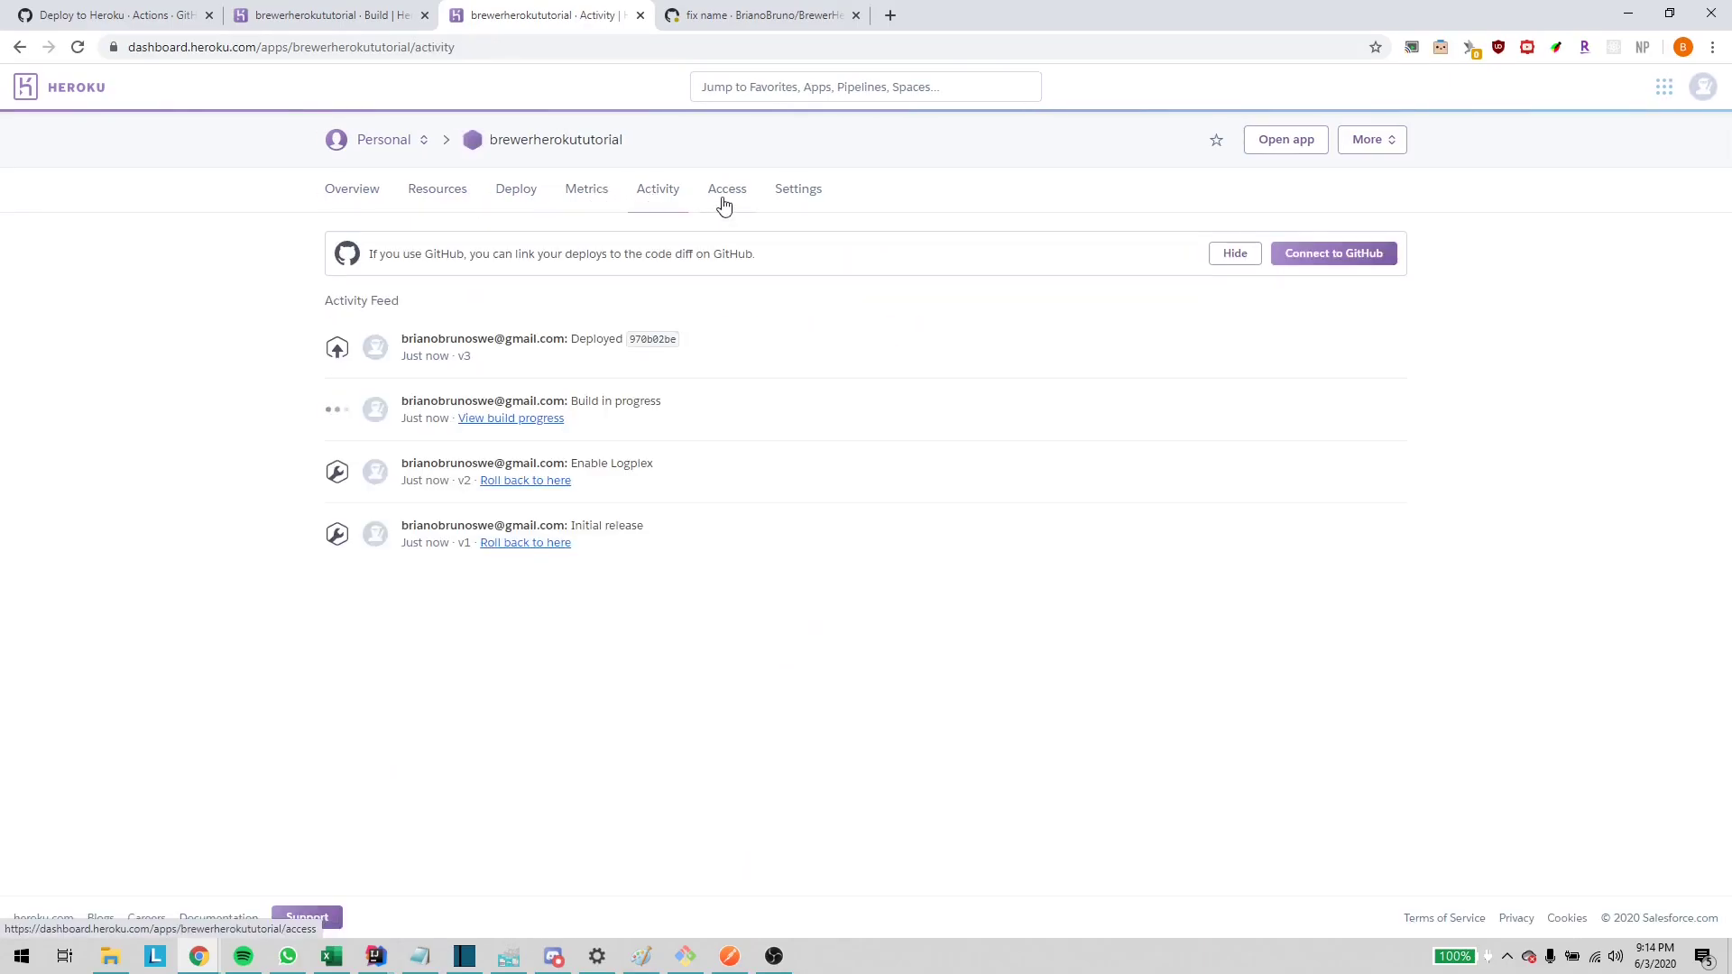
mouse_move(530, 363)
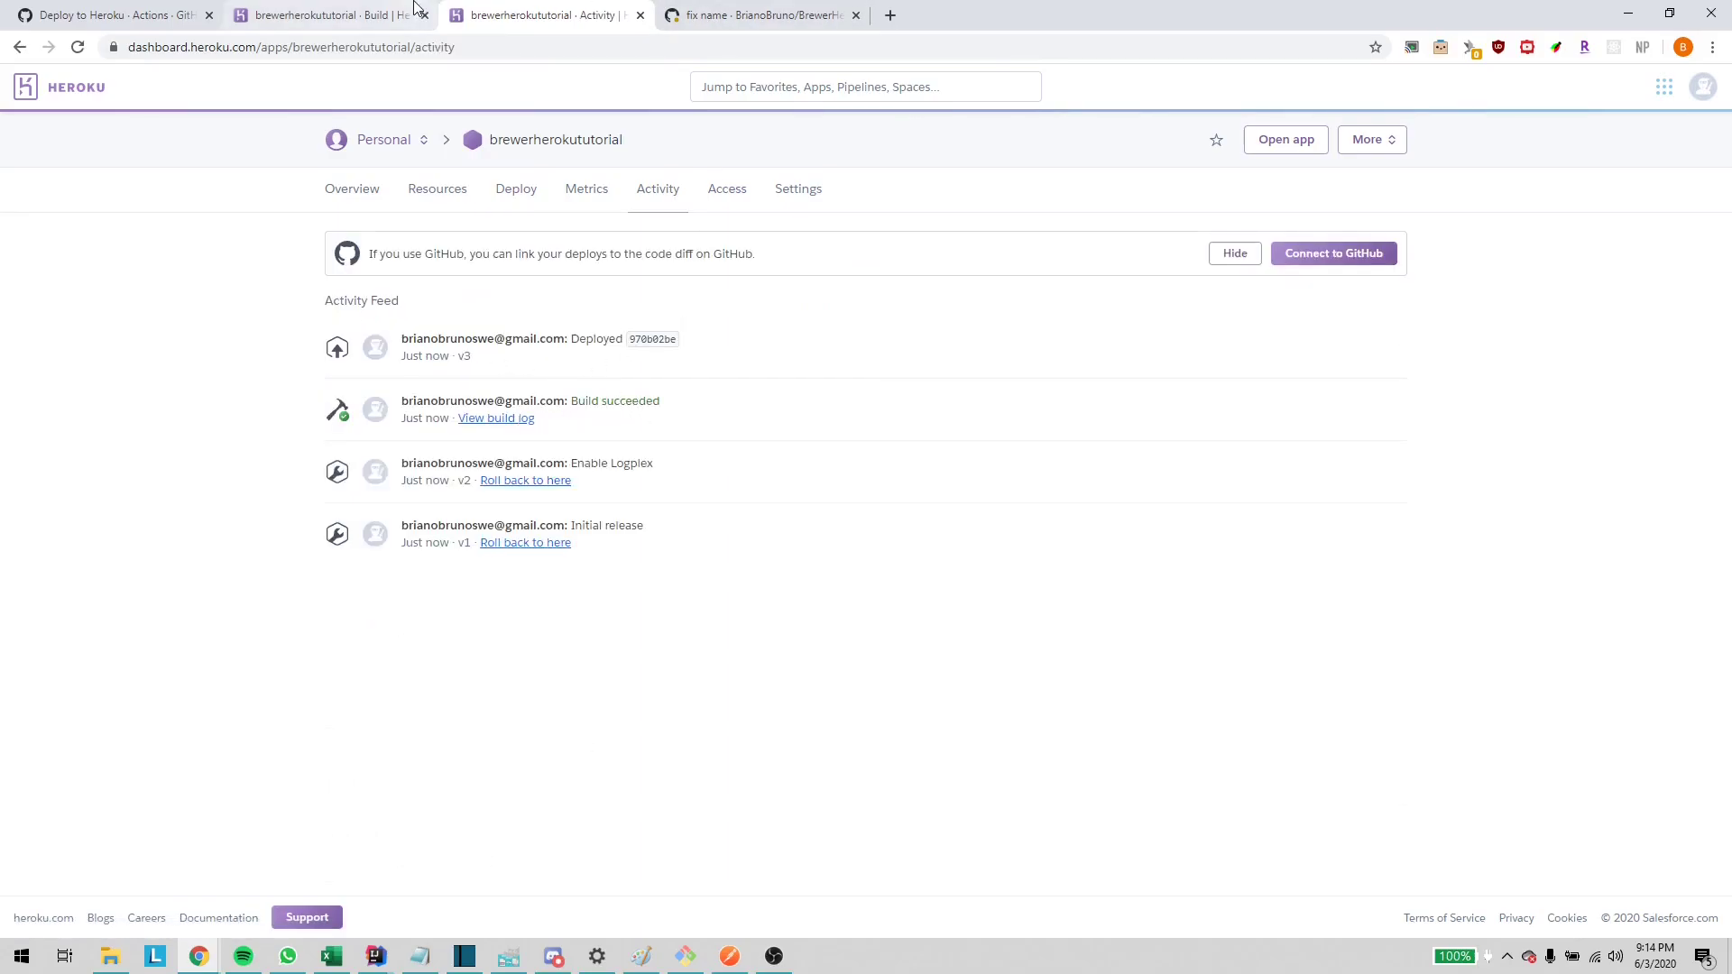
left_click(495, 416)
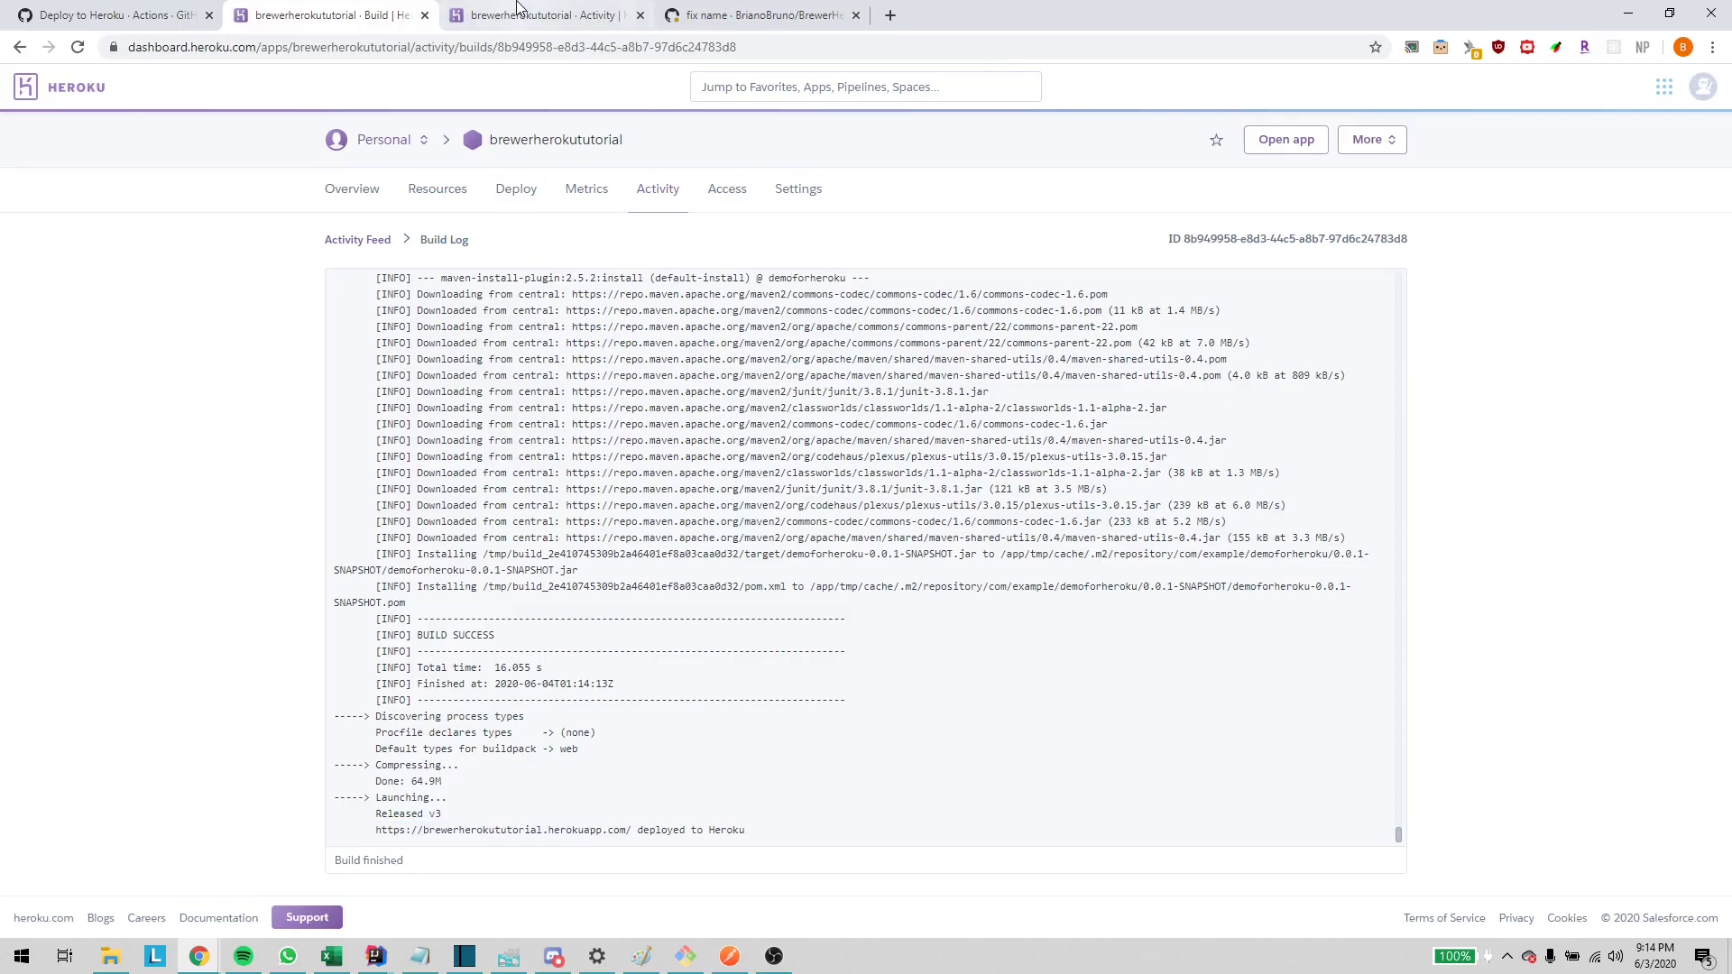
- View the app's live logs and visit brewerherokututorial.herokuapp.com, which returns a logged 404
left_click(1370, 139)
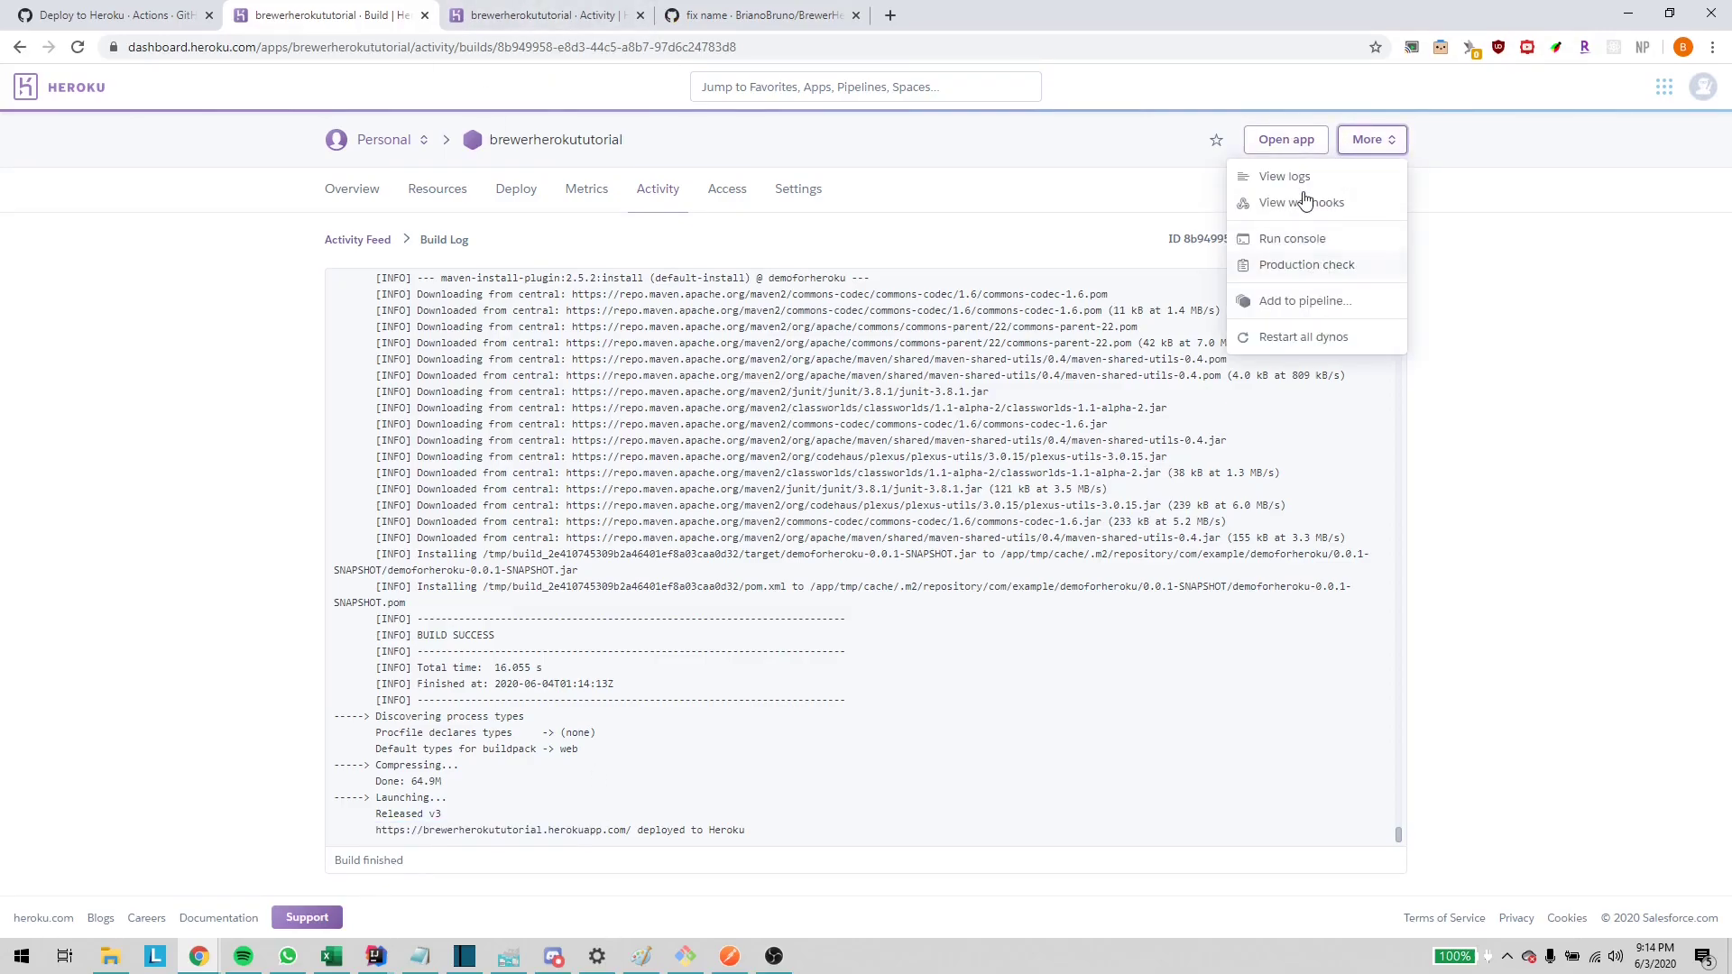
left_click(1283, 175)
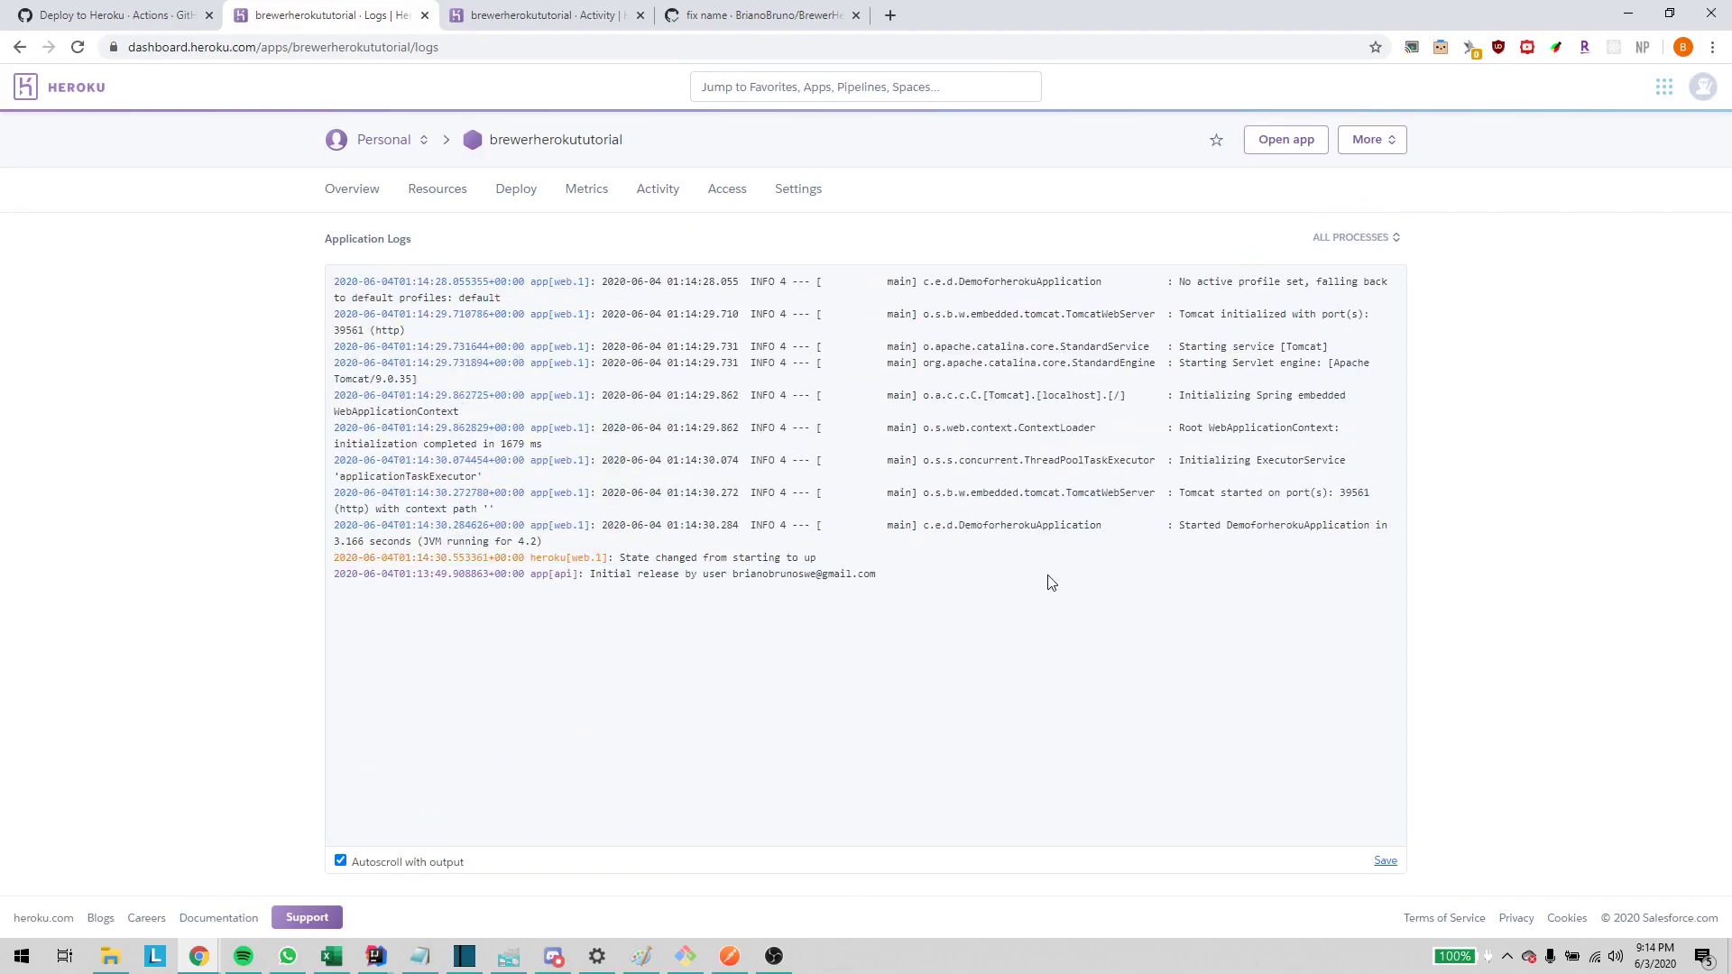
mouse_move(421, 150)
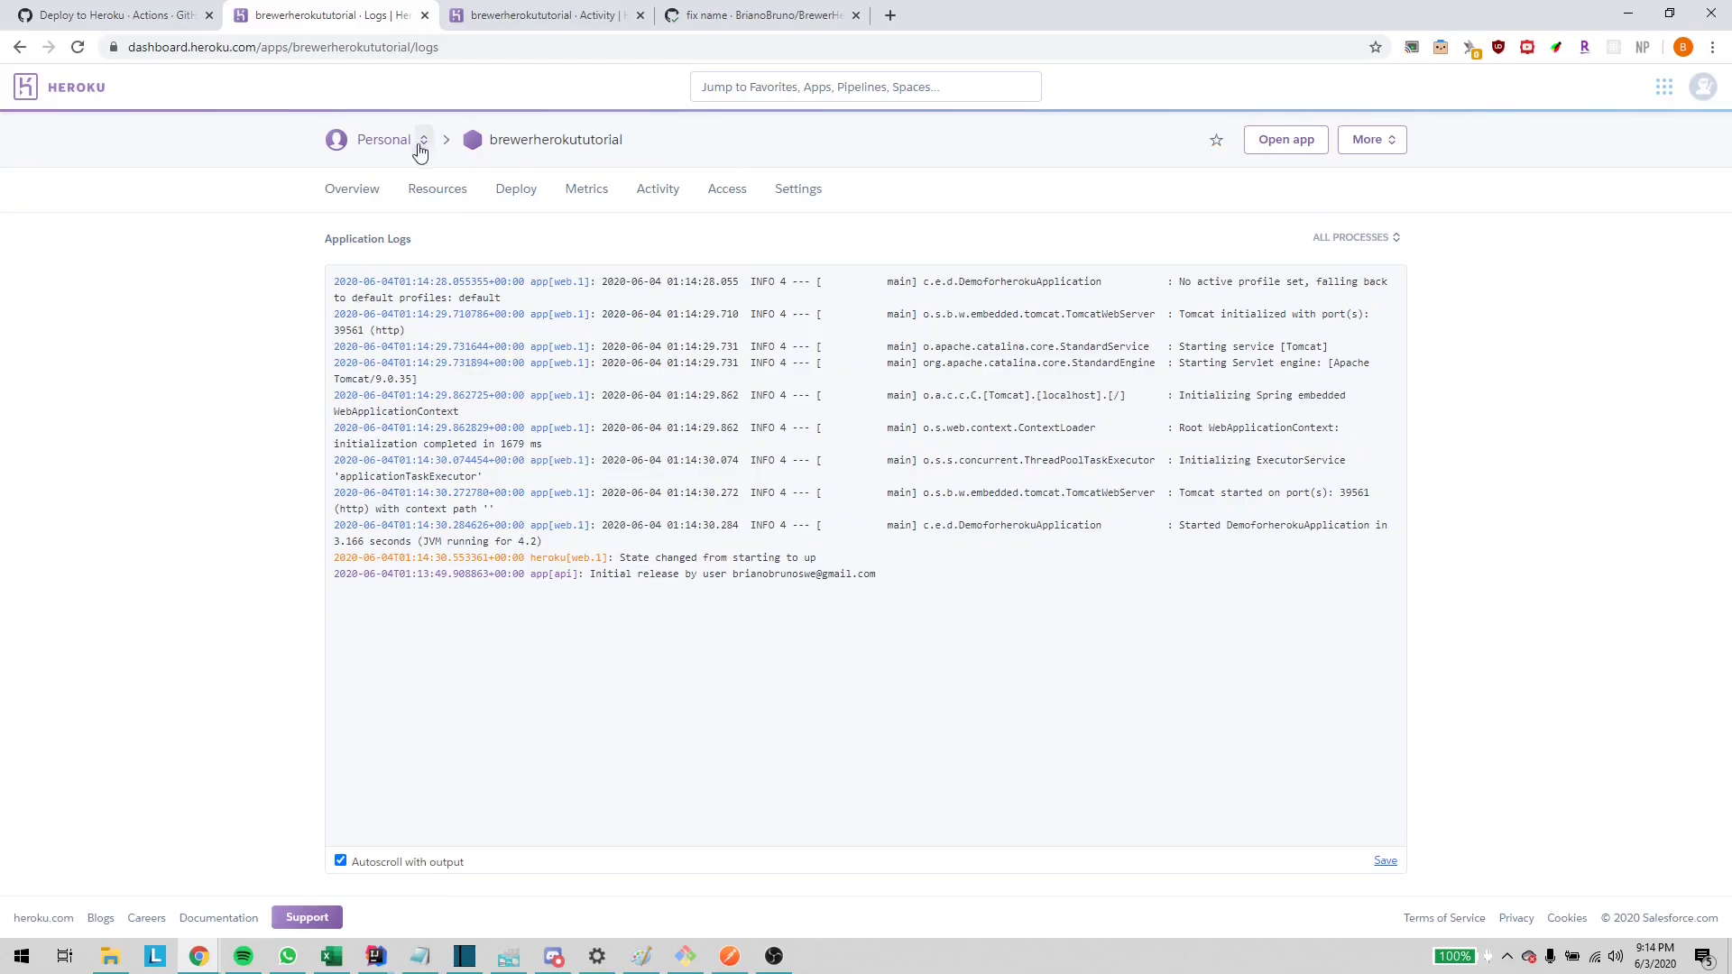
mouse_move(1285, 139)
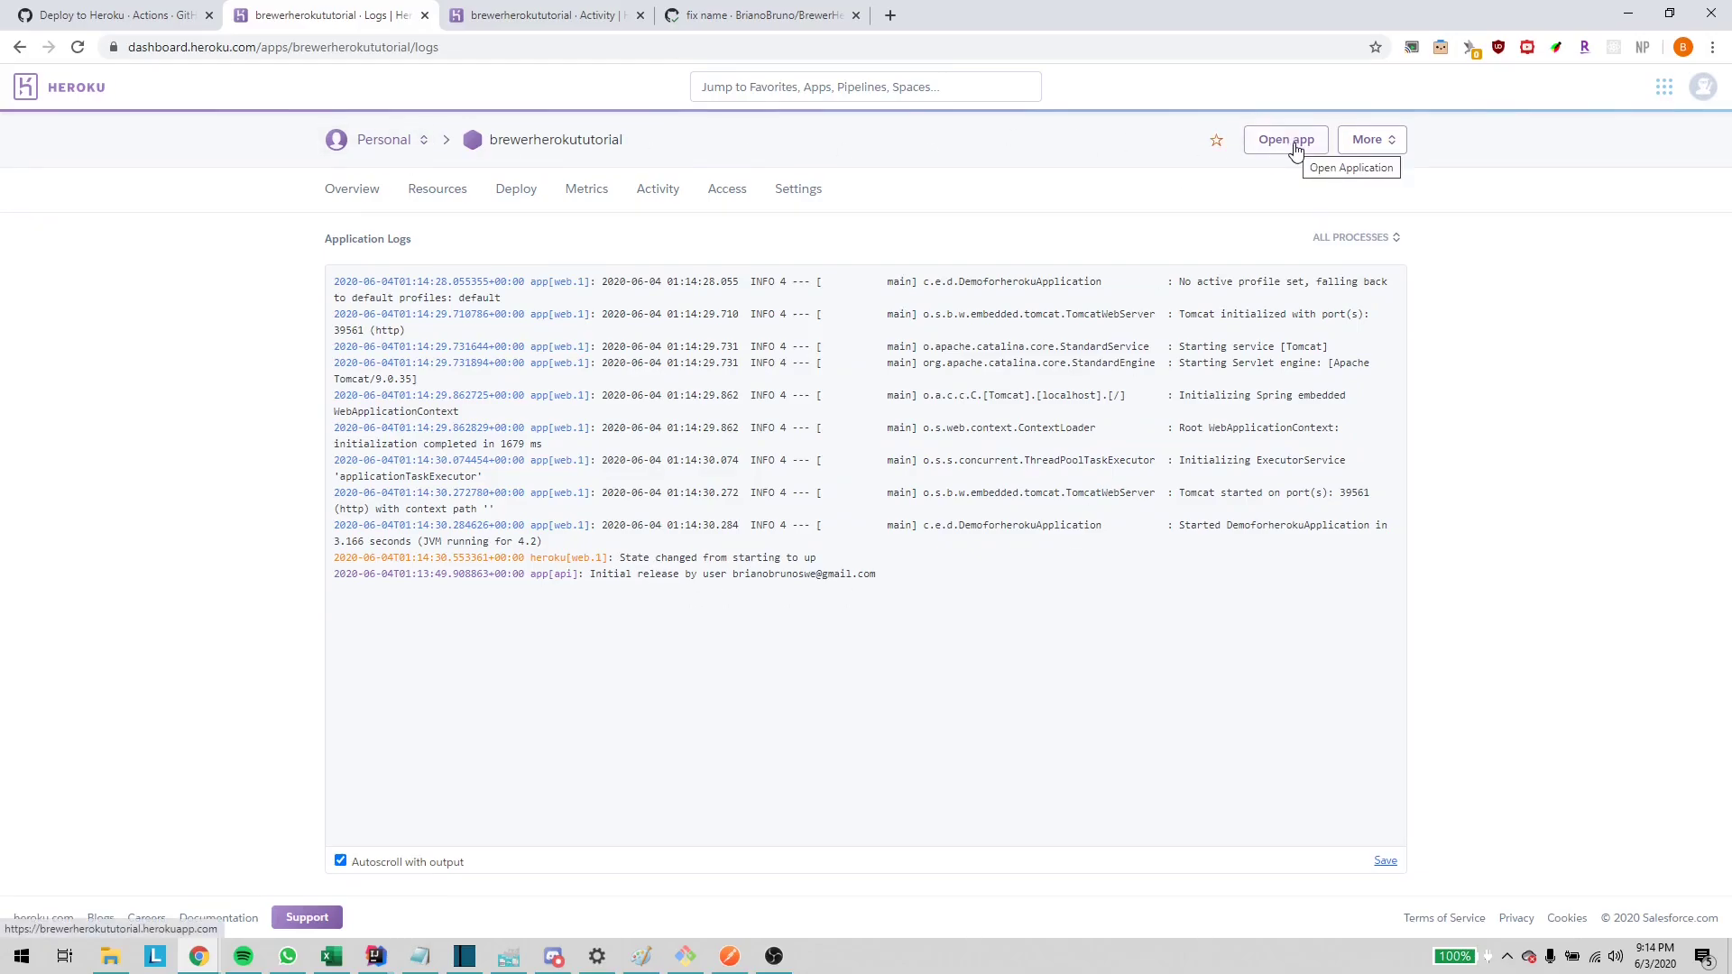
left_click(1285, 139)
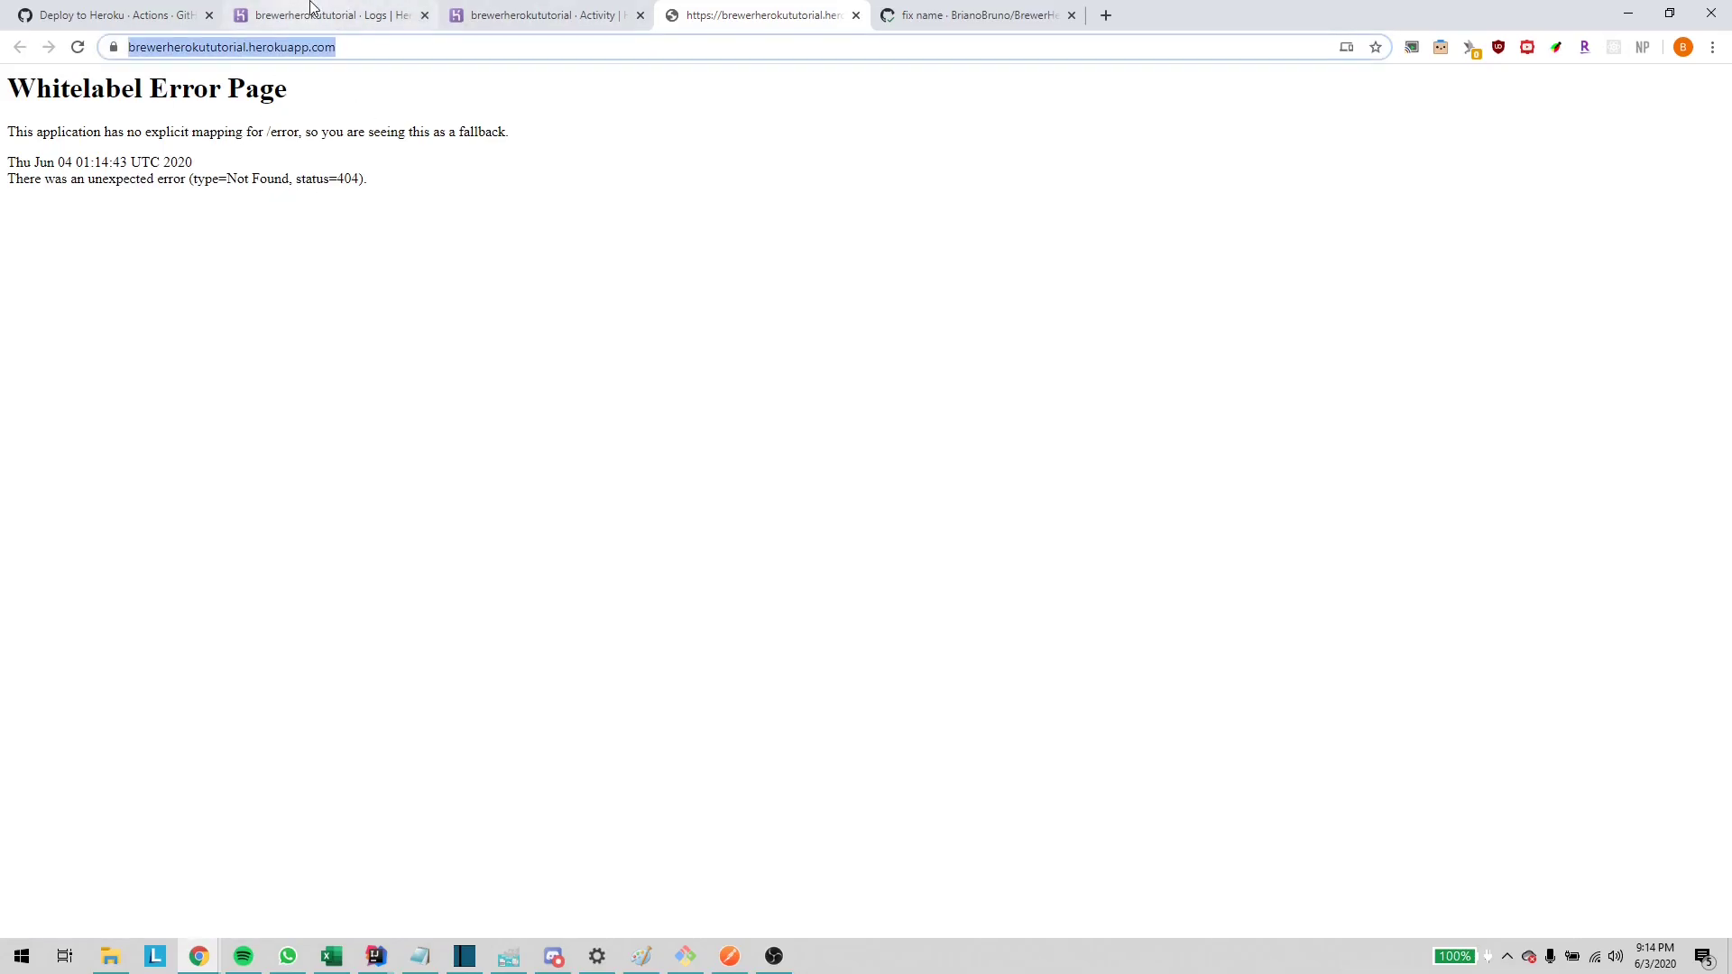
left_click(321, 14)
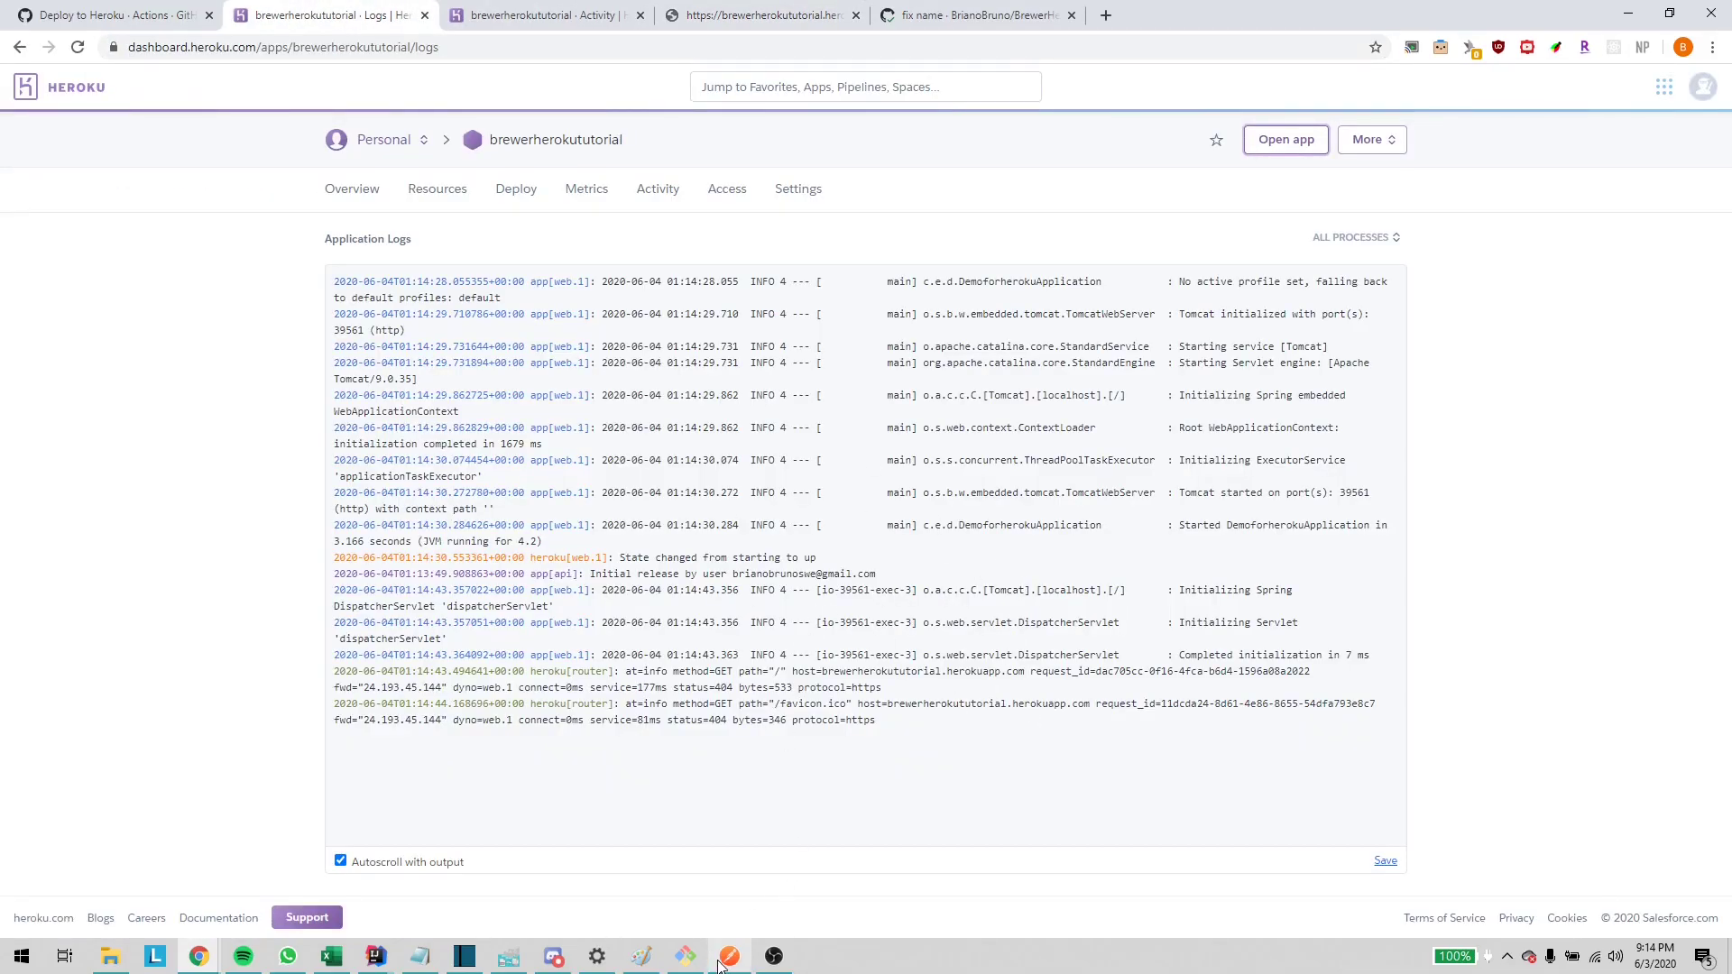
- Send the GET to brewerherokututorial.herokuapp.com/coffee in Postman and view the 418 teapot body
left_click(727, 956)
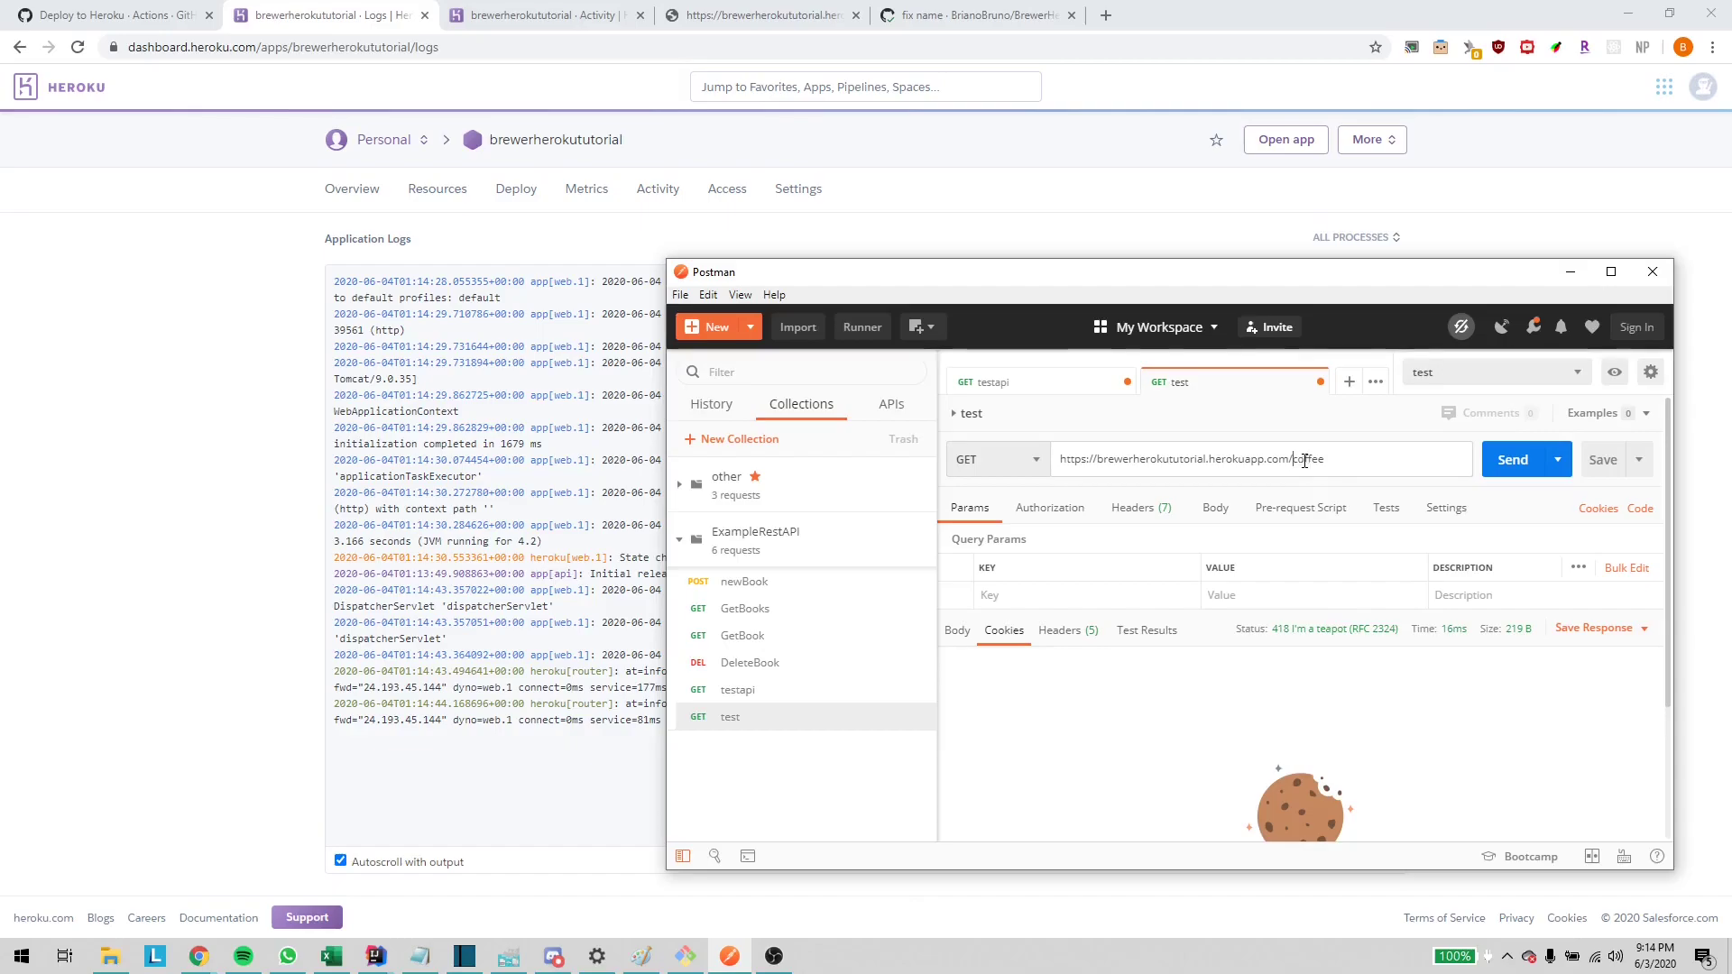
left_click(1512, 461)
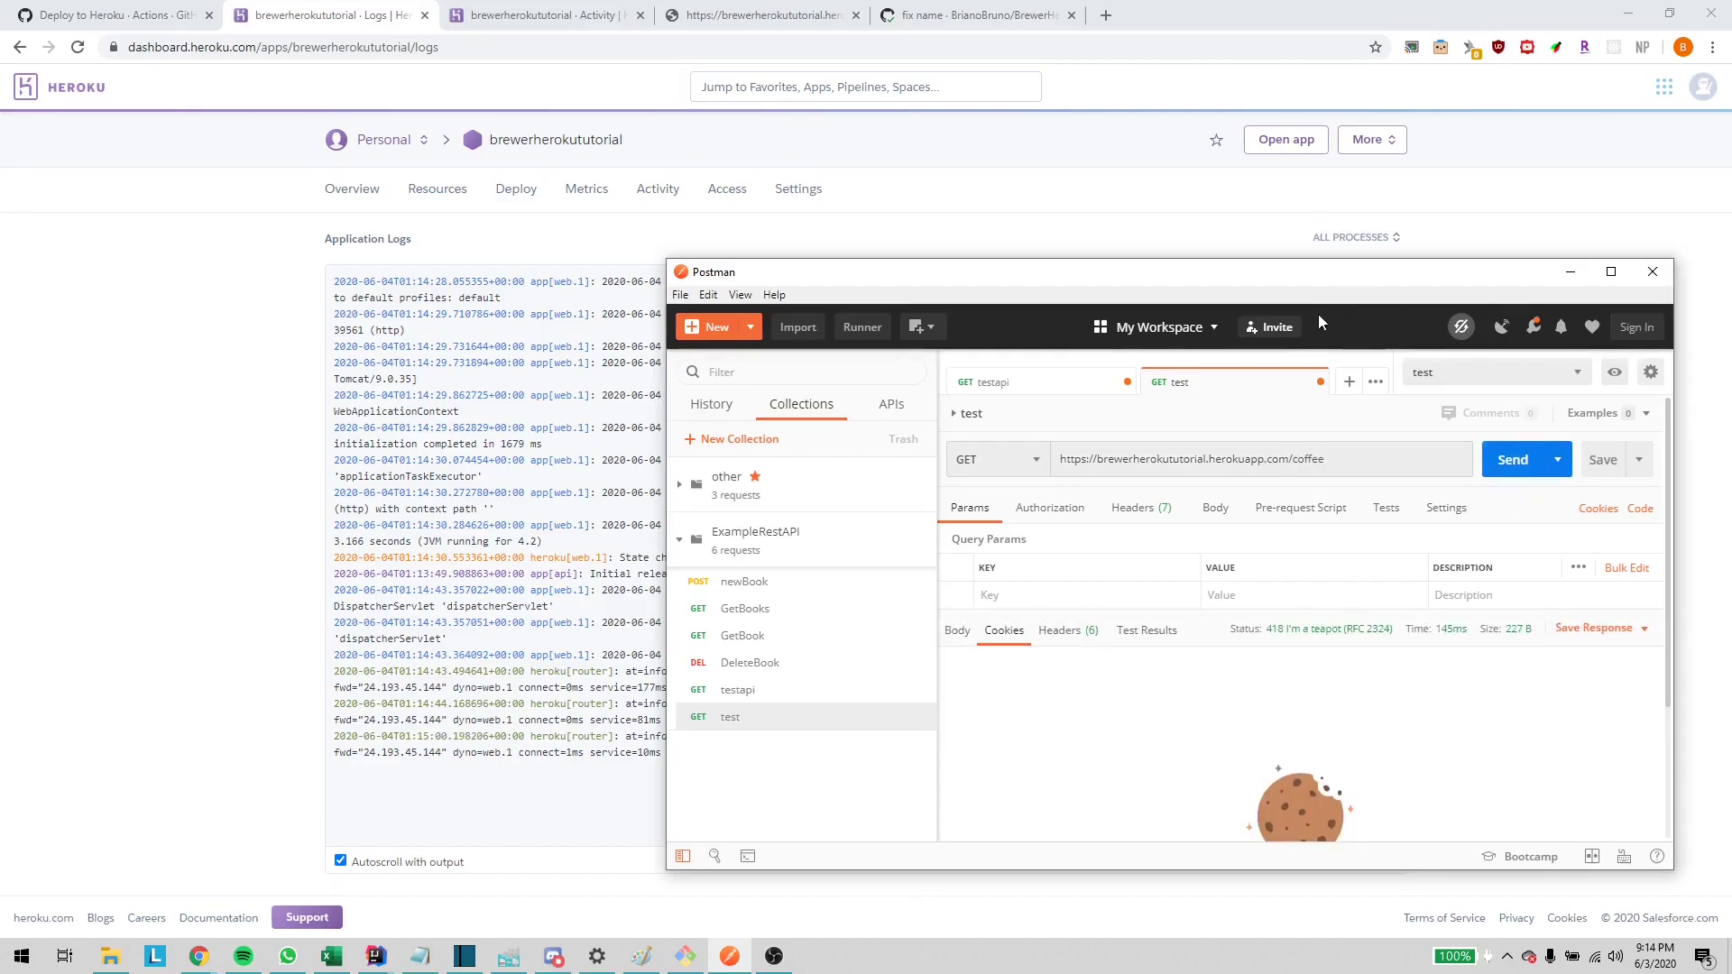
left_click(957, 630)
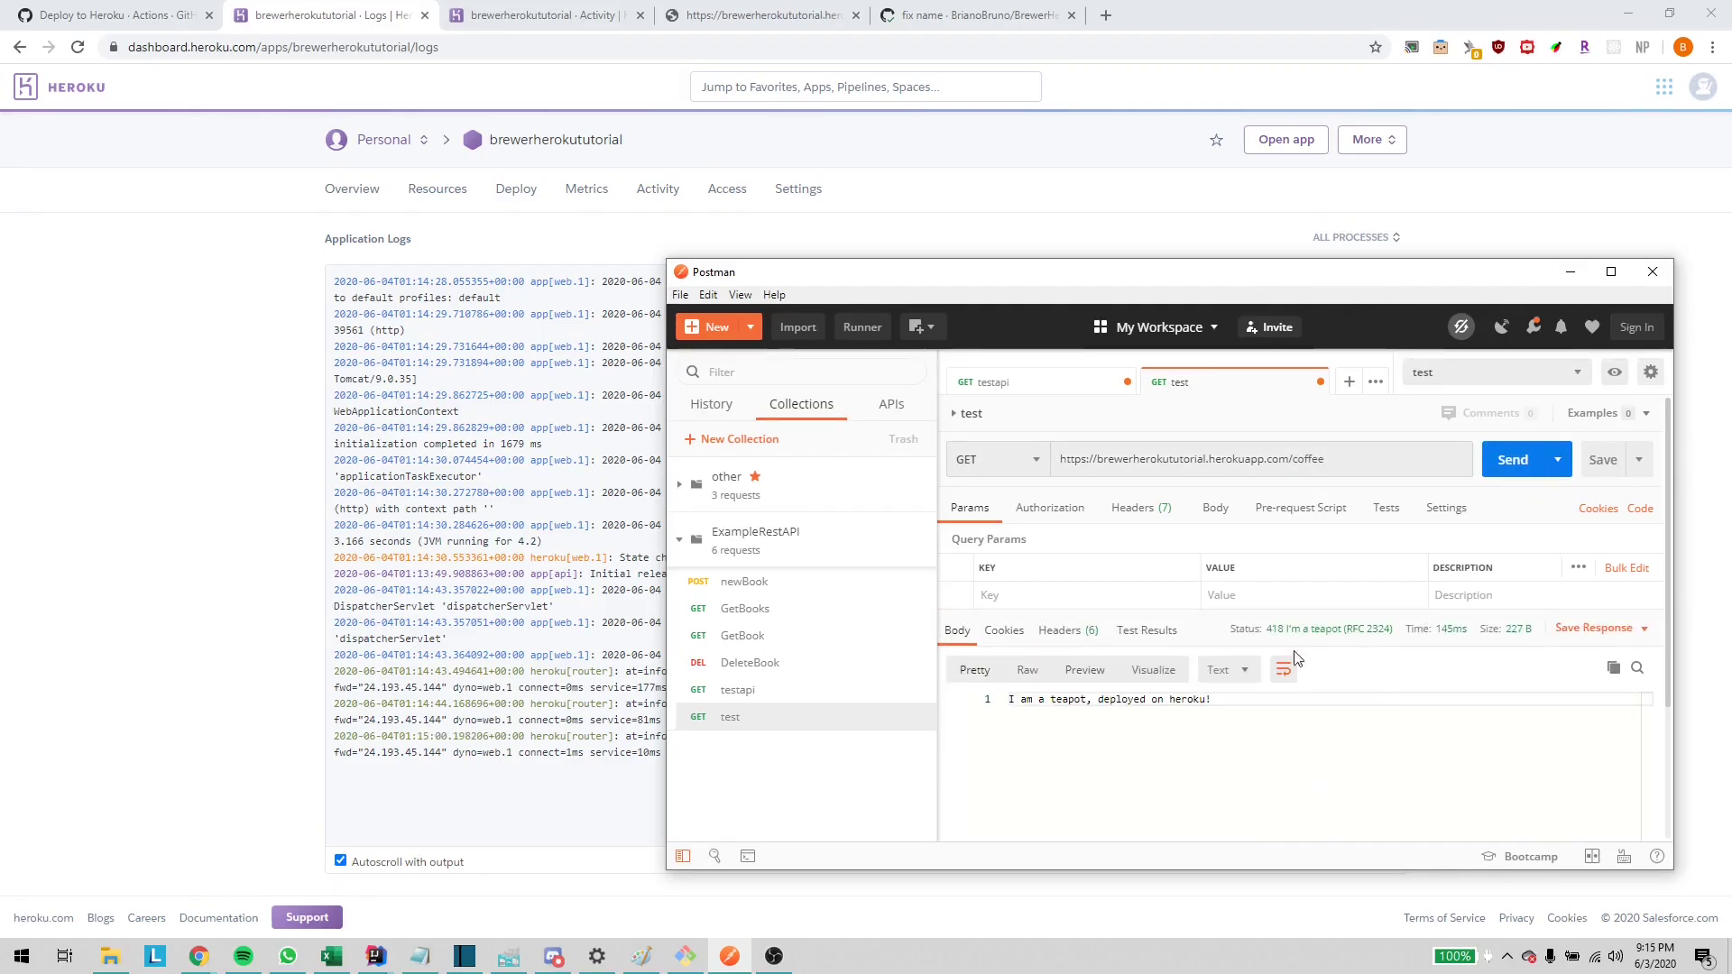
mouse_move(1322, 628)
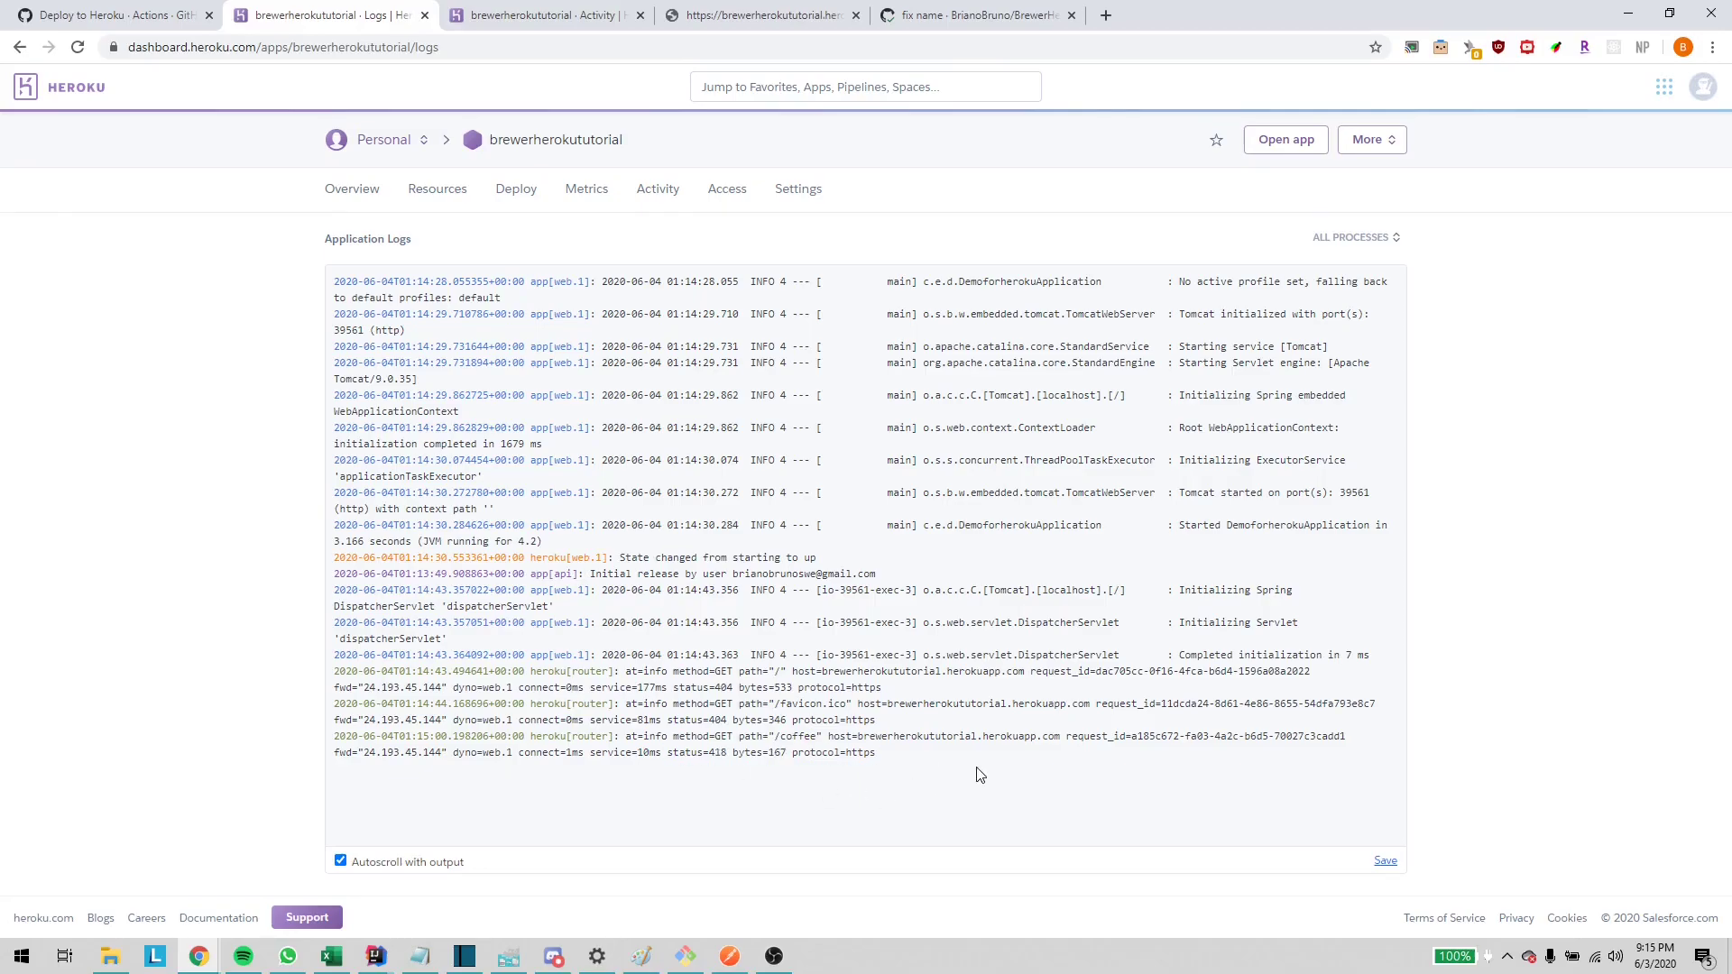
mouse_move(939, 751)
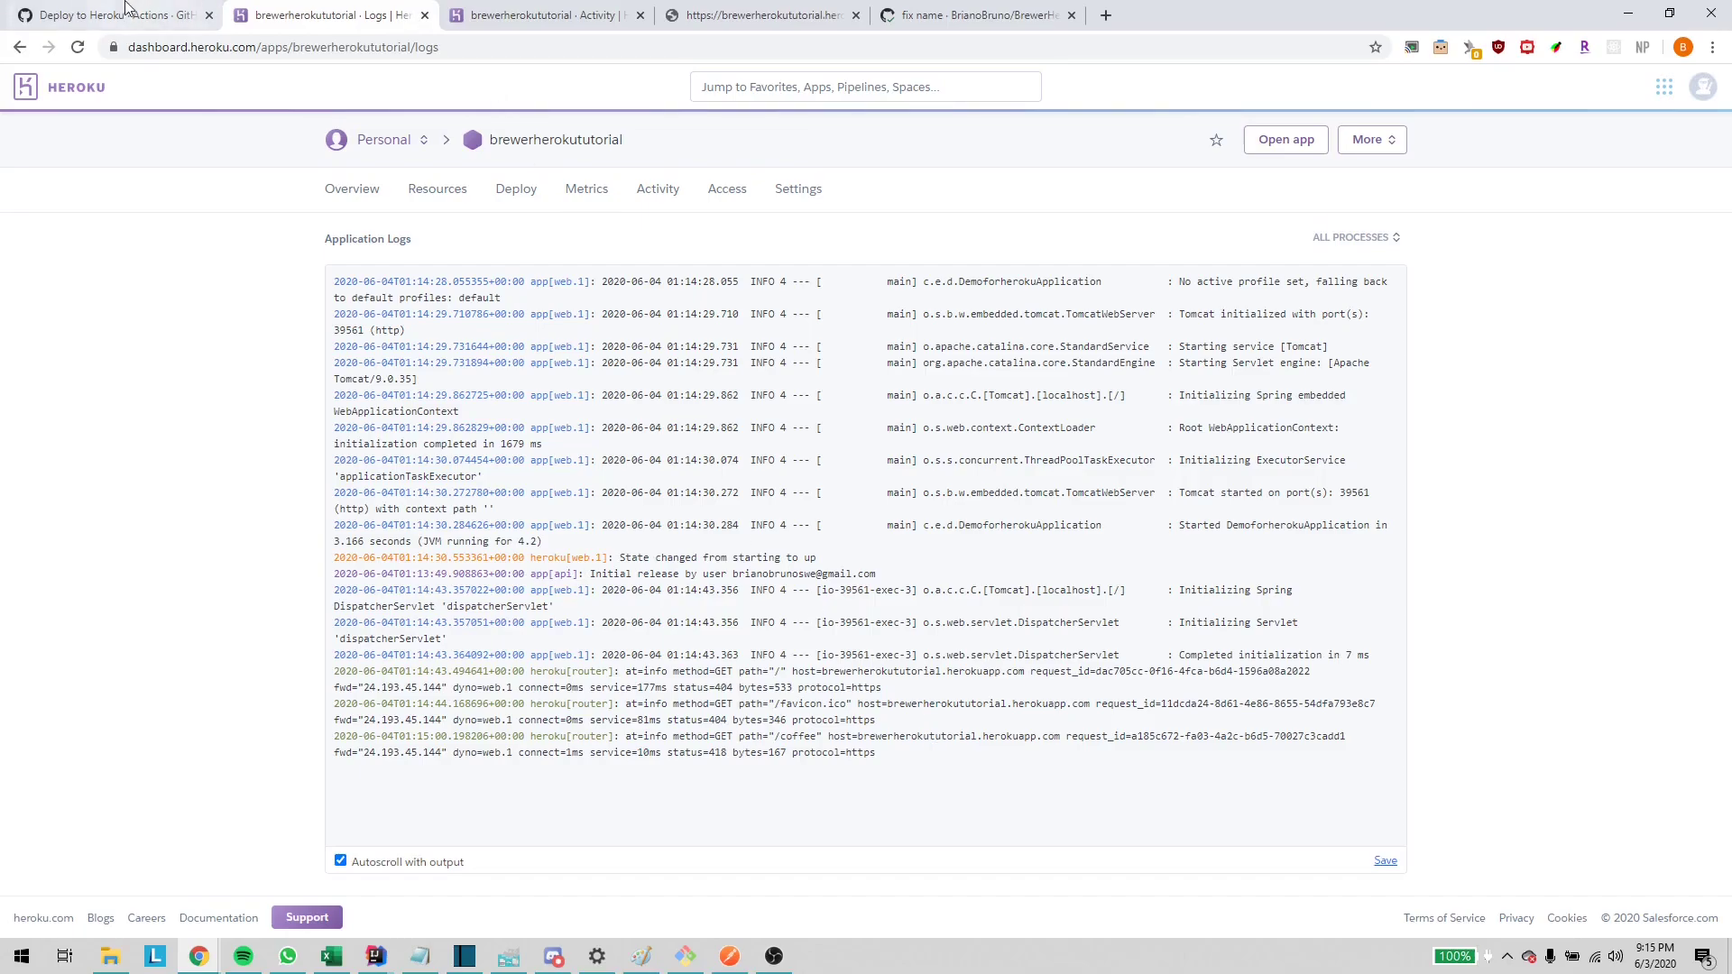
- View the committed continuous-integration-workflow.yml with app name brewerherokututorial in the repo
left_click(110, 14)
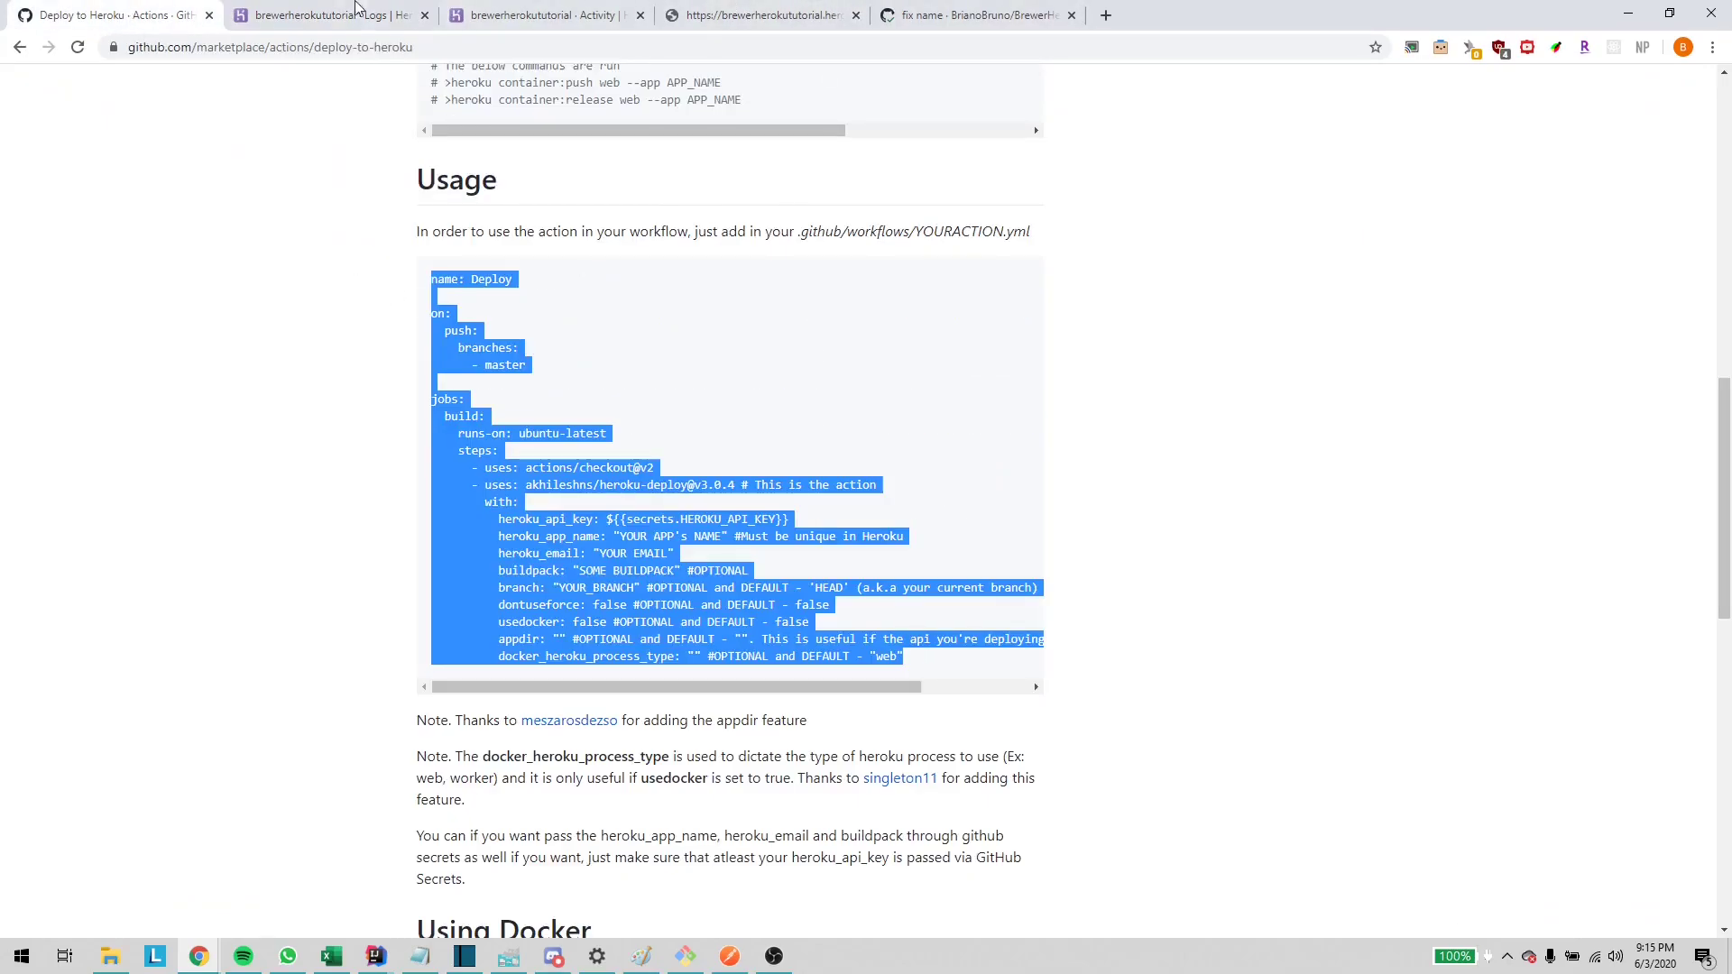
left_click(973, 14)
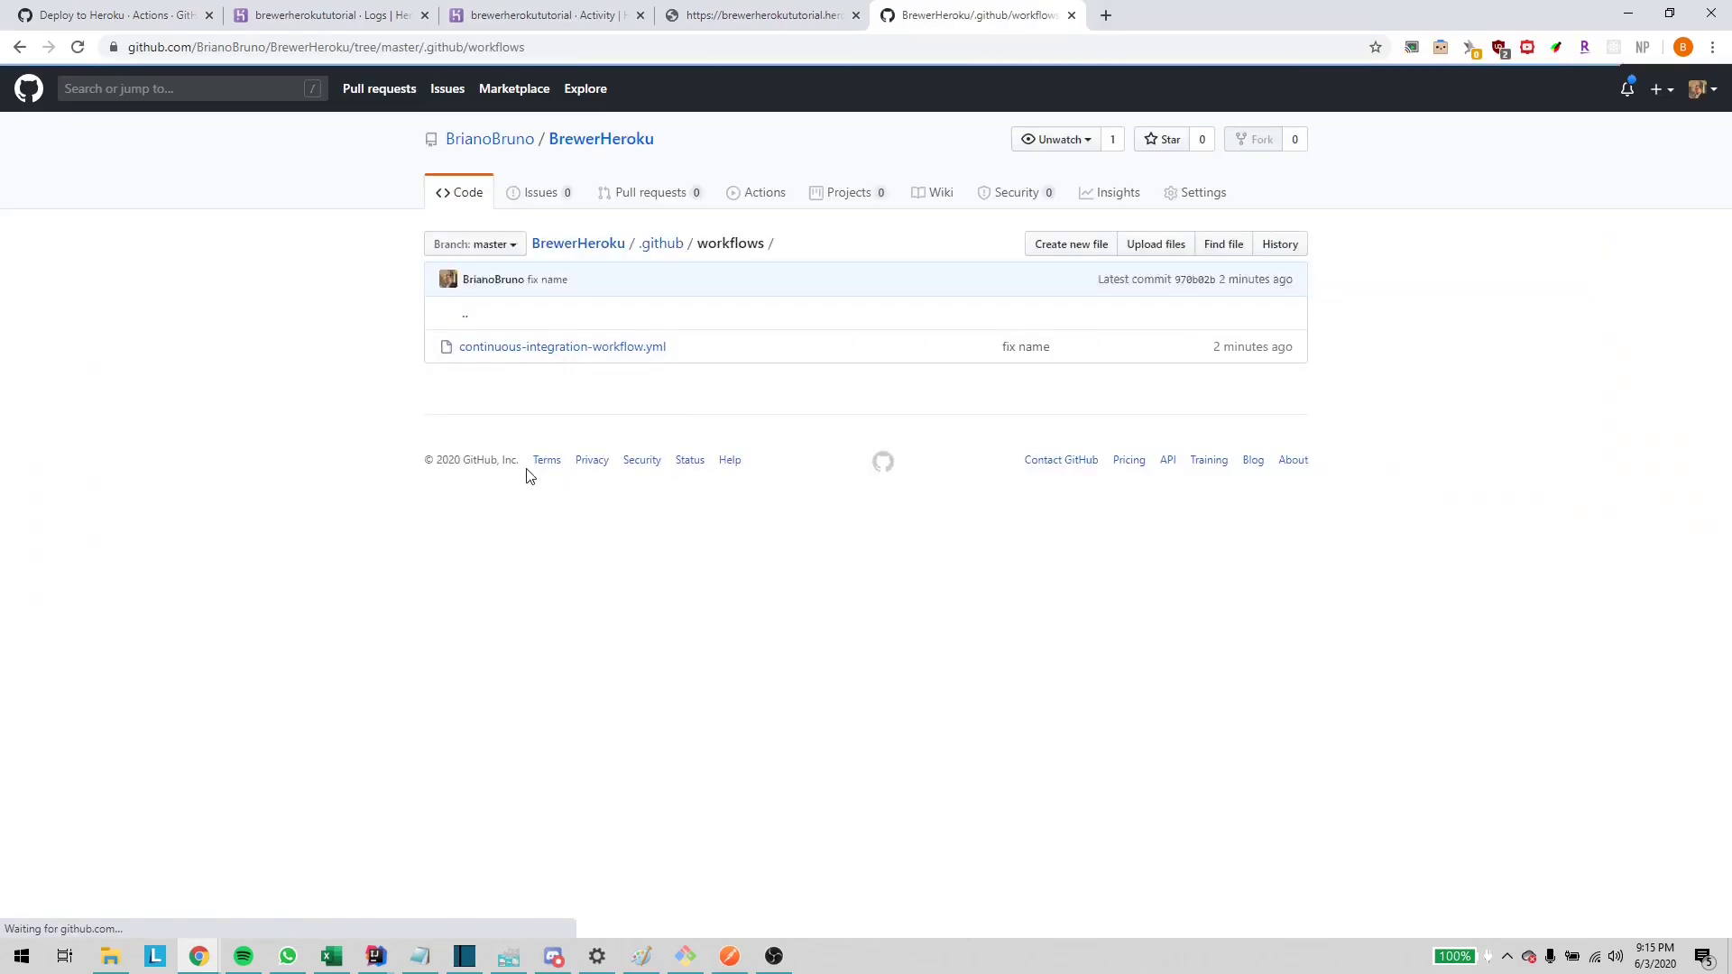
left_click(563, 347)
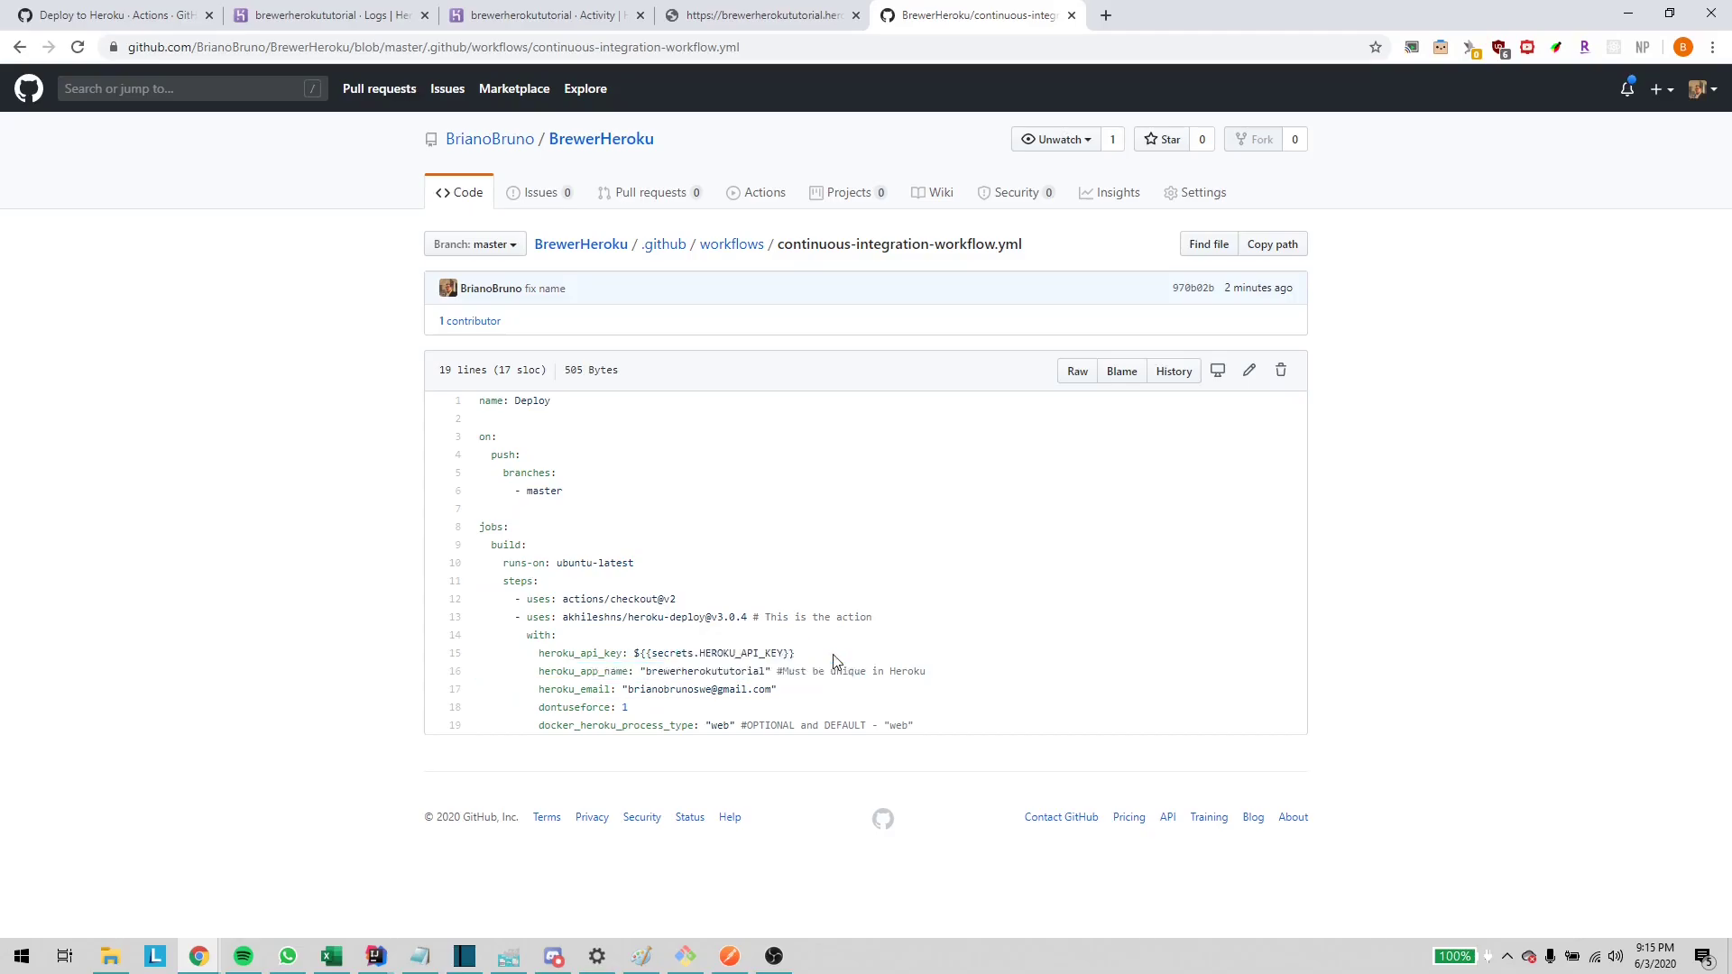